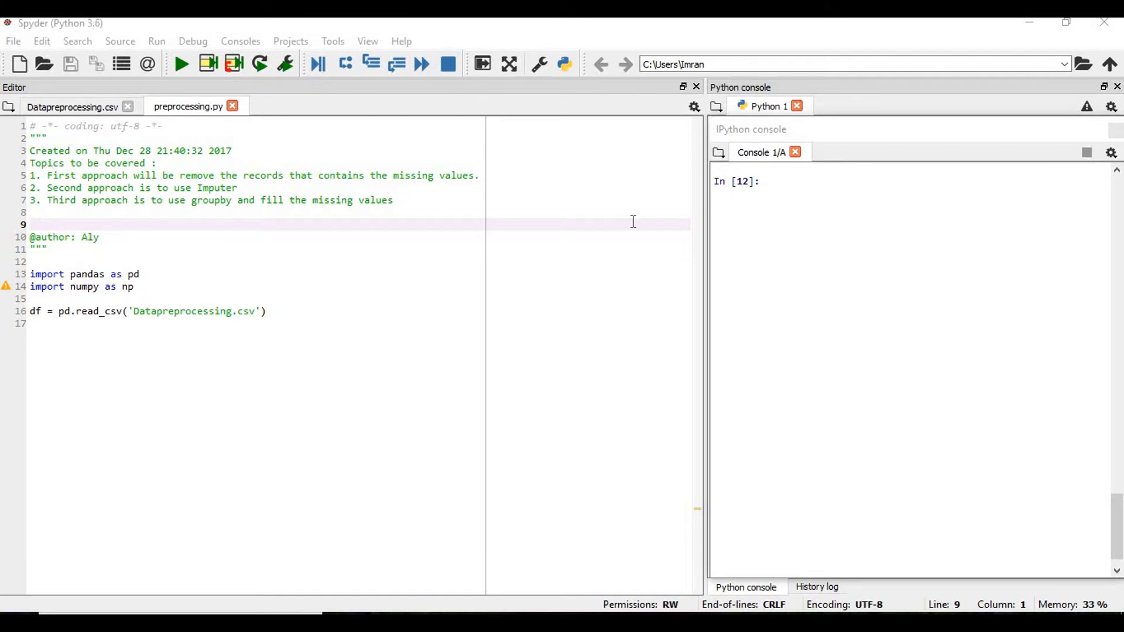
{"action": "mouse_move", "coordinate": [564, 256]}
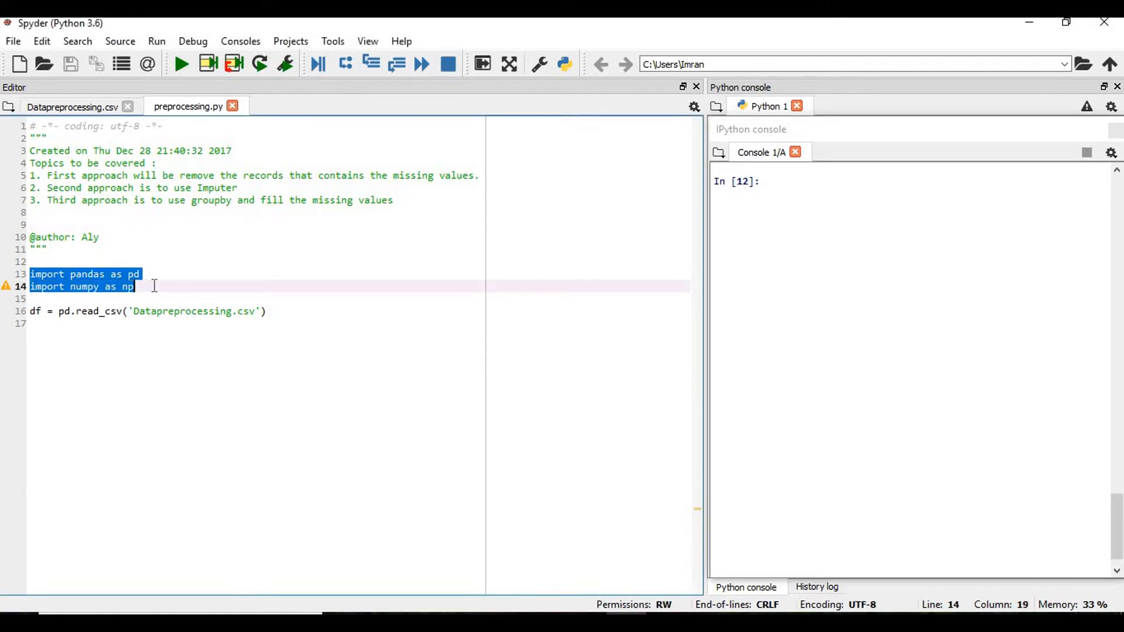
Step: Run the pandas/numpy imports and the read_csv line, then display df.info() in the console
{"action": "key", "text": "f9"}
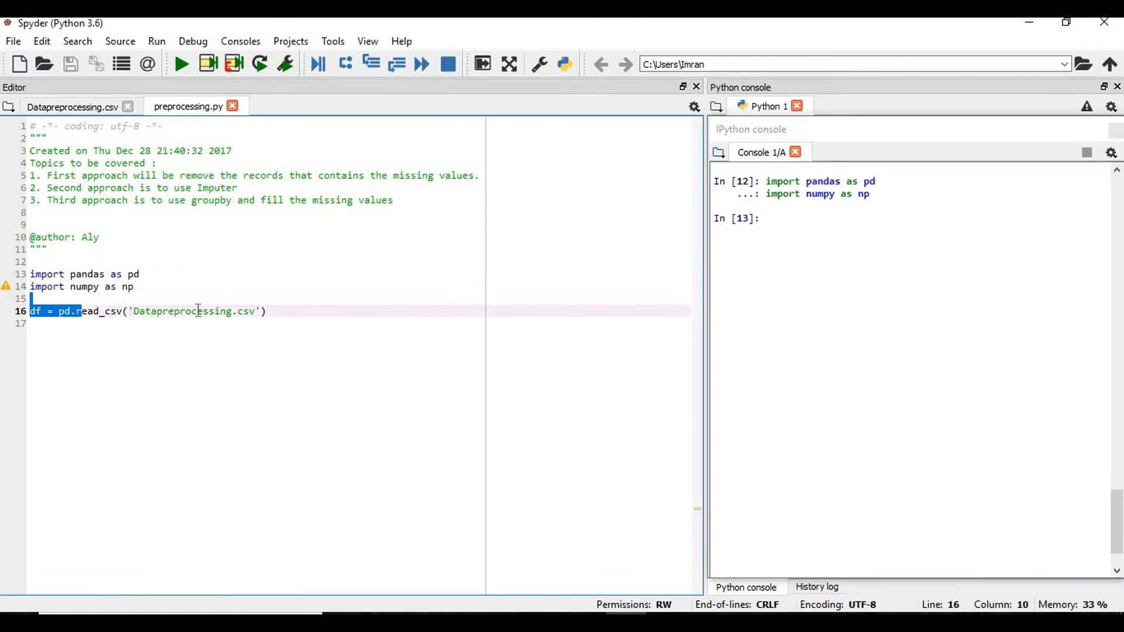
{"action": "key", "text": "f9"}
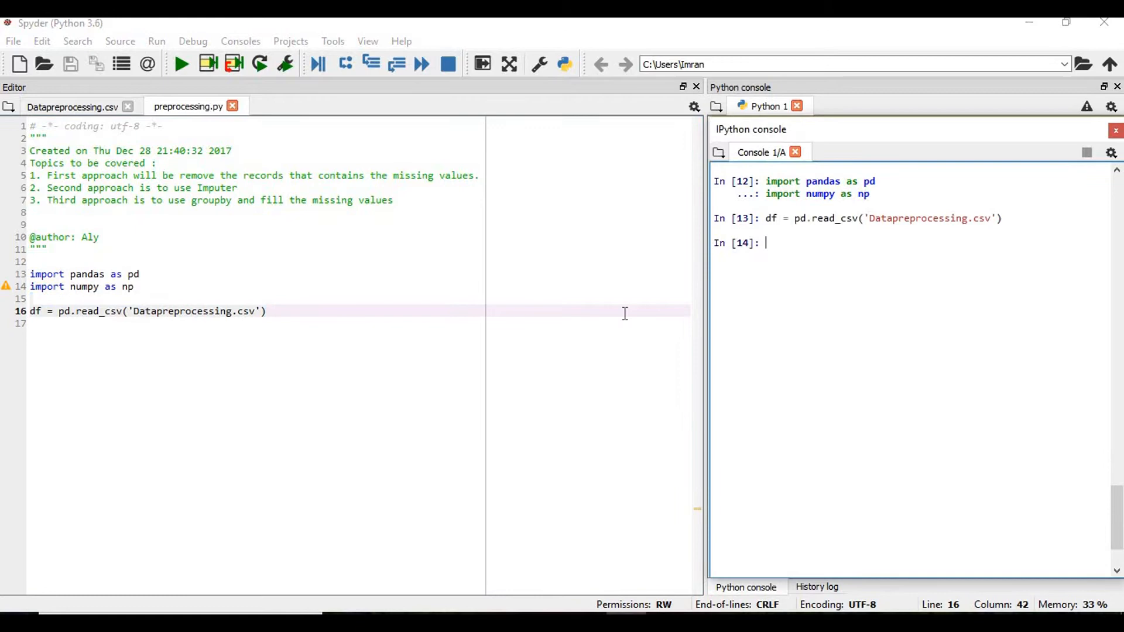
{"action": "type", "text": "df.i"}
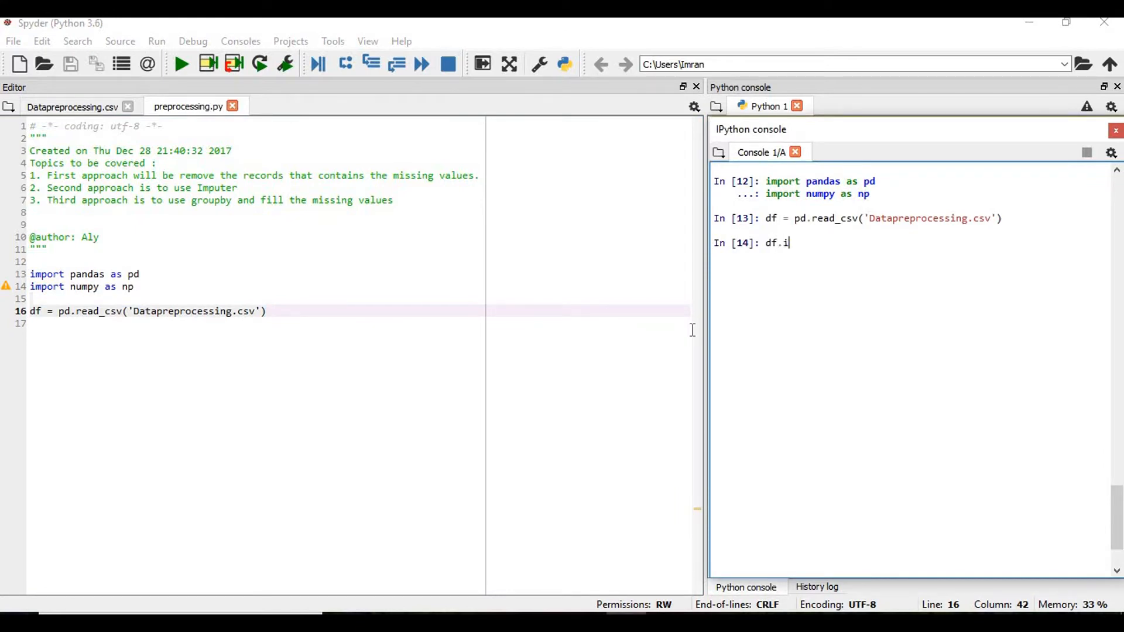
{"action": "key", "text": "Return"}
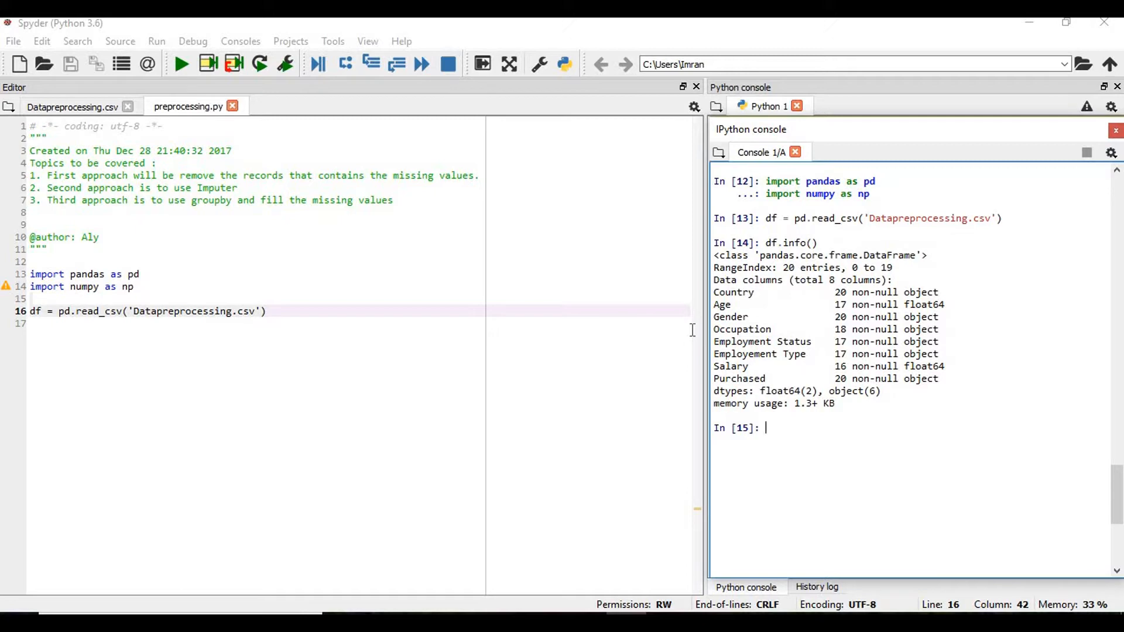
{"action": "mouse_move", "coordinate": [619, 303]}
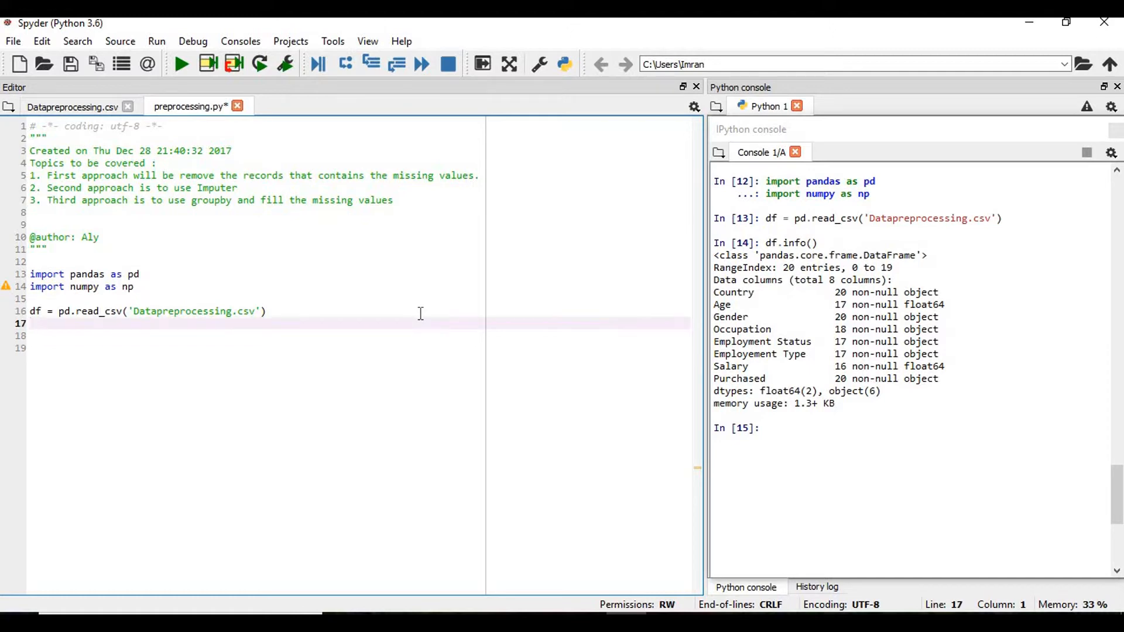
Step: Type a comment about getting the rows that contain NULL values
{"action": "type", "text": "#"}
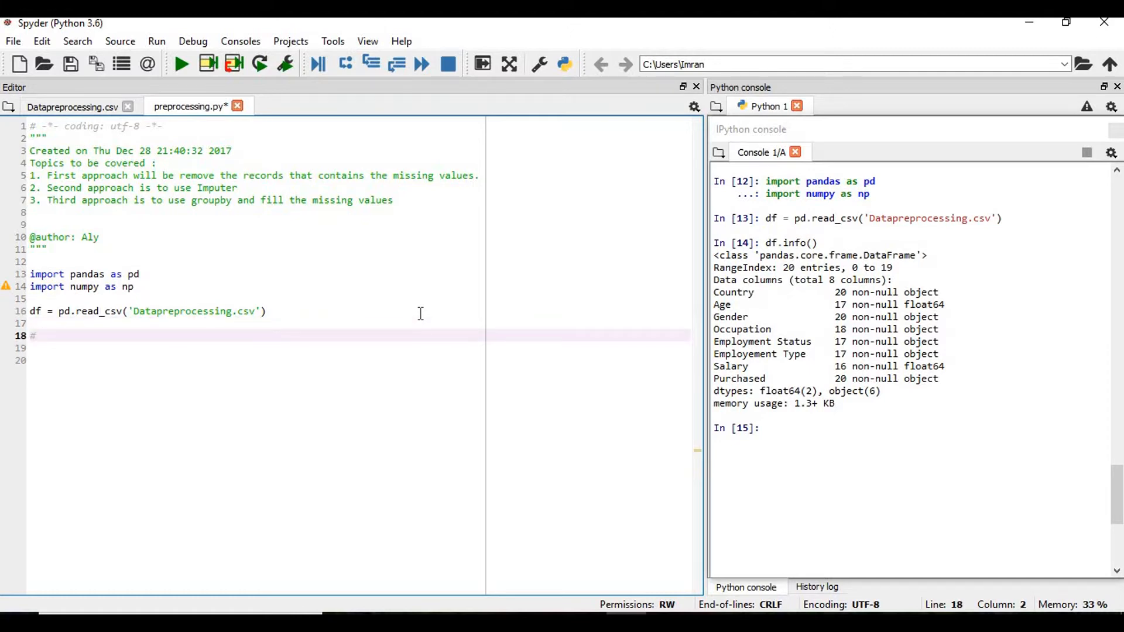
{"action": "type", "text": "Ge"}
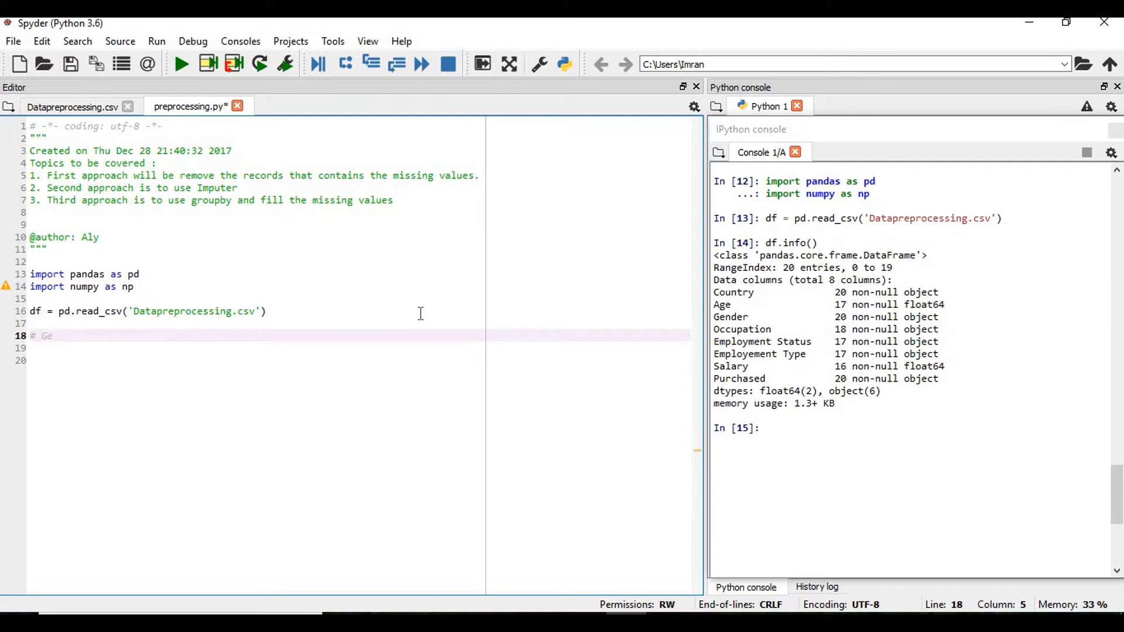
{"action": "type", "text": "Get the"}
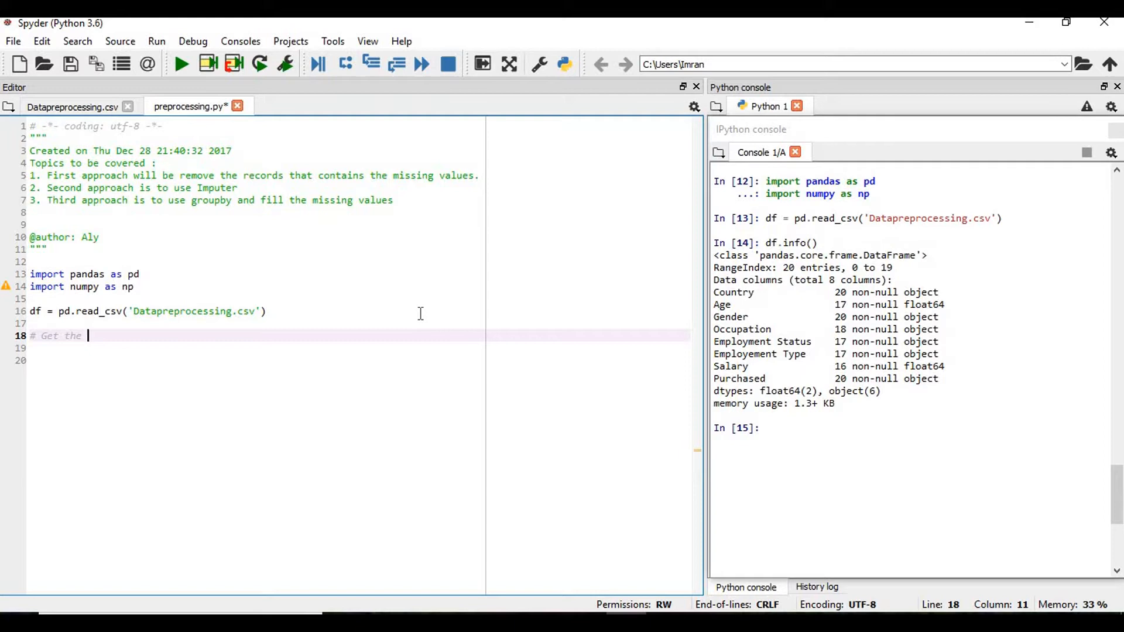
{"action": "type", "text": "rows that cont"}
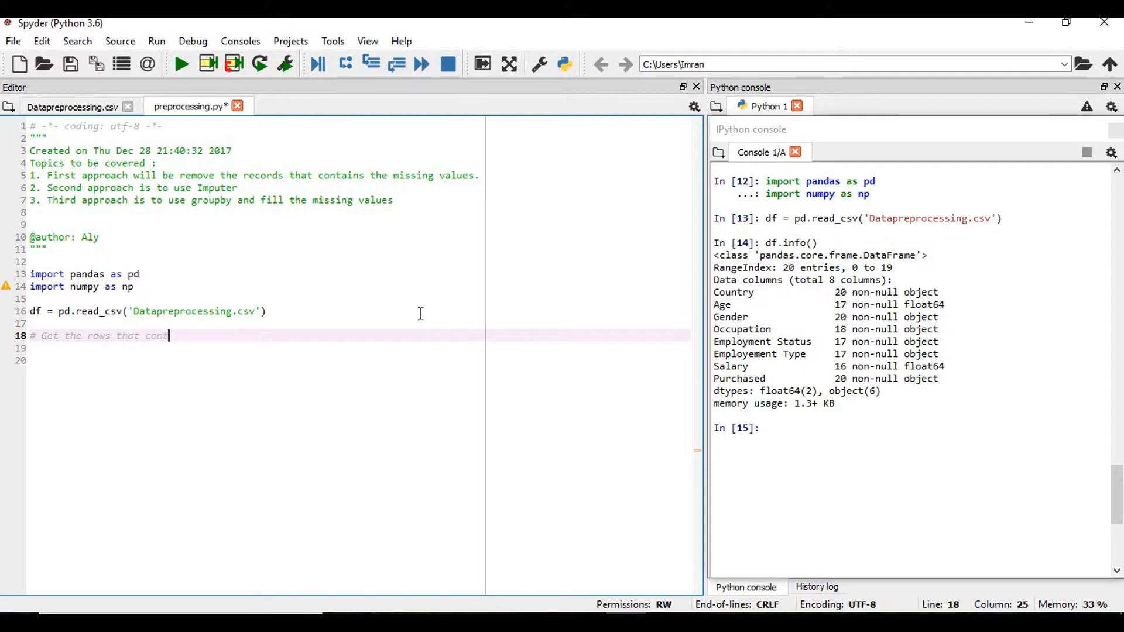
{"action": "type", "text": "ains NULL (N"}
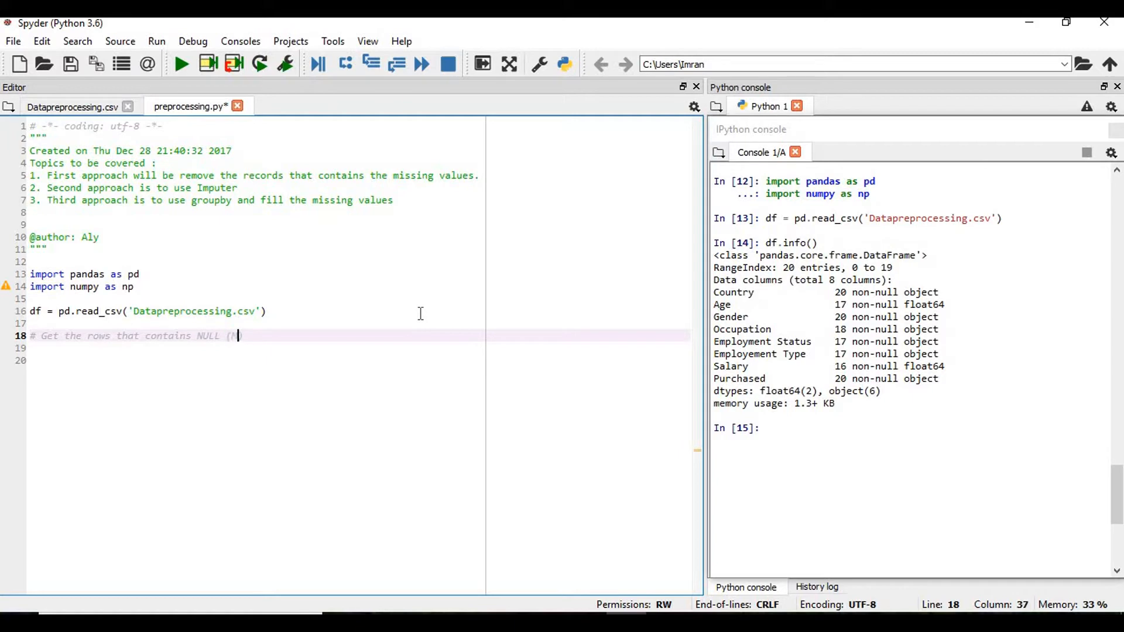
{"action": "type", "text": "o"}
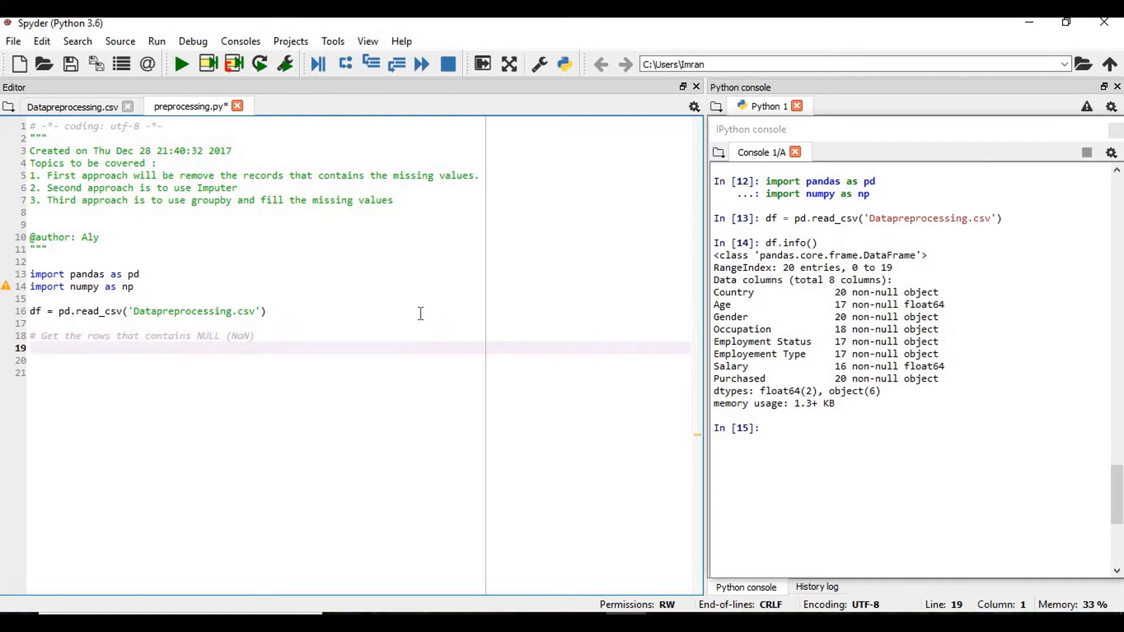
Step: Add df.isnull().sum() below it and run it to print per-column missing counts
{"action": "type", "text": "df"}
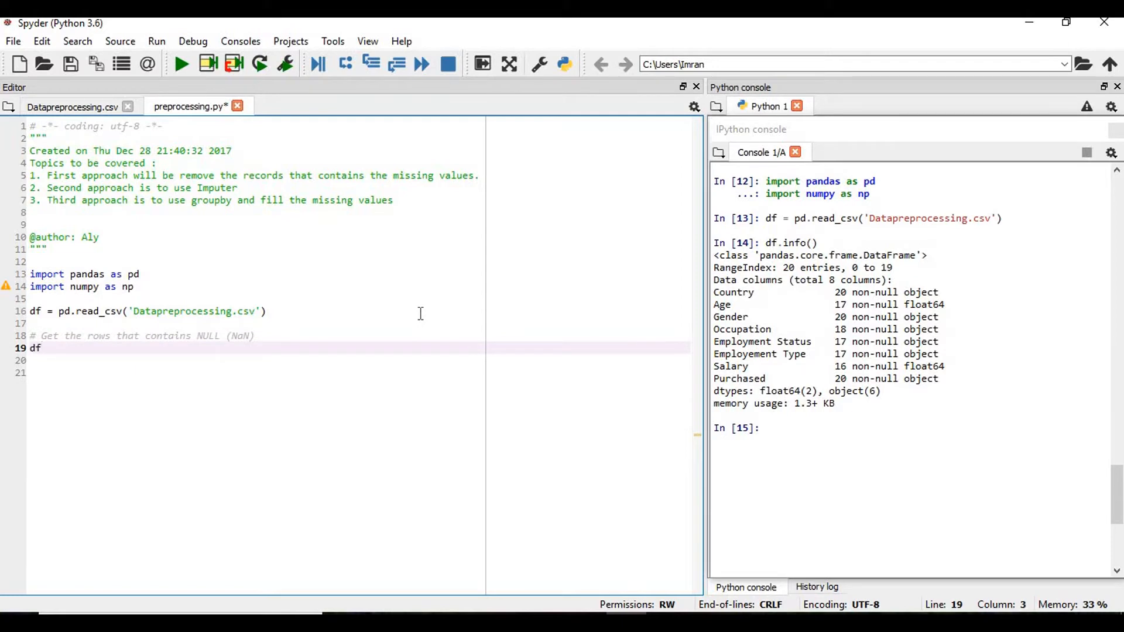
{"action": "type", "text": ".isnull"}
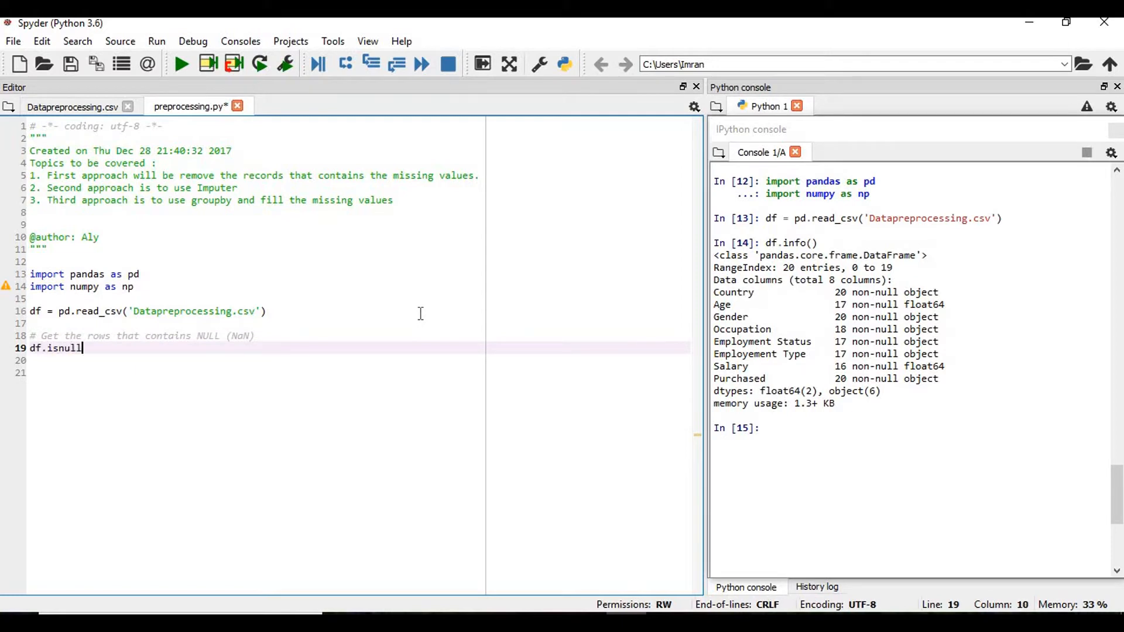
{"action": "type", "text": "()"}
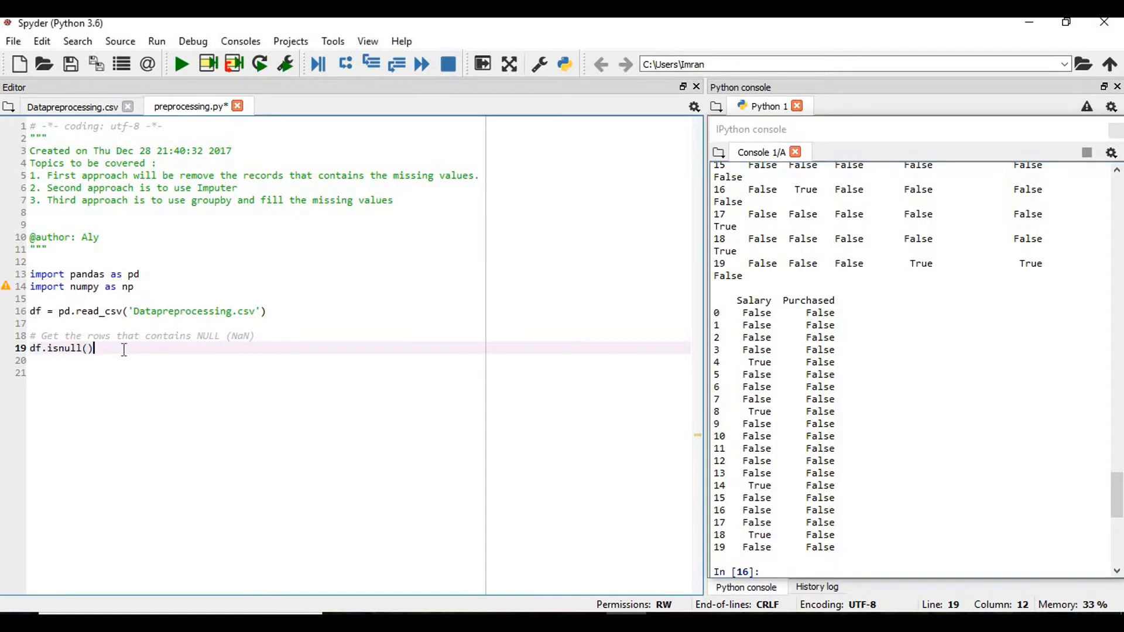
{"action": "type", "text": "."}
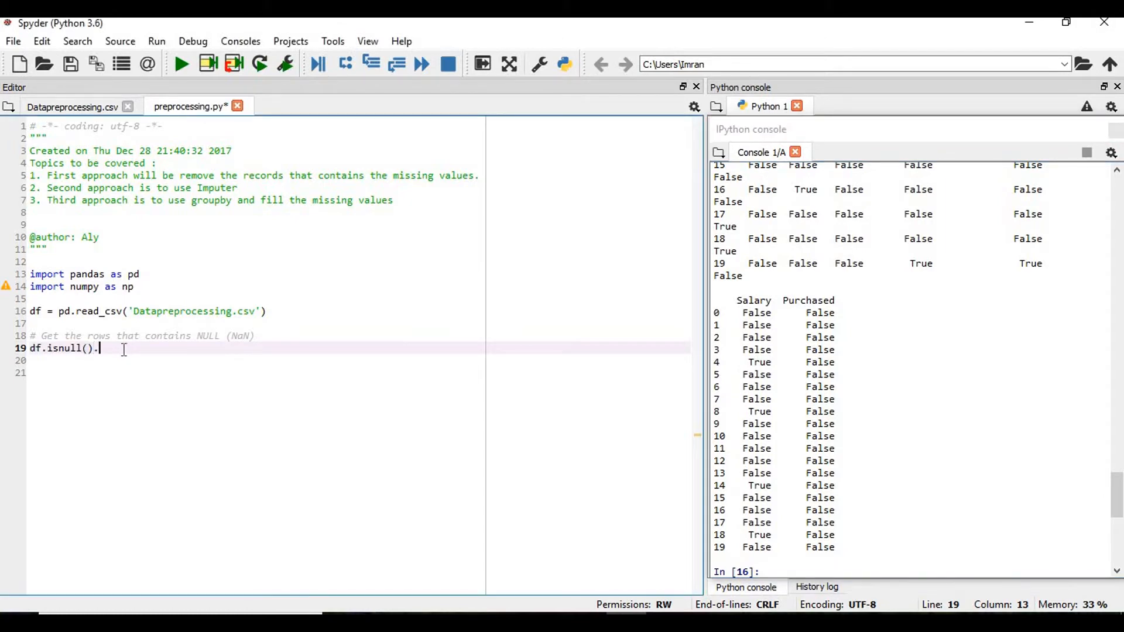
{"action": "type", "text": "sum()"}
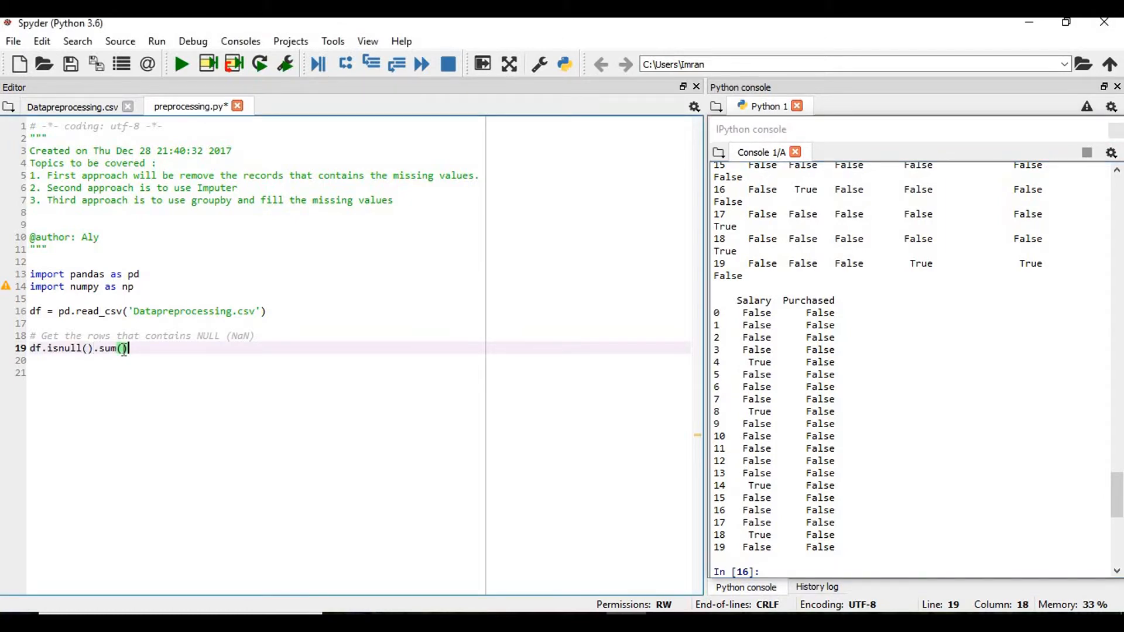
{"action": "key", "text": "Return"}
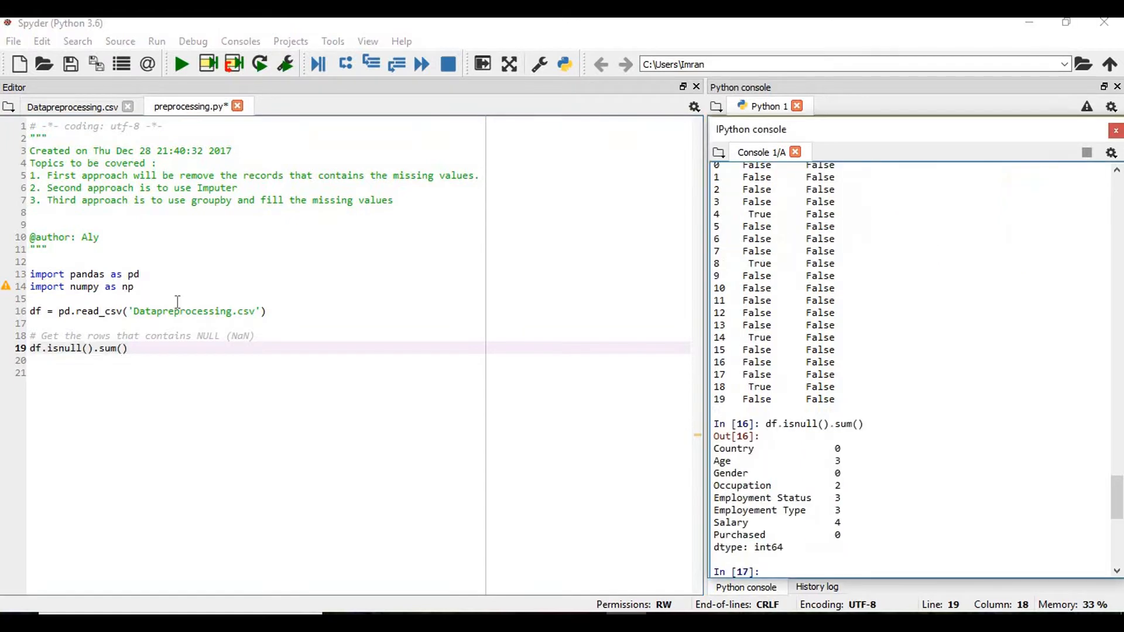
{"action": "mouse_move", "coordinate": [776, 448]}
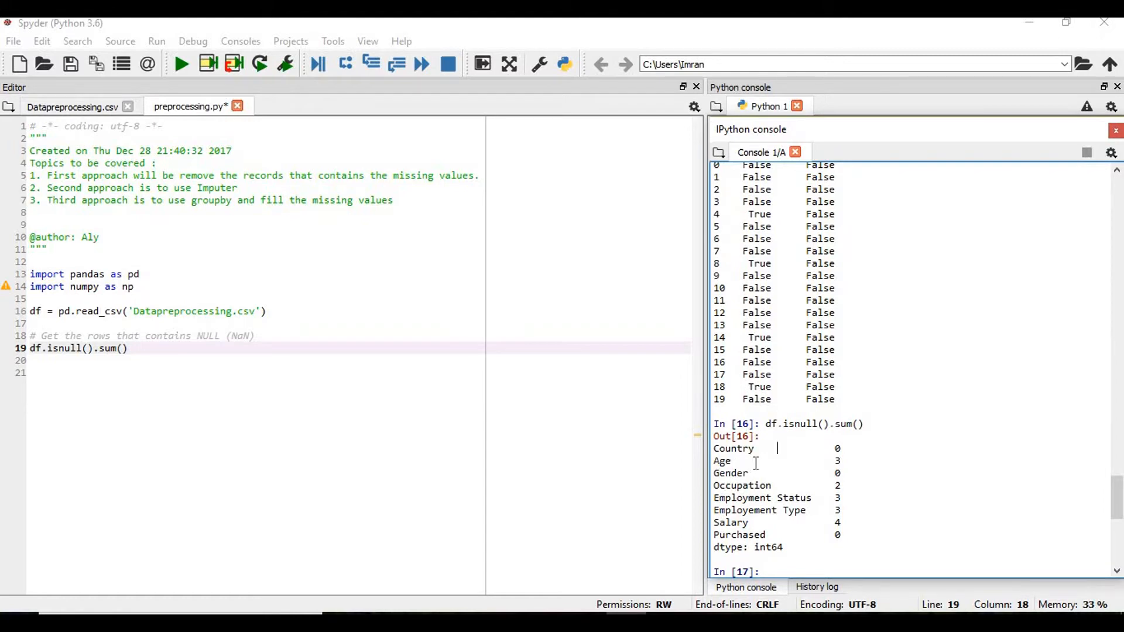
{"action": "mouse_move", "coordinate": [849, 495]}
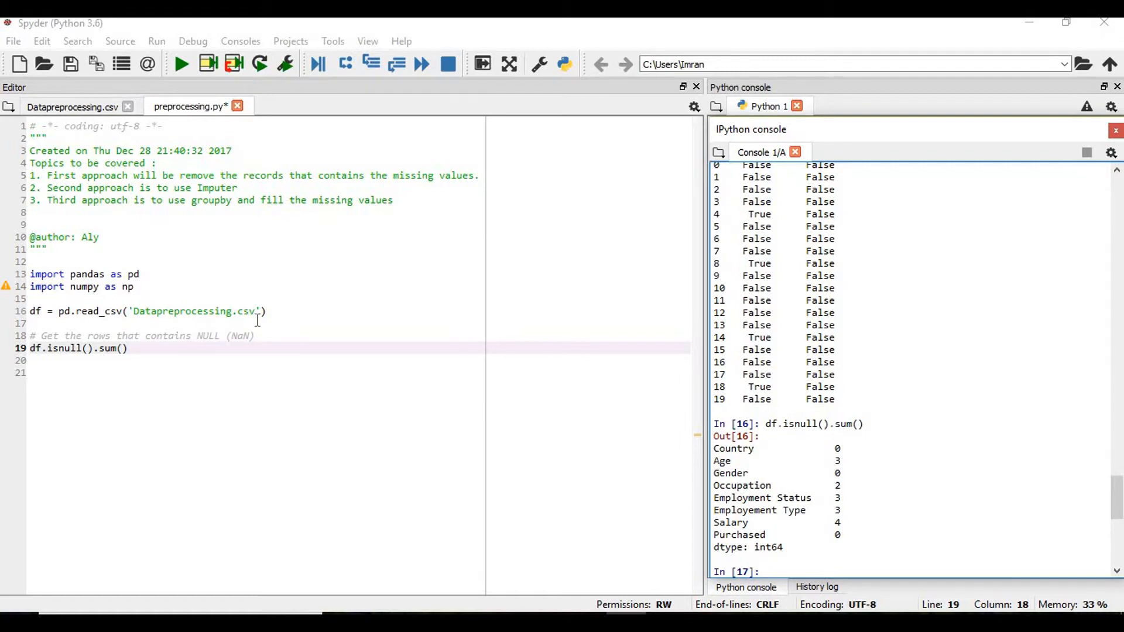
Step: Add blank lines and a comment about data without missing values with respect to columns
{"action": "key", "text": "Return"}
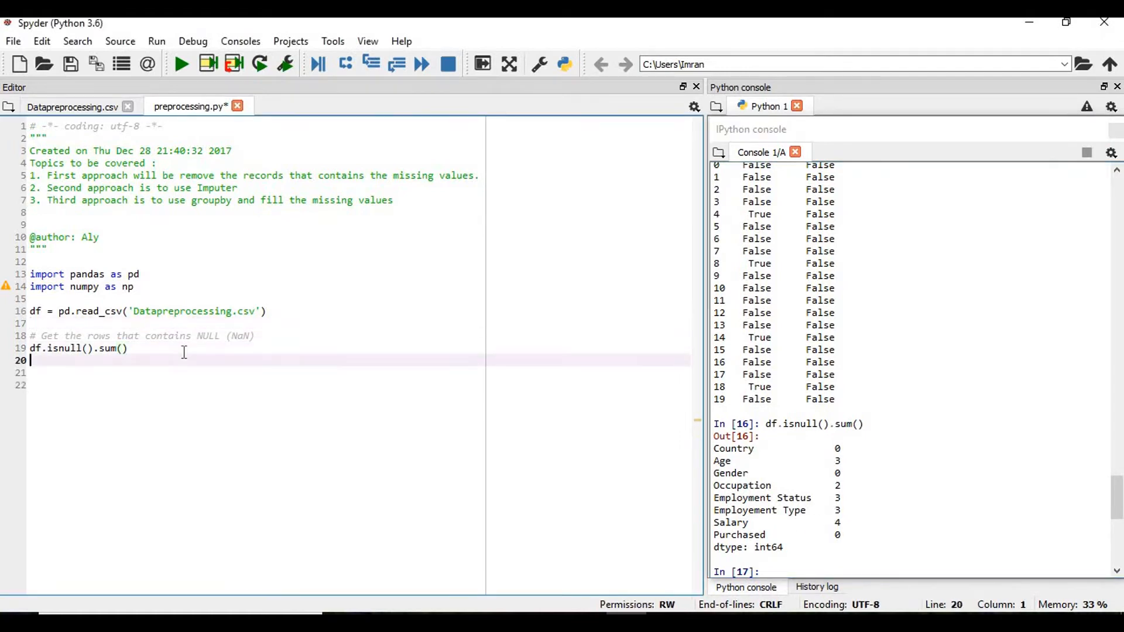
{"action": "key", "text": "Return"}
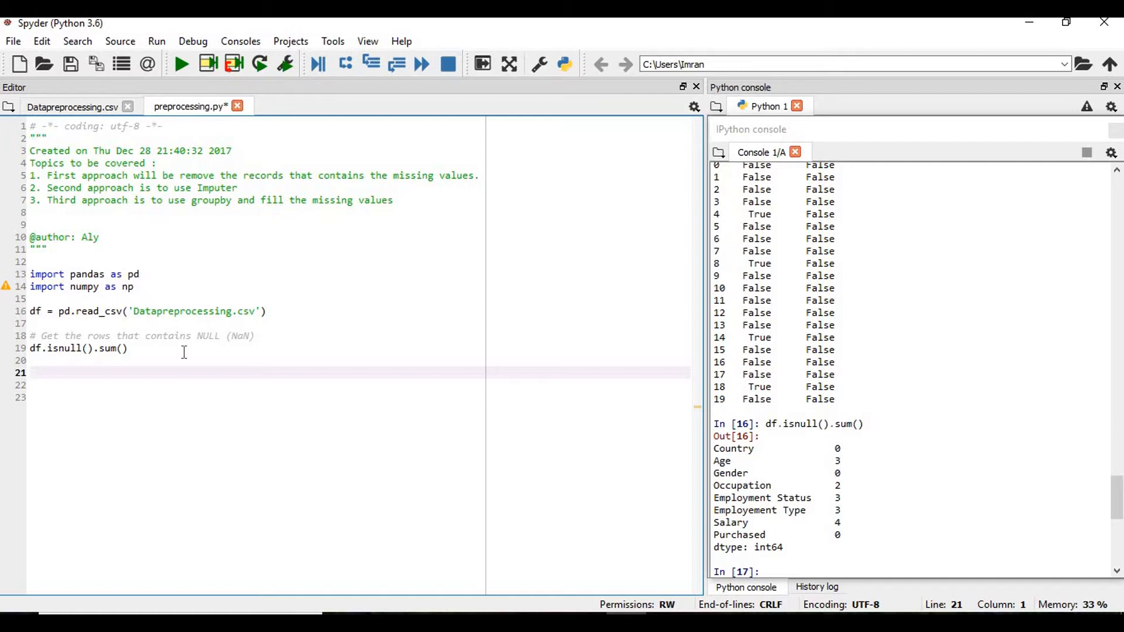
{"action": "left_click", "coordinate": [32, 372]}
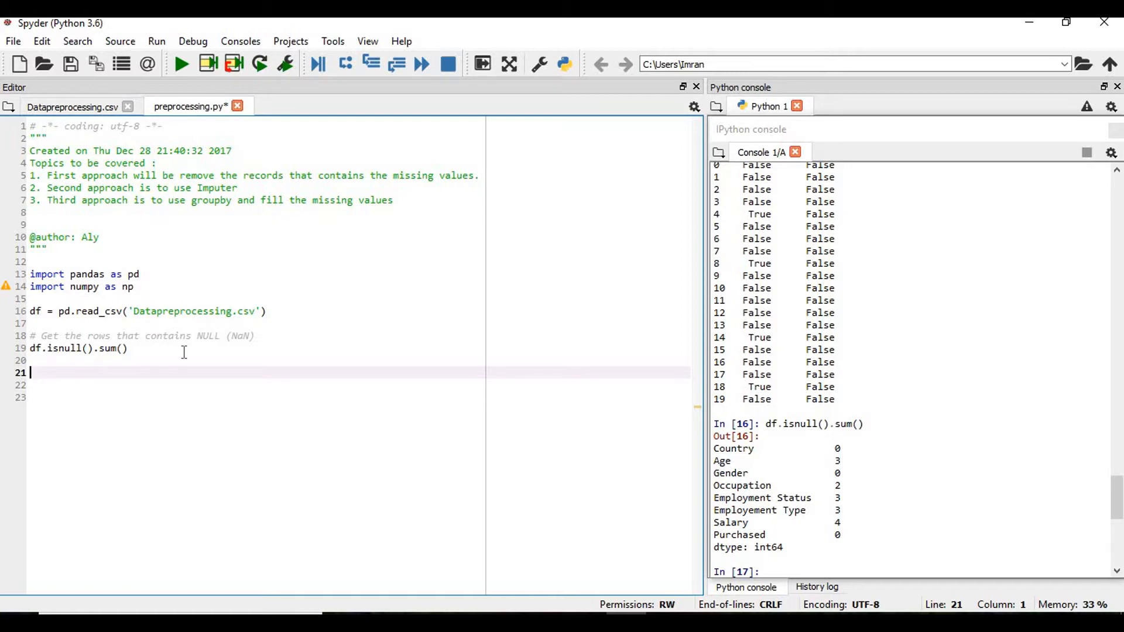
{"action": "type", "text": "# data"}
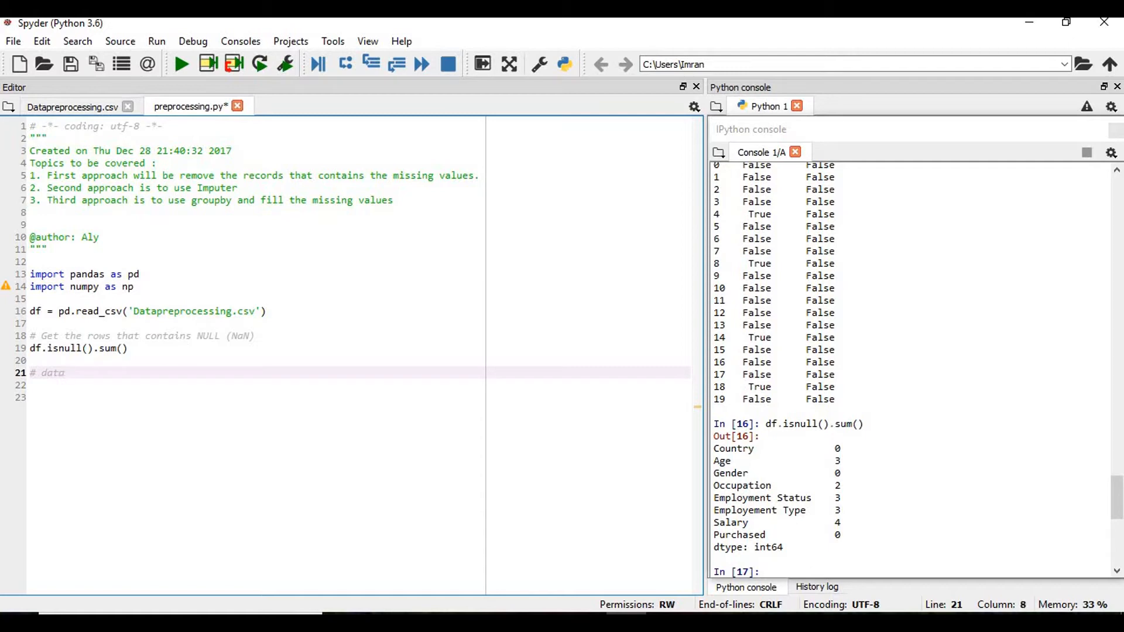
{"action": "type", "text": "with"}
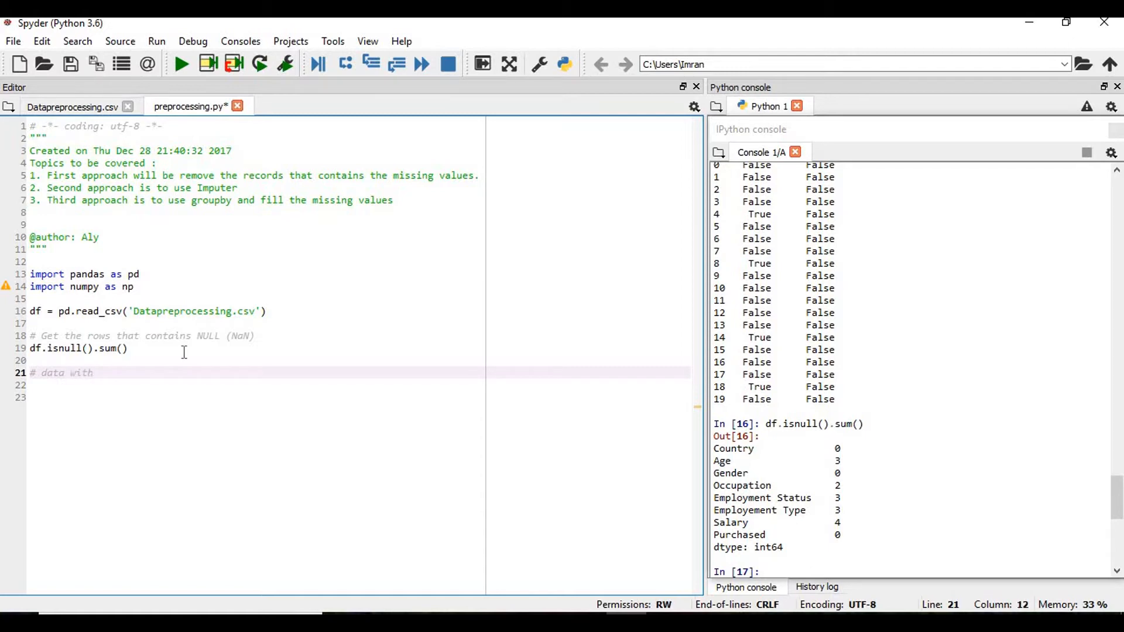
{"action": "type", "text": "out"}
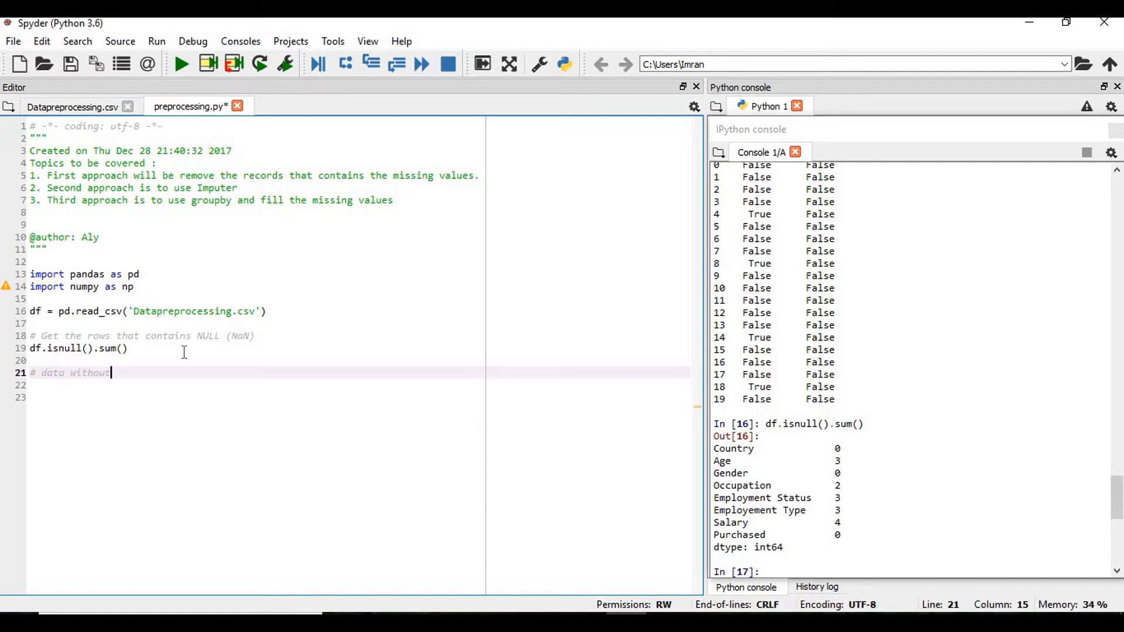
{"action": "type", "text": "missing va"}
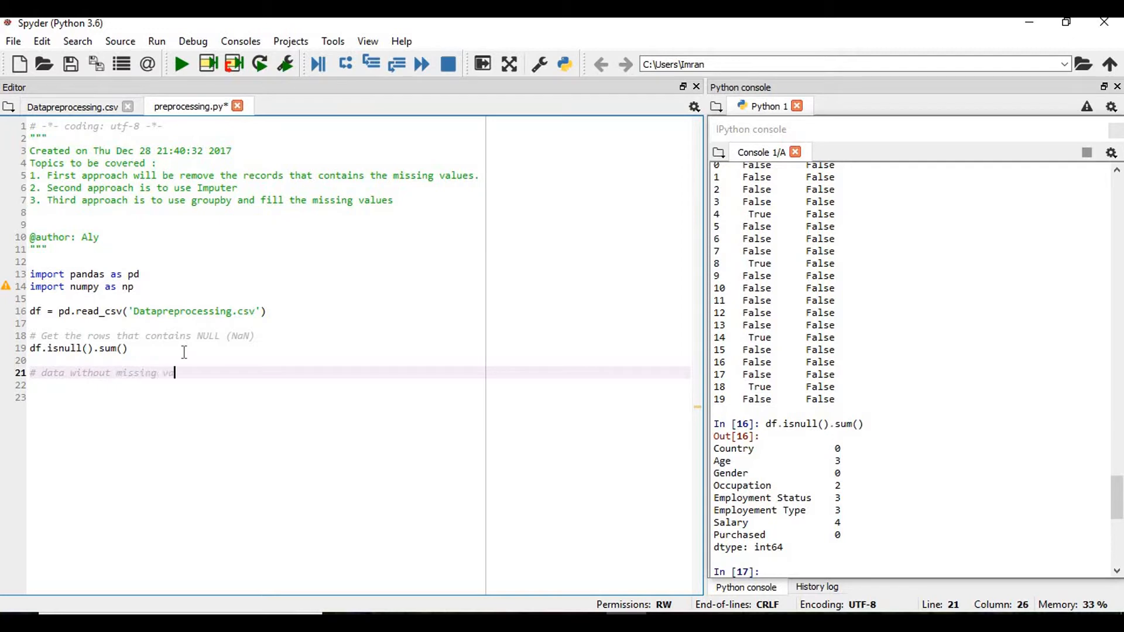
{"action": "type", "text": "lues with."}
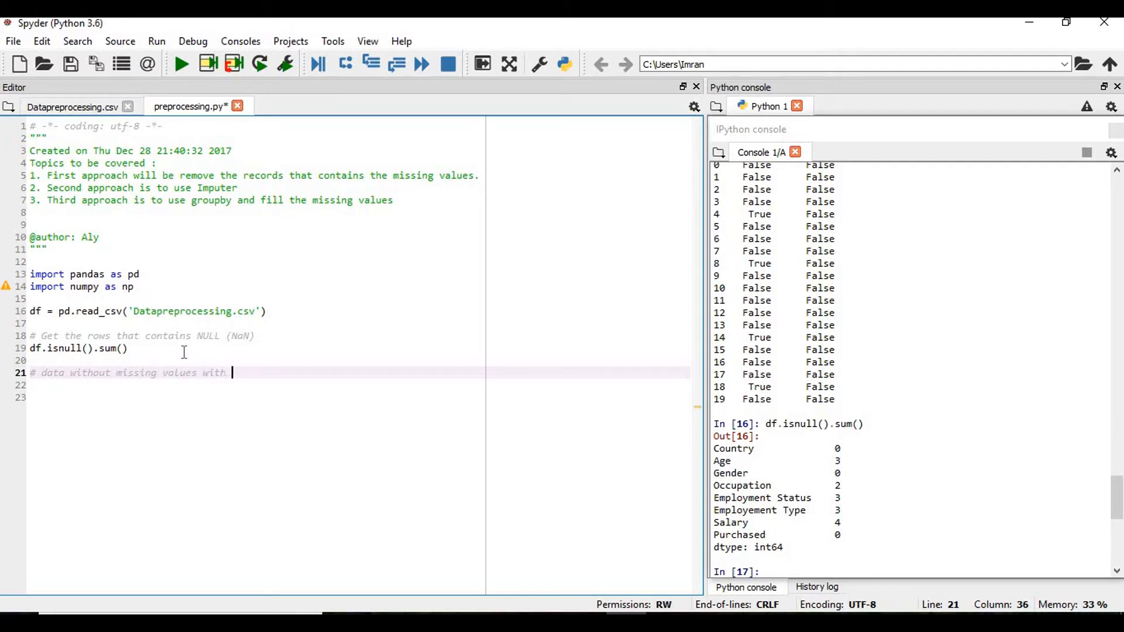
{"action": "type", "text": "respect t"}
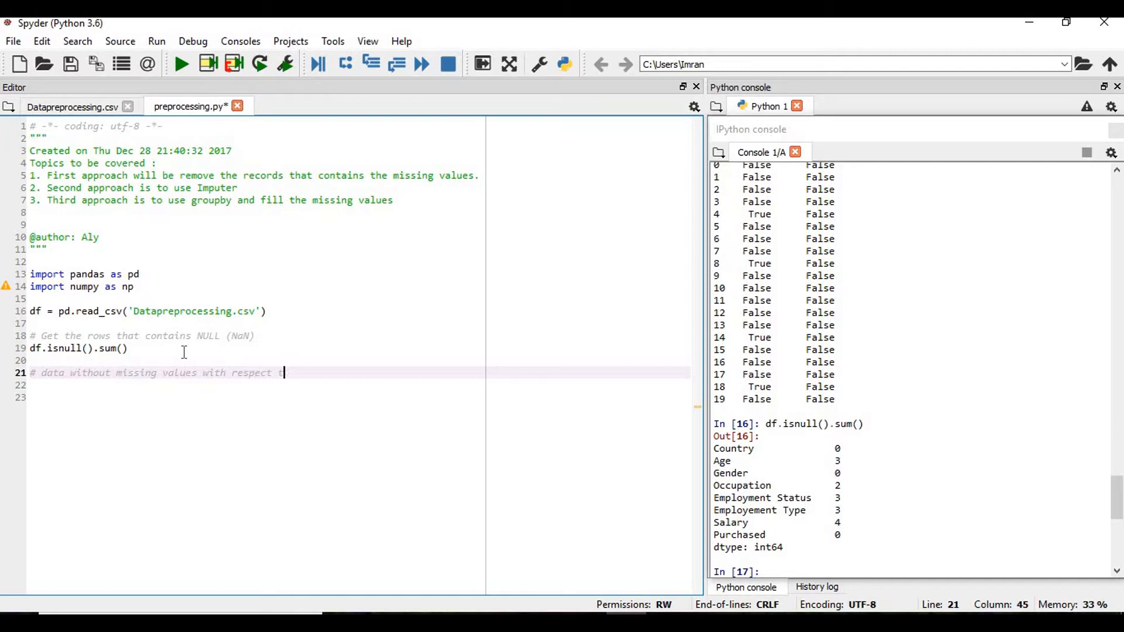
{"action": "type", "text": "to"}
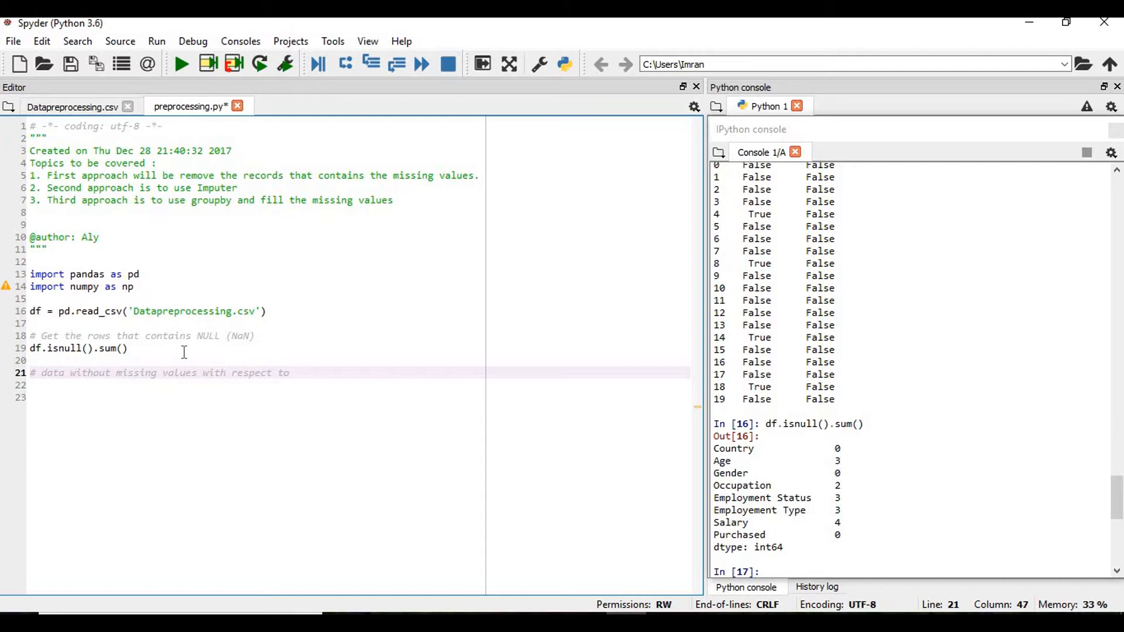
{"action": "type", "text": "columns"}
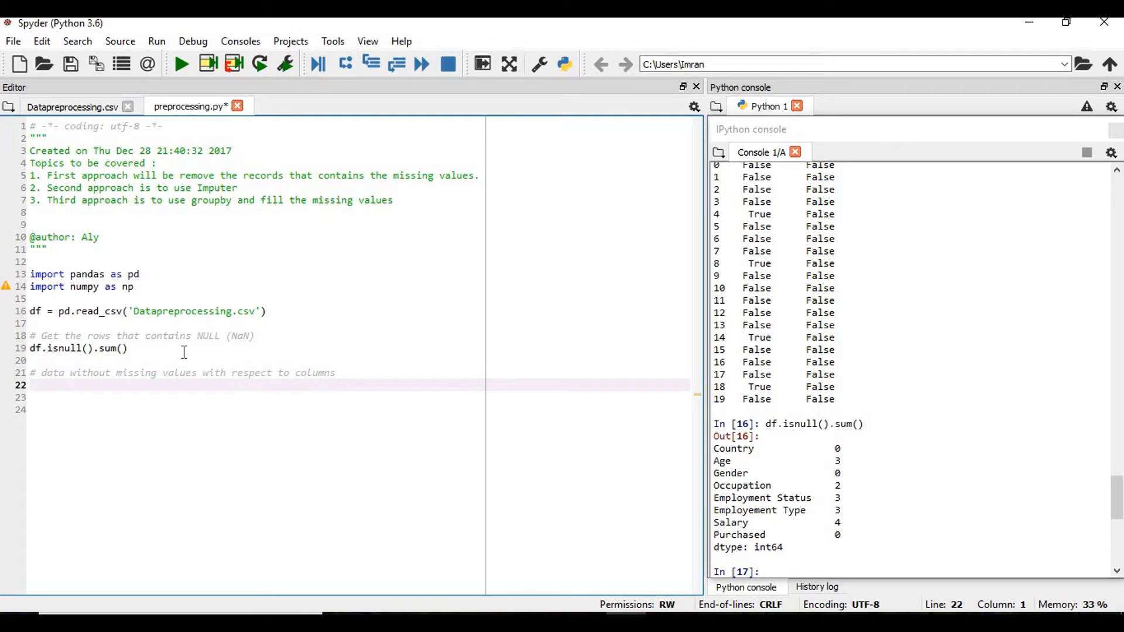
Step: Write data_without_missing_values_cols = df.dropna(axis=1) on line 22
{"action": "type", "text": "data_"}
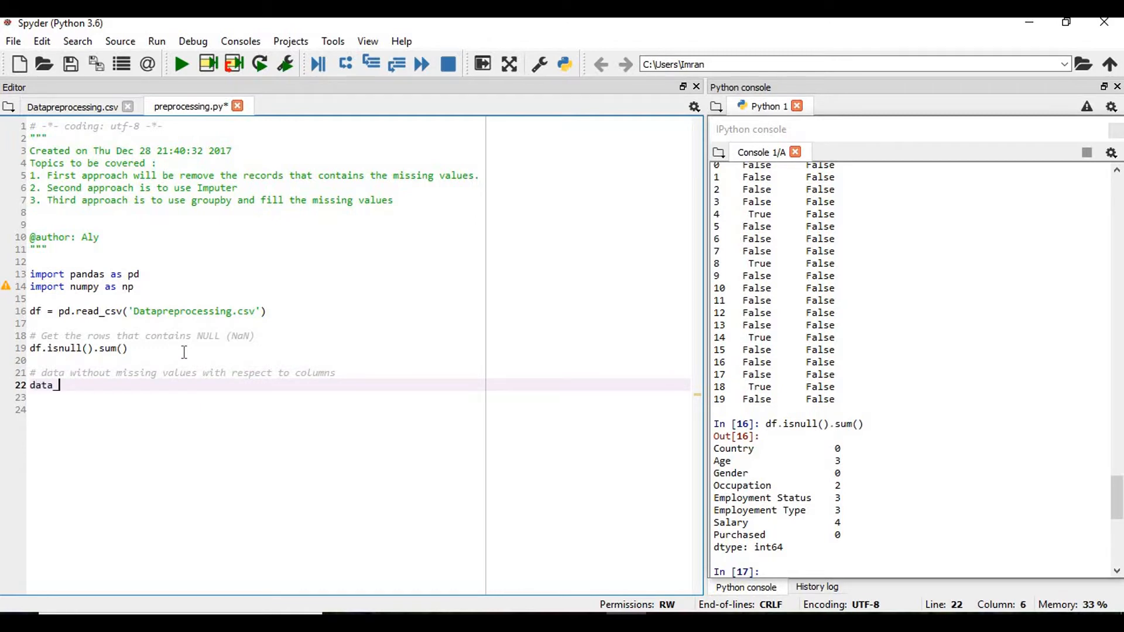
{"action": "type", "text": "without"}
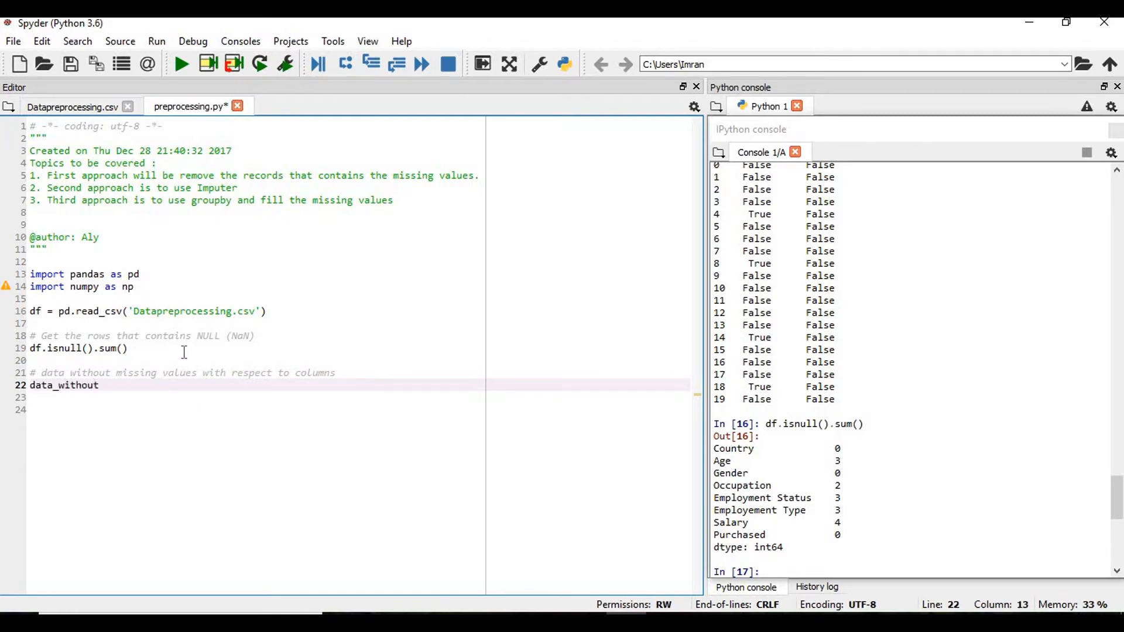
{"action": "type", "text": "_missing"}
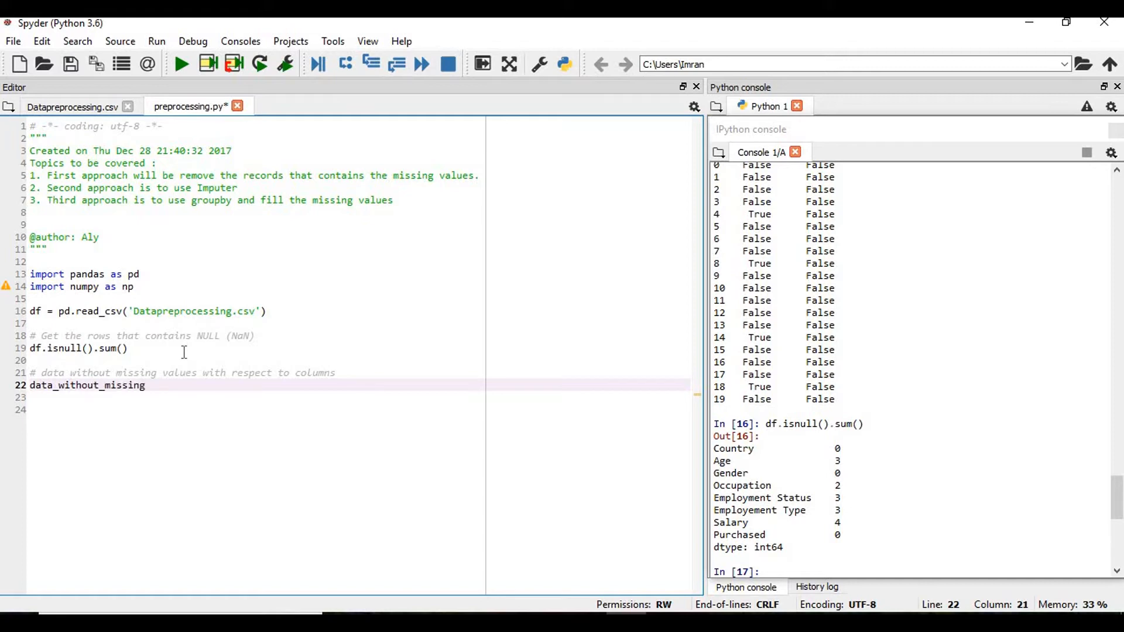
{"action": "type", "text": "values"}
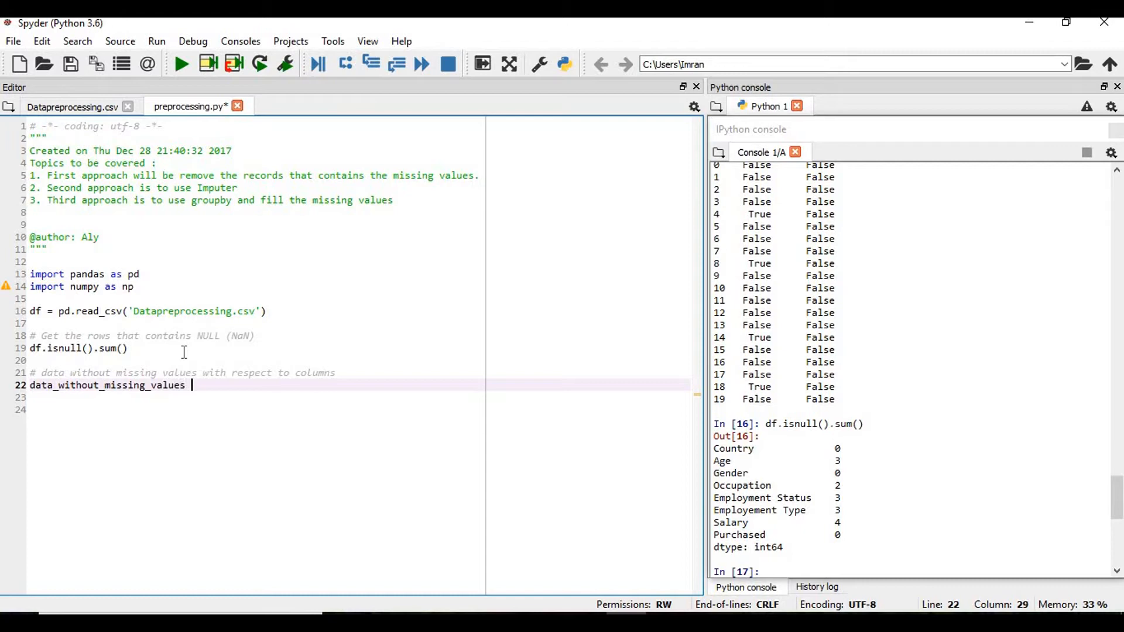
{"action": "key", "text": "BackSpace"}
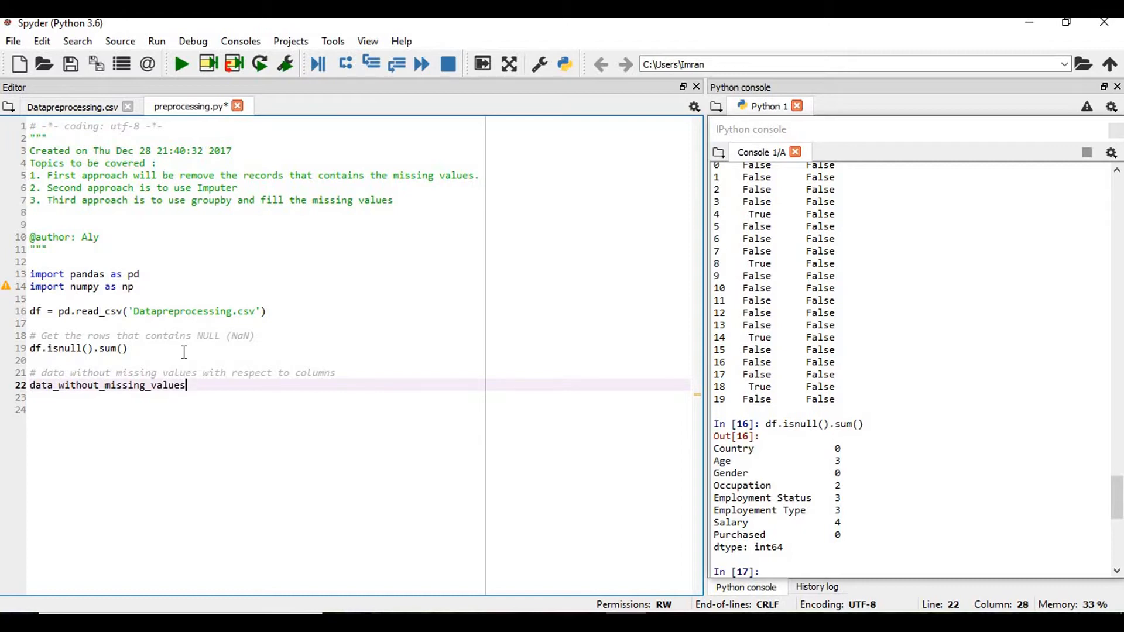
{"action": "type", "text": "_c"}
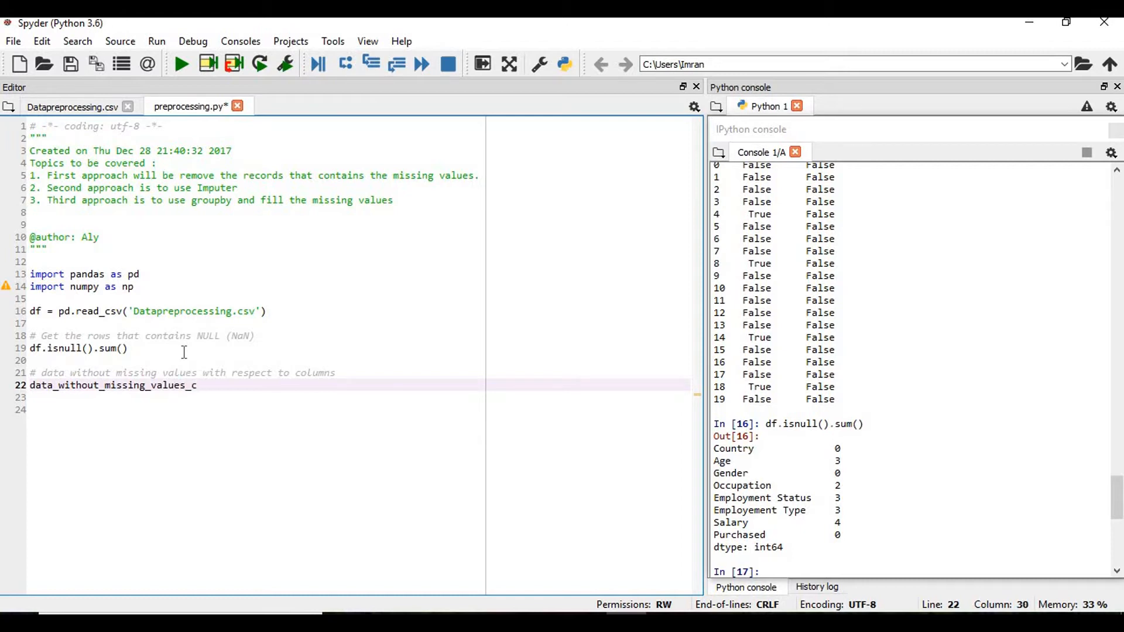
{"action": "type", "text": "ols"}
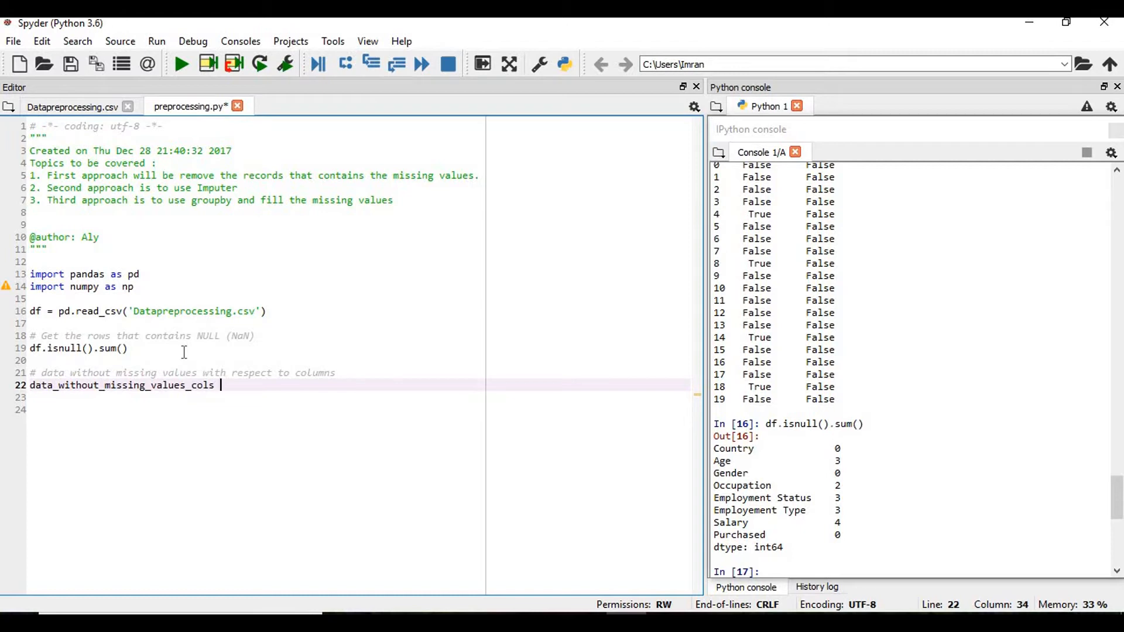
{"action": "type", "text": "= df."}
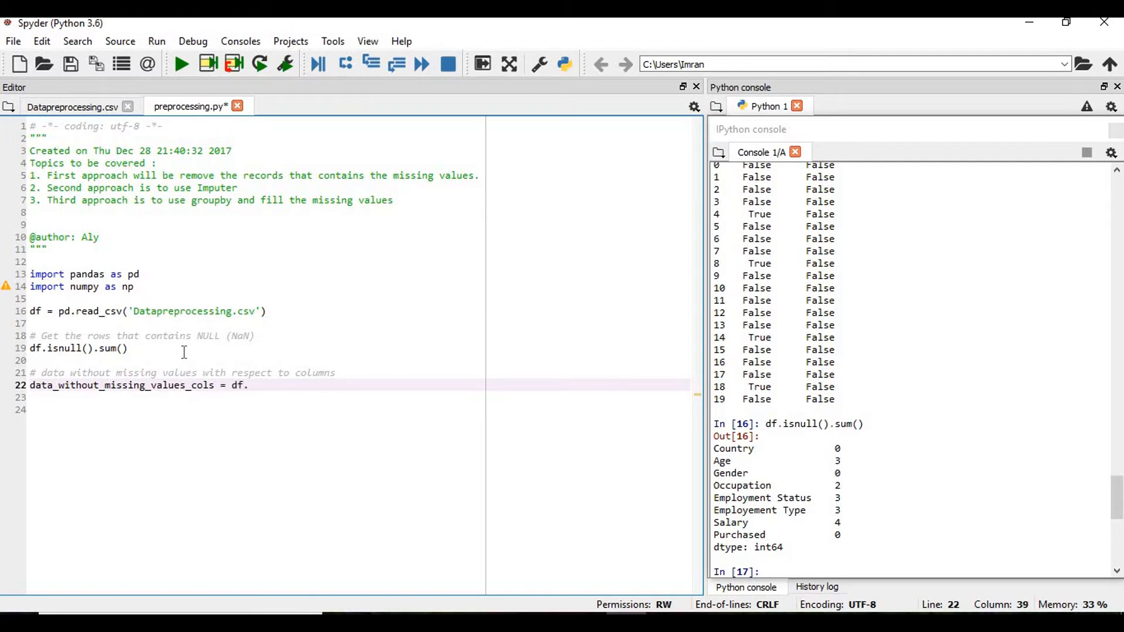
{"action": "type", "text": "dropna"}
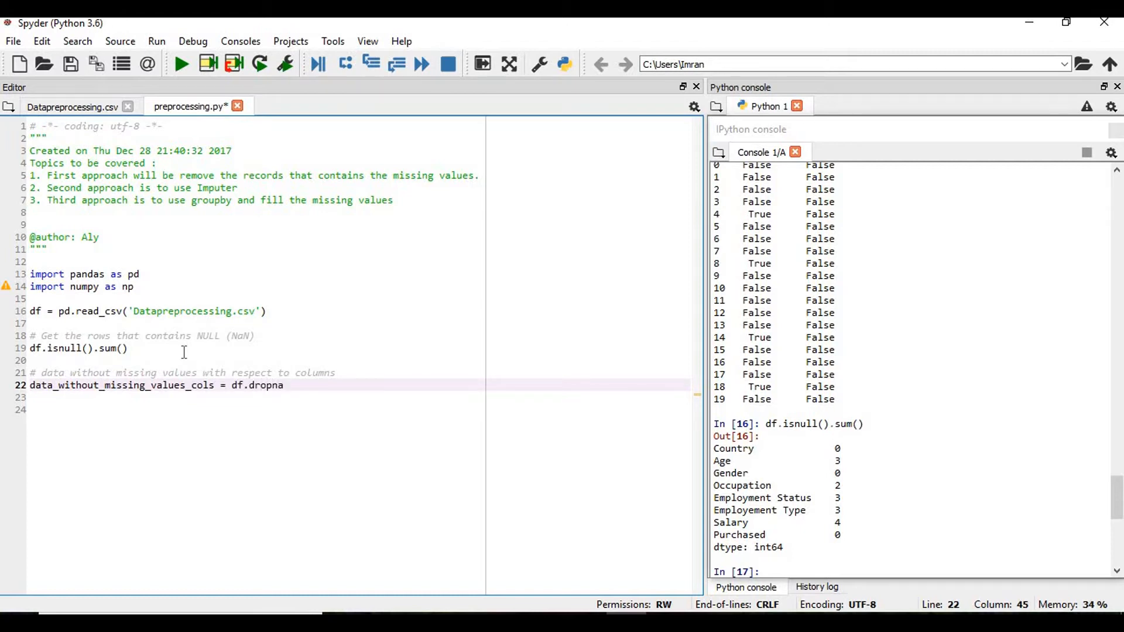
{"action": "type", "text": "(axis)"}
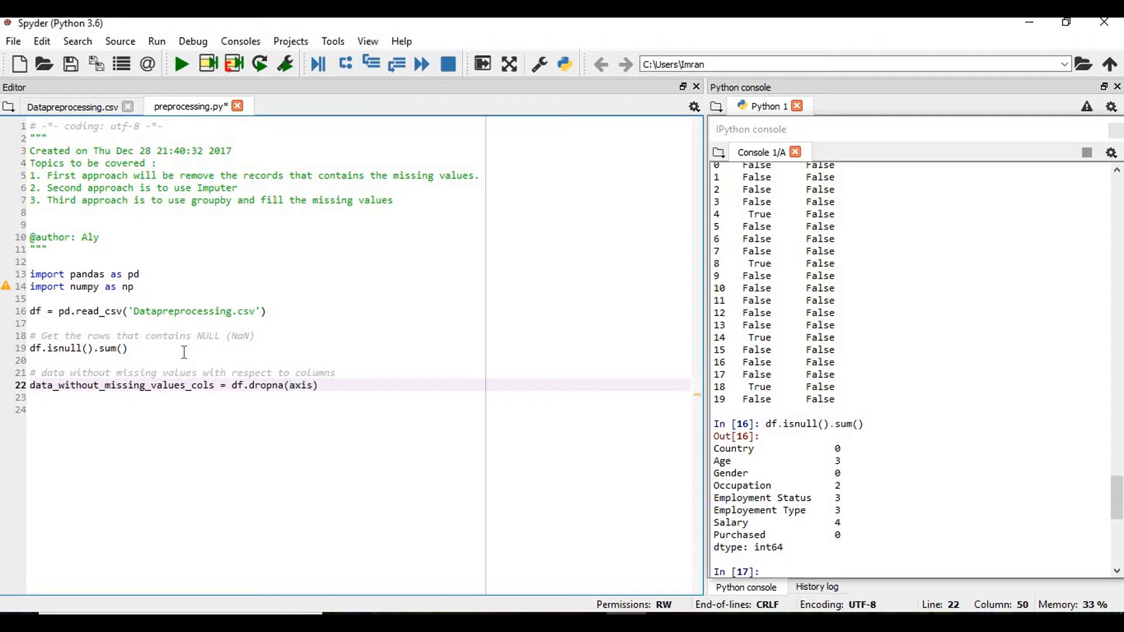
{"action": "type", "text": "=1"}
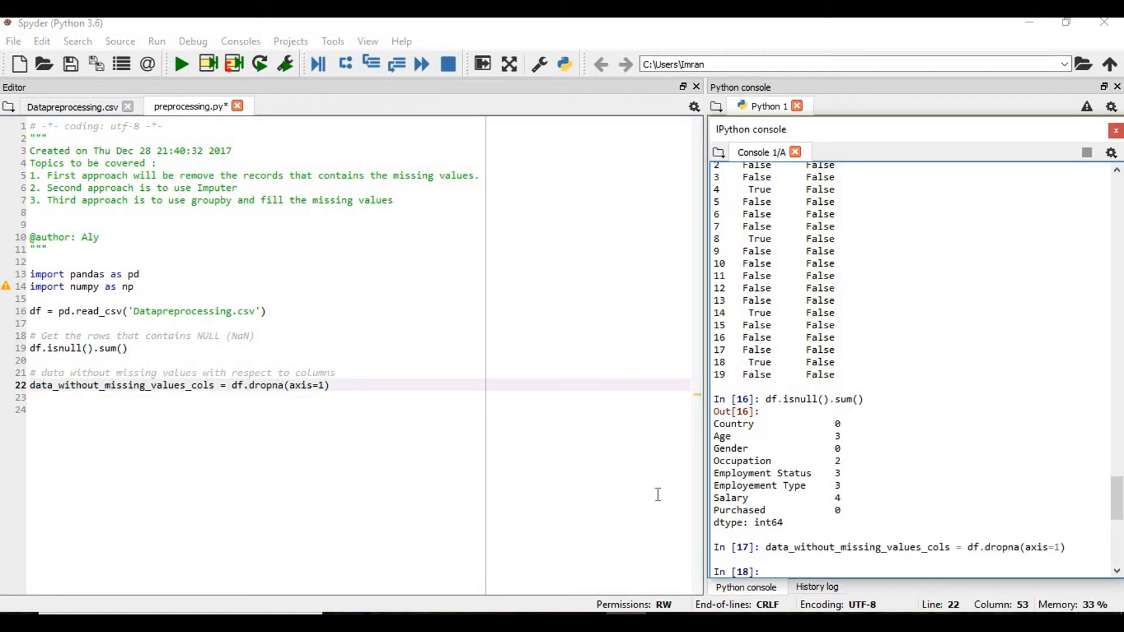
Step: Display data_without_missing_values_cols in the console and scroll back through earlier output
{"action": "type", "text": "da"}
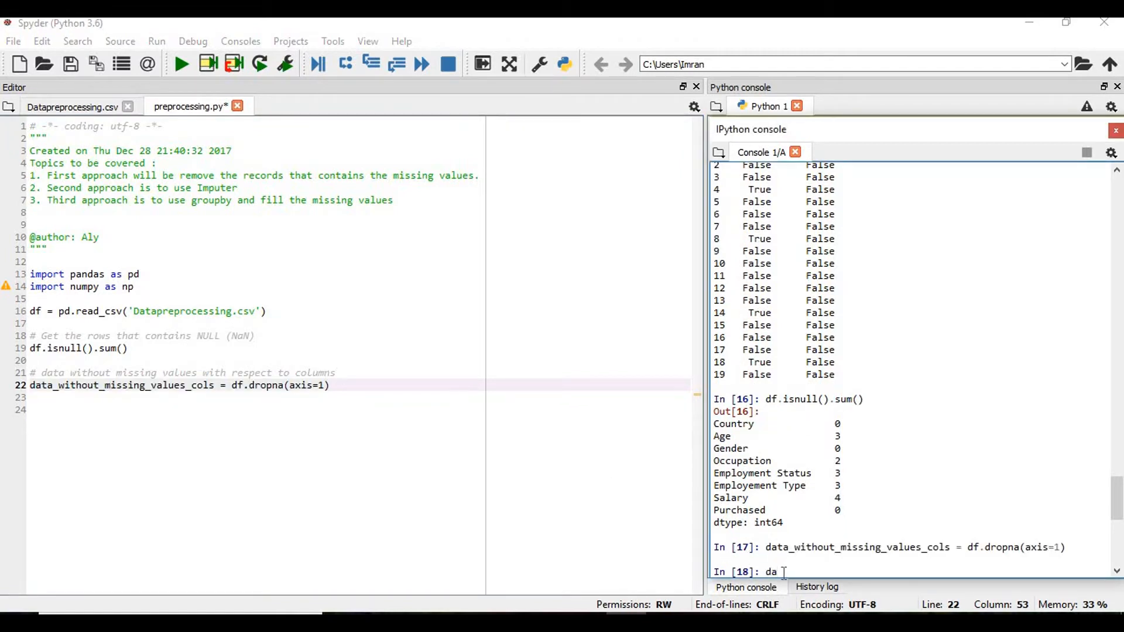
{"action": "type", "text": "ta_without_missing_values_cols"}
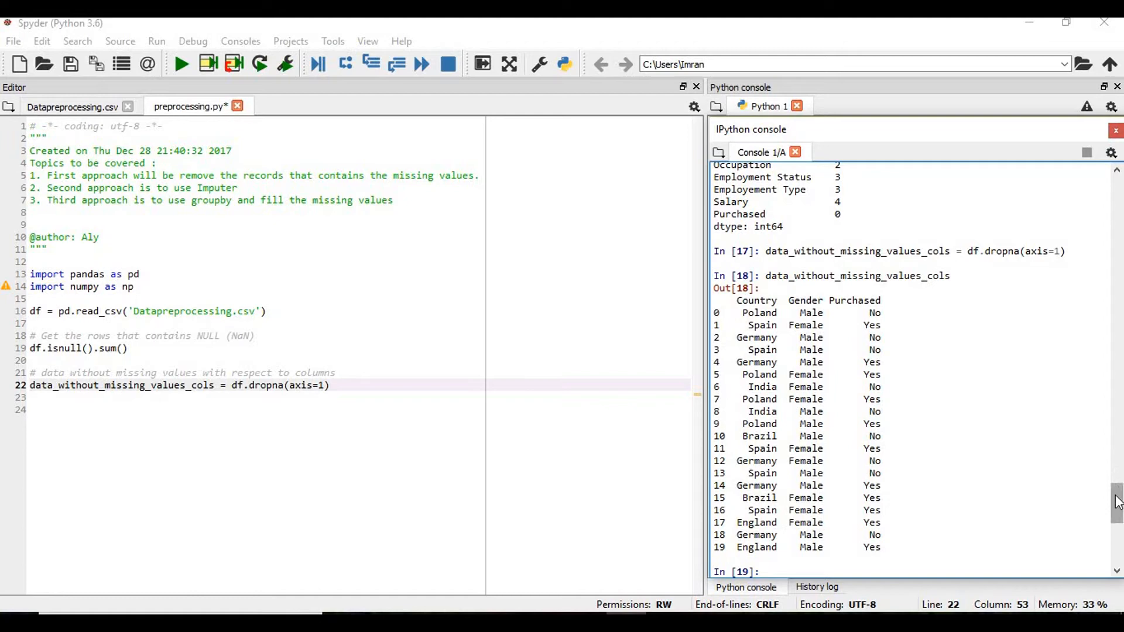
{"action": "scroll", "scroll_direction": "up", "scroll_amount": 3}
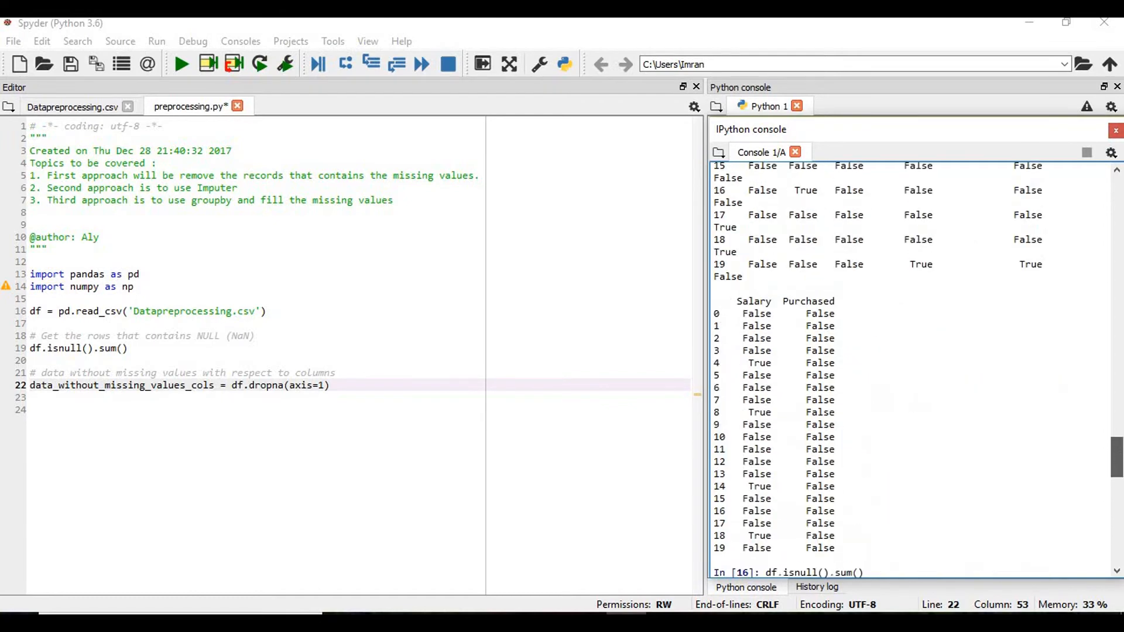
{"action": "scroll", "scroll_direction": "up", "scroll_amount": 3}
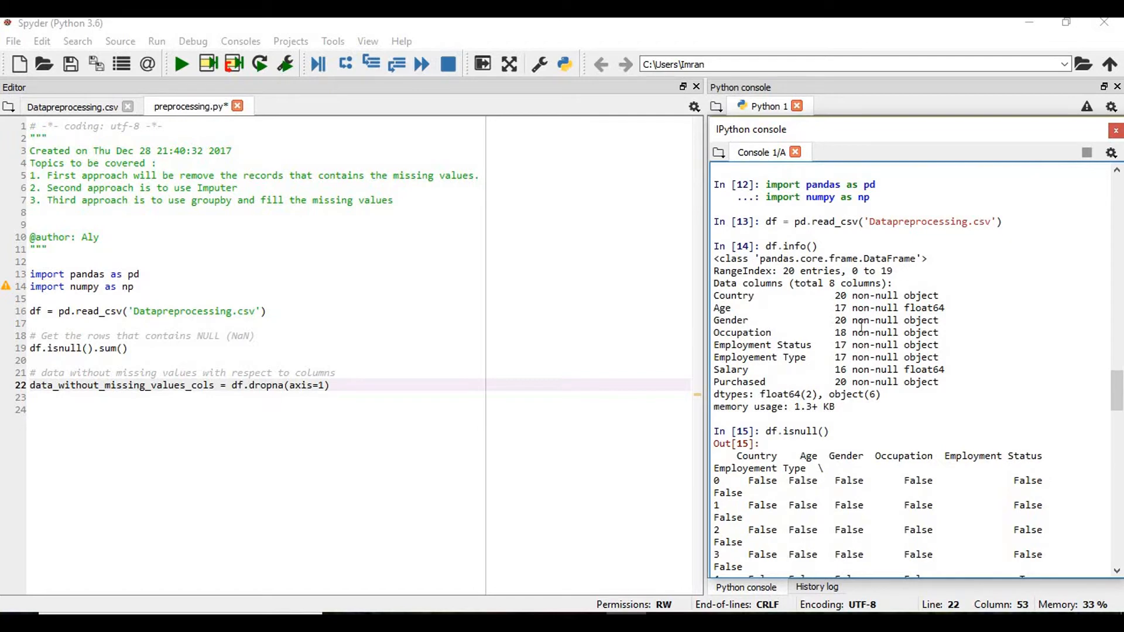
{"action": "mouse_move", "coordinate": [1080, 384]}
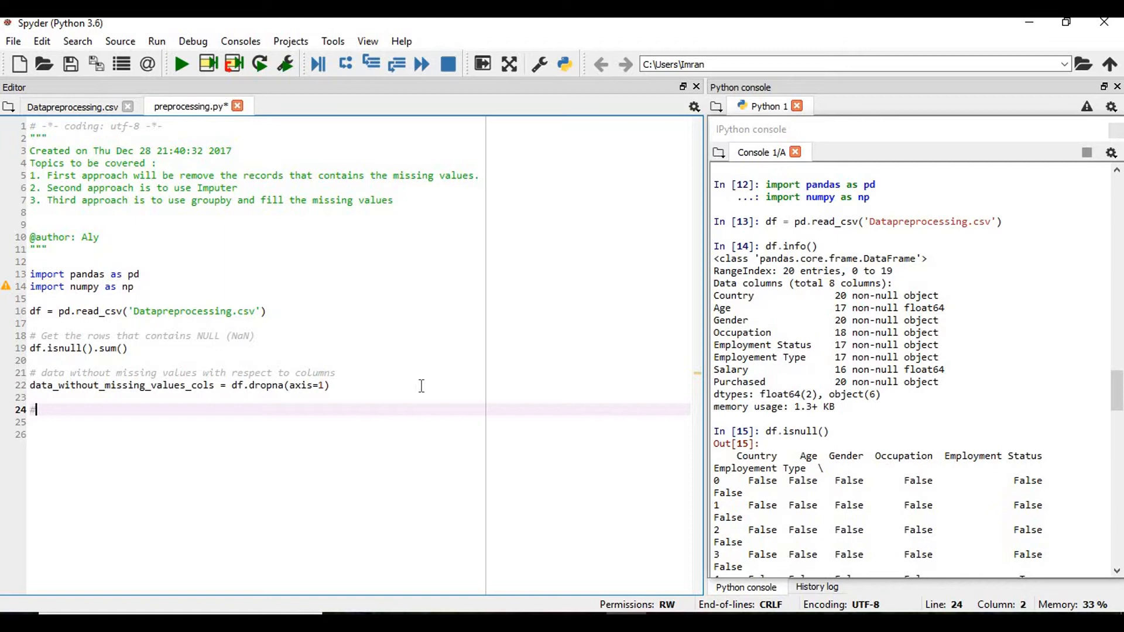
Step: Add a rows comment and a copied dropna line renamed data_without_missing_values_rows with axis=0
{"action": "type", "text": "# data without missing vau"}
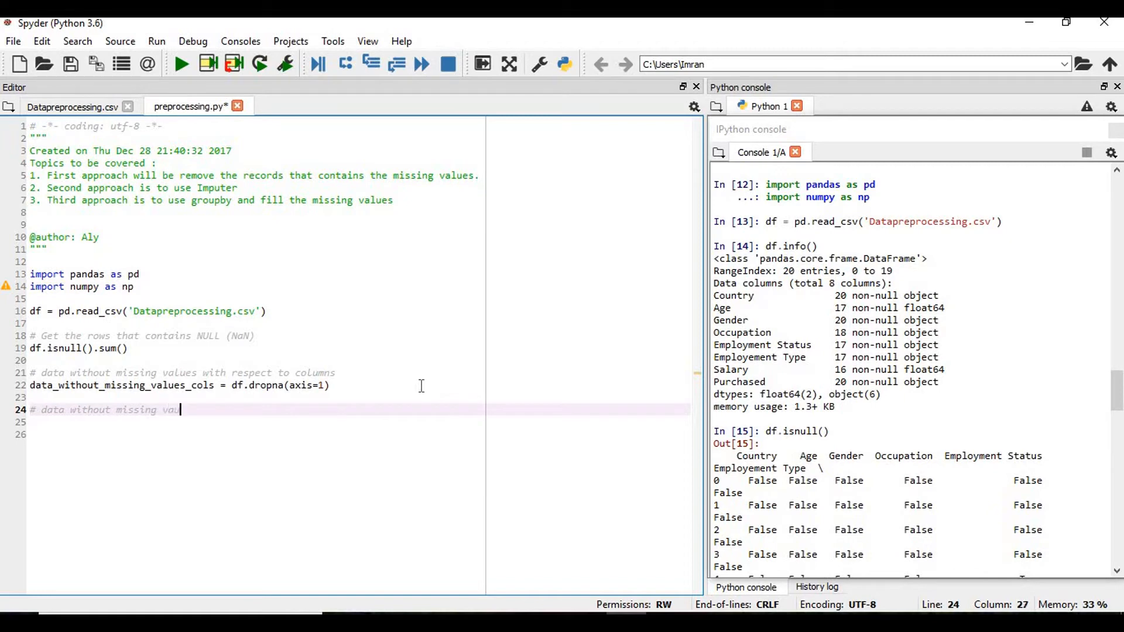
{"action": "type", "text": "lues with respect to rows"}
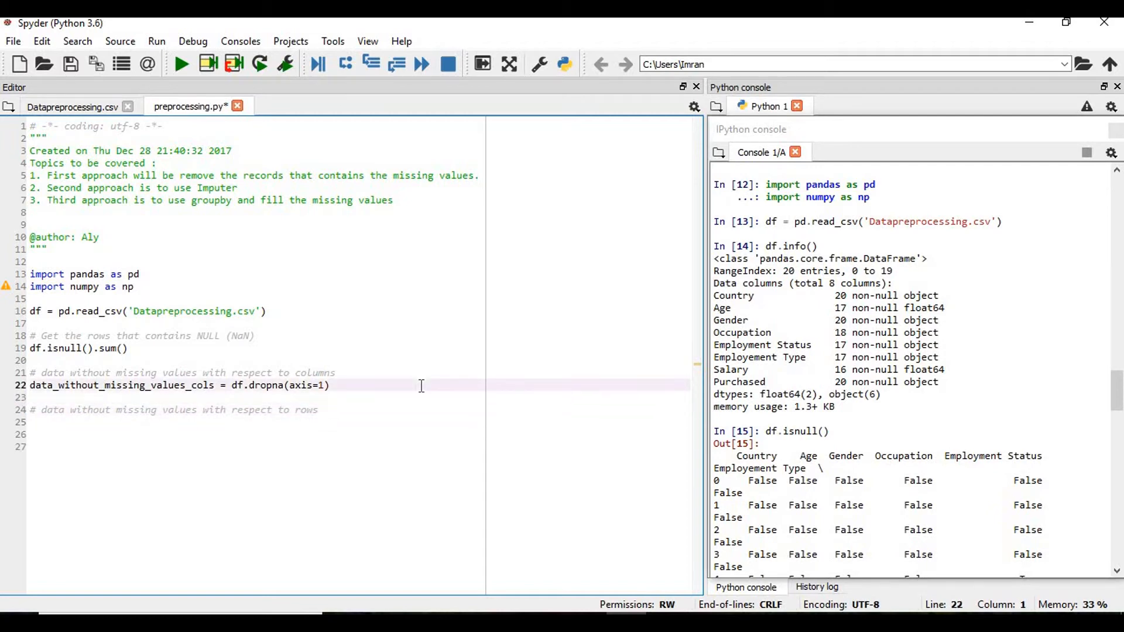
{"action": "double_click", "coordinate": [121, 385]}
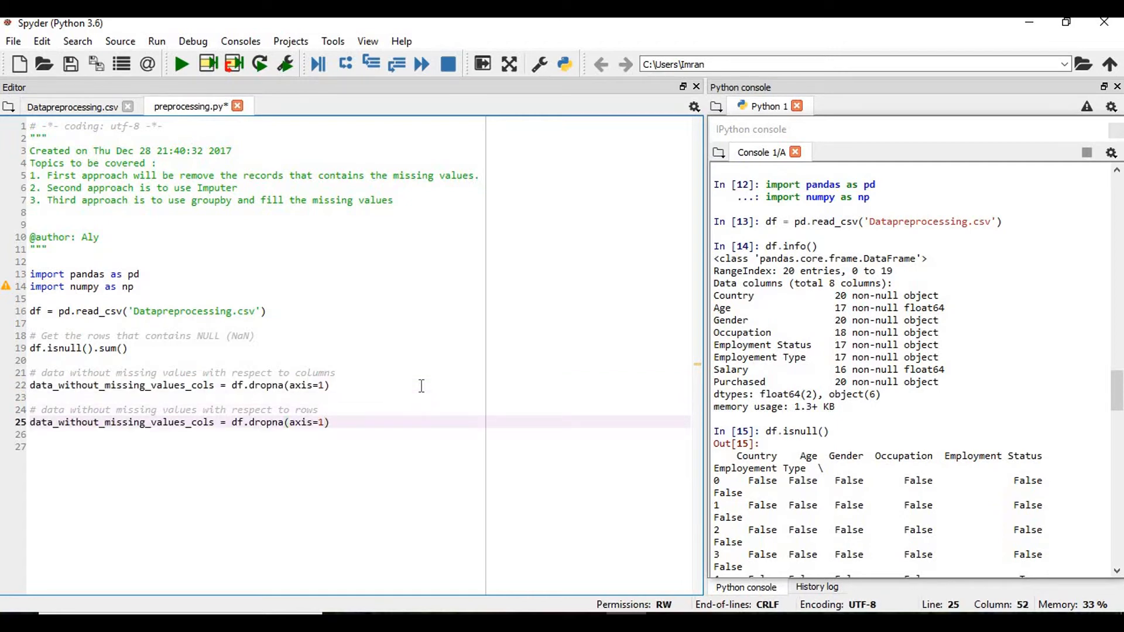
{"action": "left_click", "coordinate": [290, 422]}
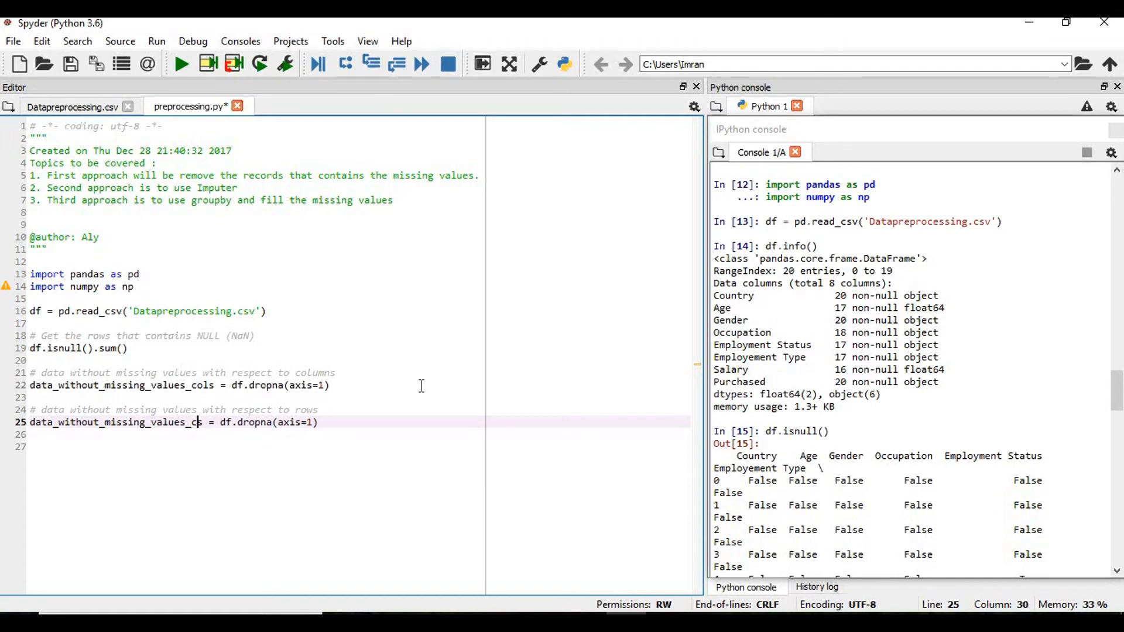
{"action": "type", "text": "rows"}
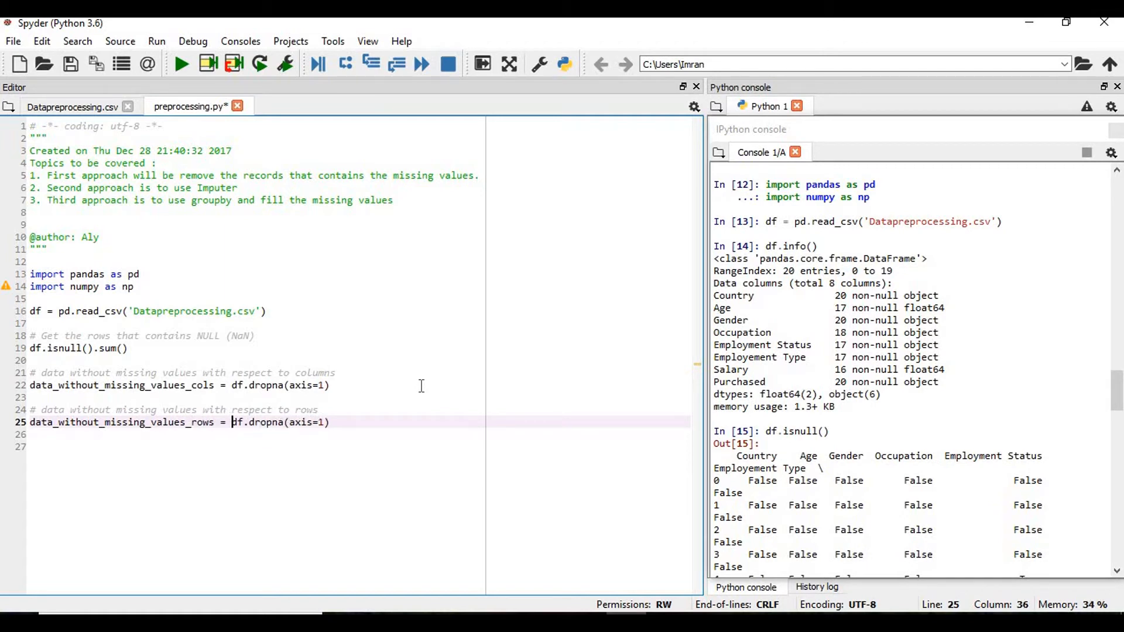
{"action": "type", "text": "p"}
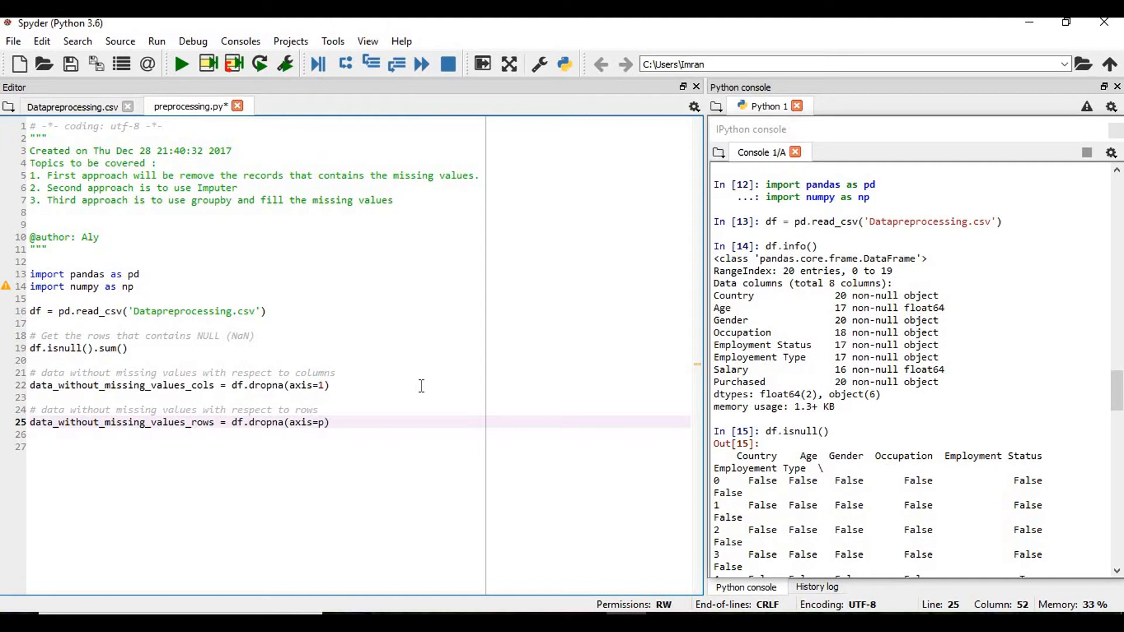
{"action": "type", "text": "0"}
{"action": "type", "text": "data_without_missing_values_rows"}
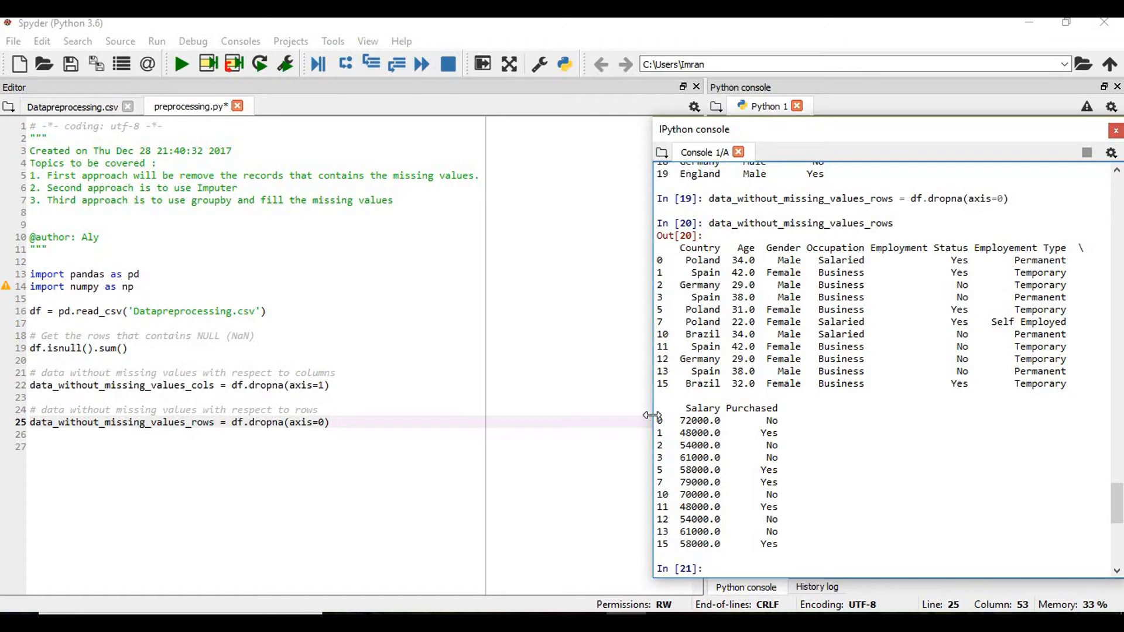
{"action": "mouse_move", "coordinate": [275, 467]}
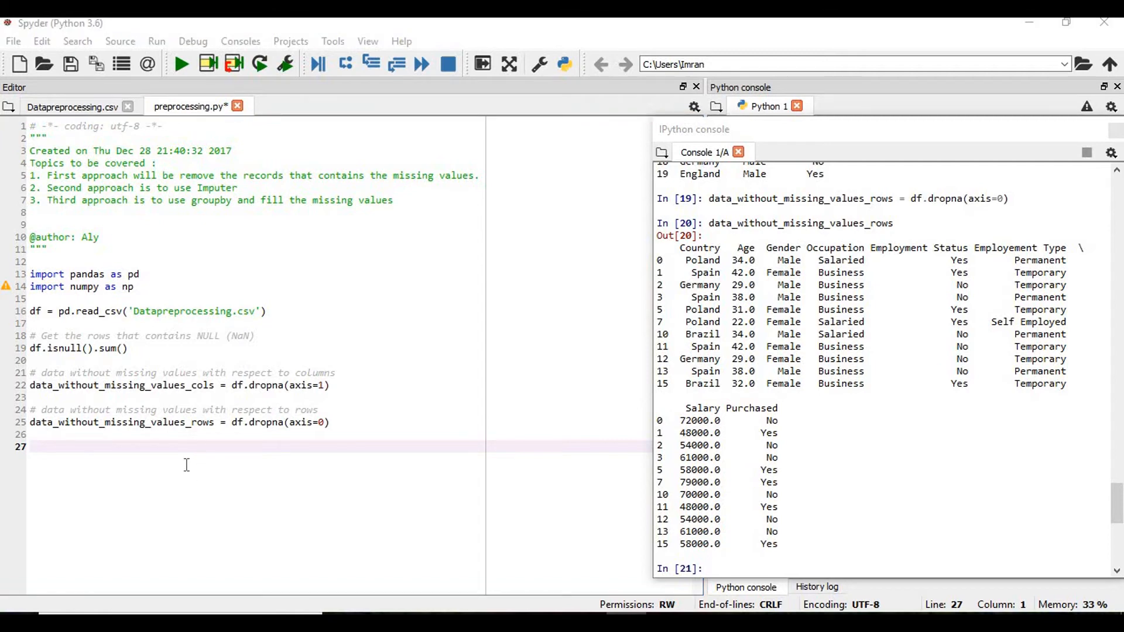
{"action": "mouse_move", "coordinate": [157, 456]}
{"action": "type", "text": "#"}
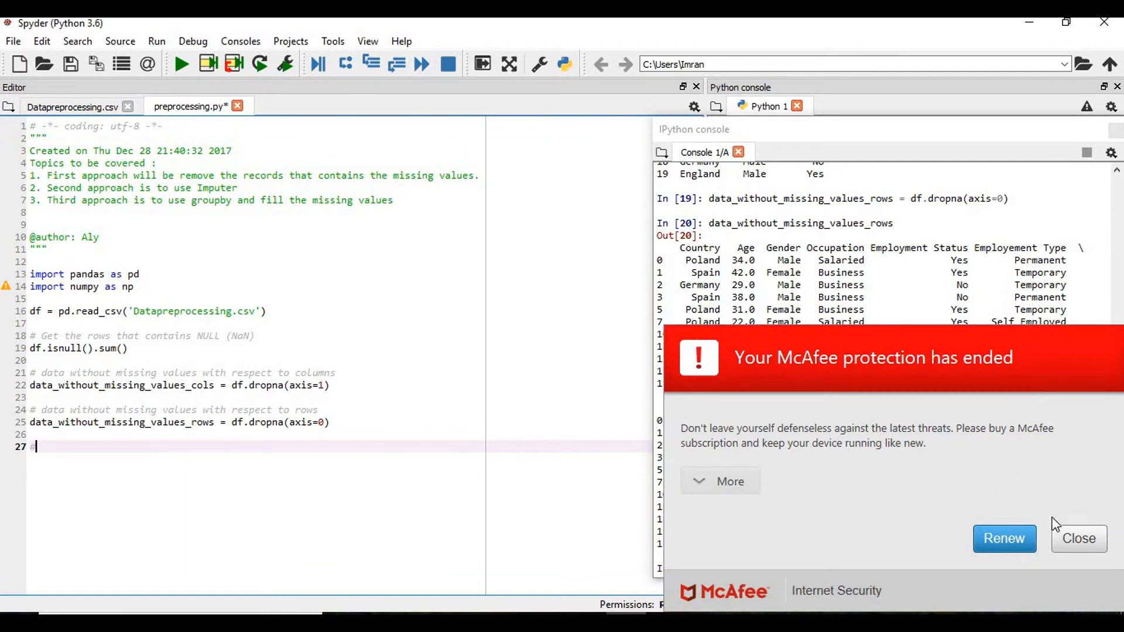
Step: Dismiss the antivirus notice, add an explanatory comment, and begin the cols_with_missing_values variable
{"action": "left_click", "coordinate": [1077, 538]}
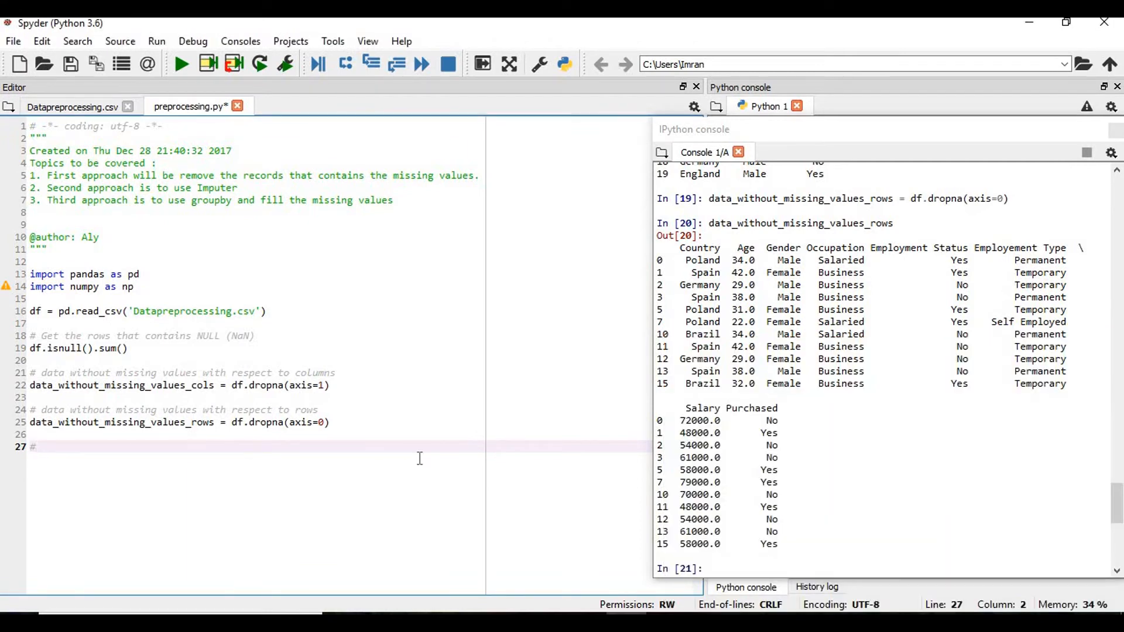
{"action": "type", "text": "IF we want to get the columns in a dataset with the missing value we will use the following approach"}
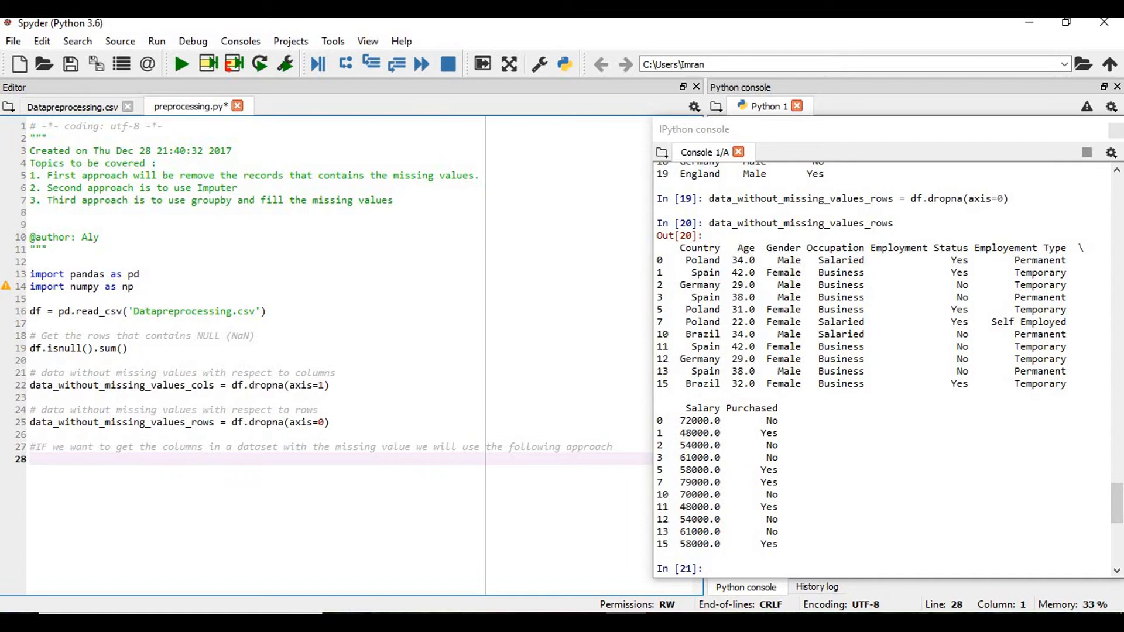
{"action": "type", "text": "cols"}
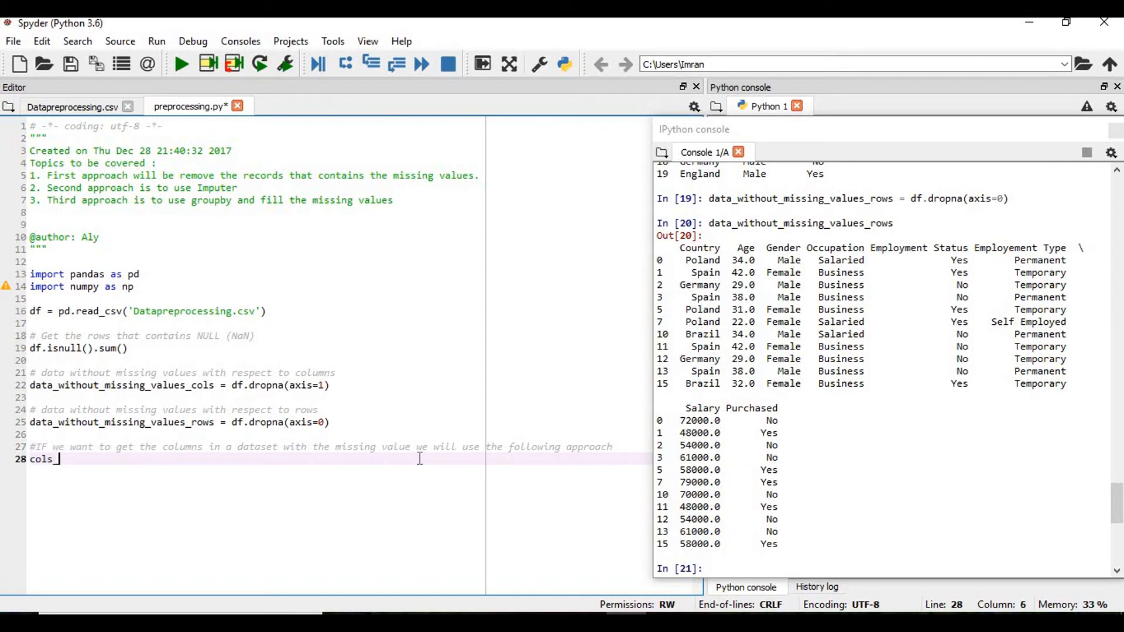
{"action": "type", "text": "with_missi"}
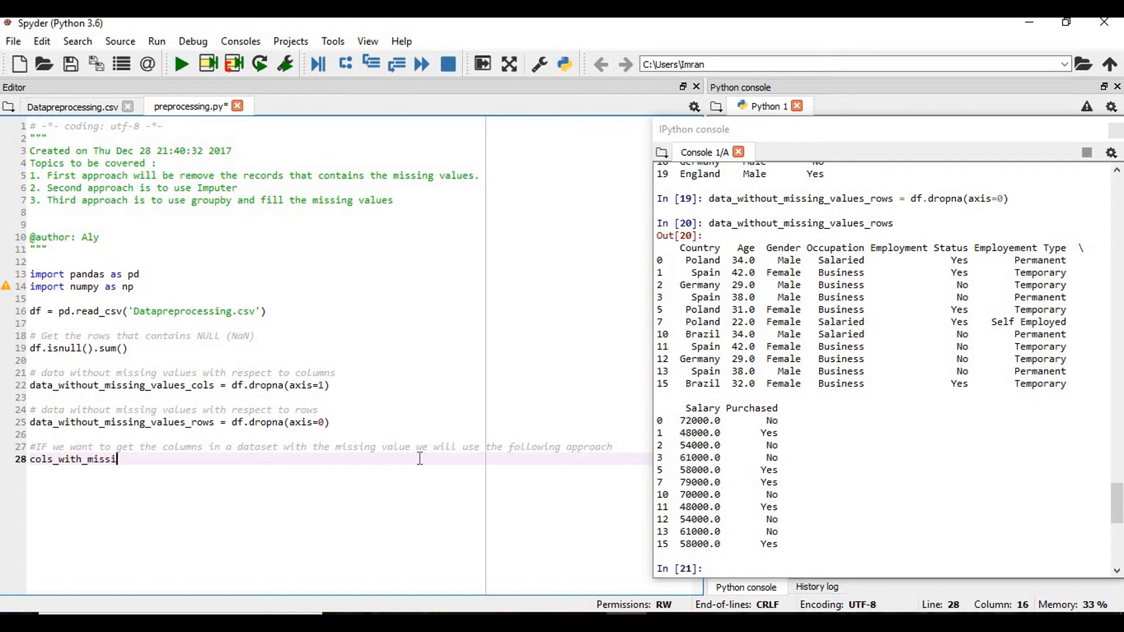
{"action": "type", "text": "ng"}
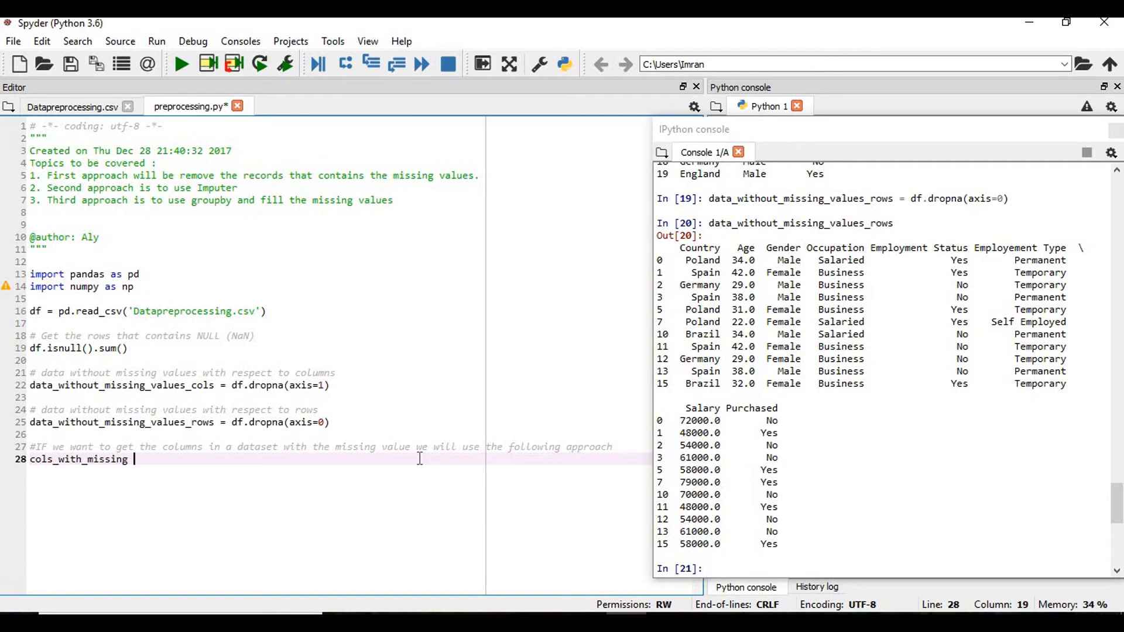
{"action": "type", "text": "_values"}
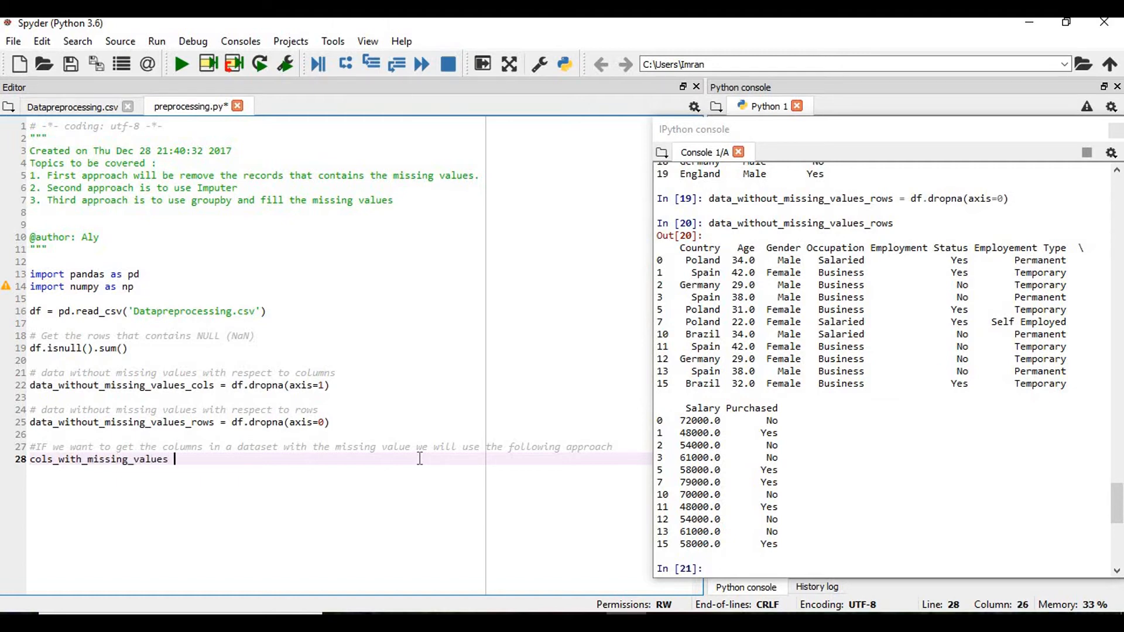
Step: Complete the list comprehension selecting columns in df.columns whose isnull().any() is true
{"action": "type", "text": "= ["}
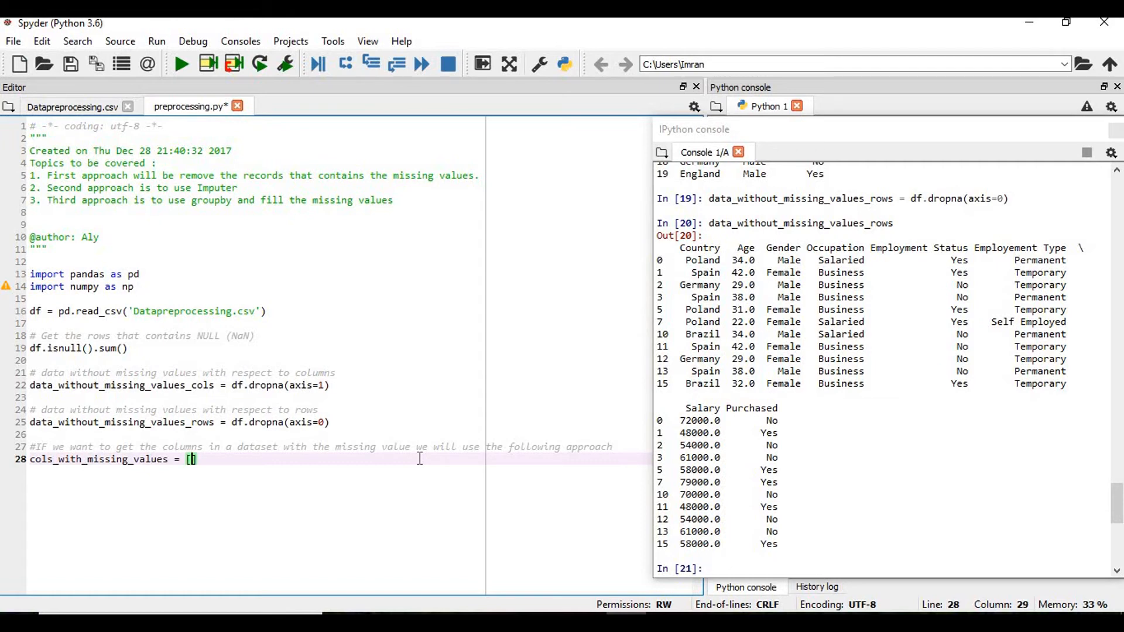
{"action": "type", "text": "col"}
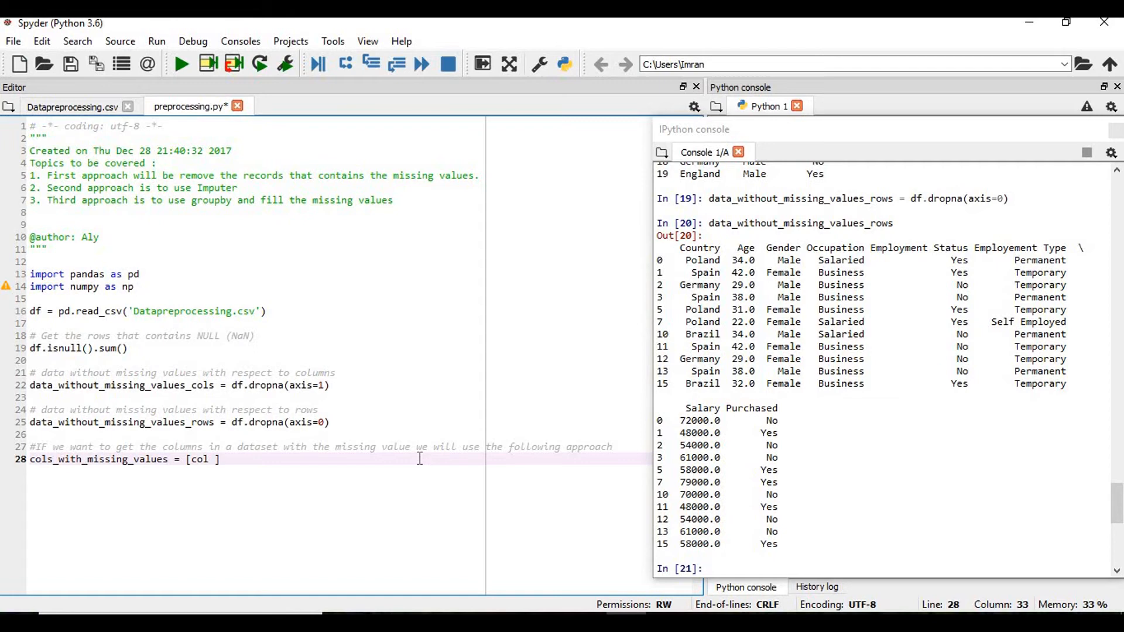
{"action": "type", "text": "for col i"}
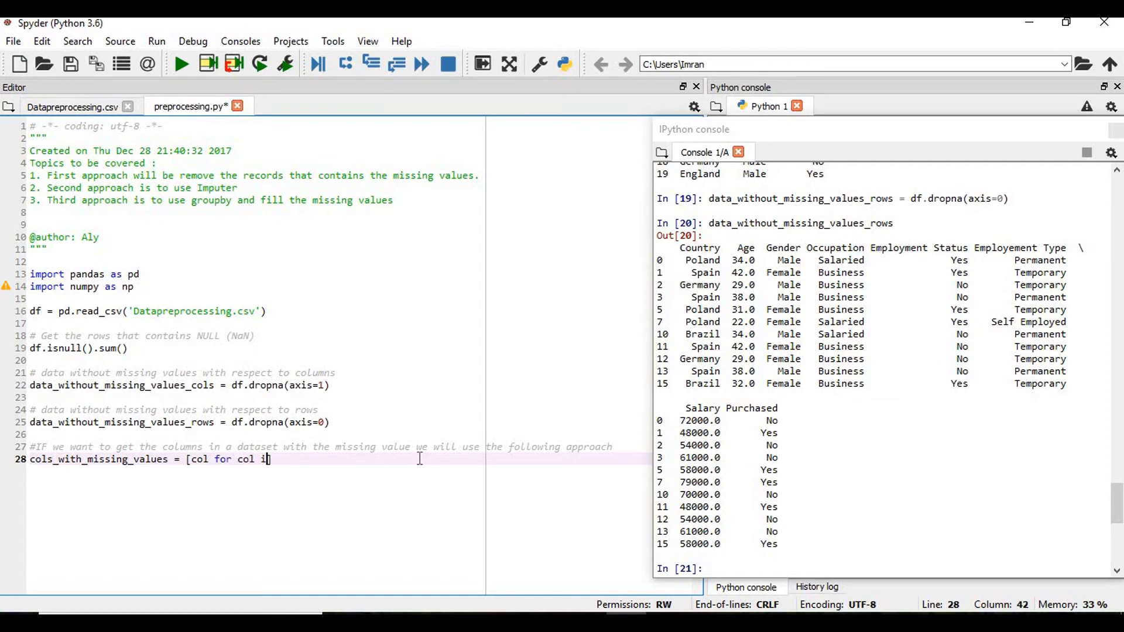
{"action": "type", "text": "in df.colu"}
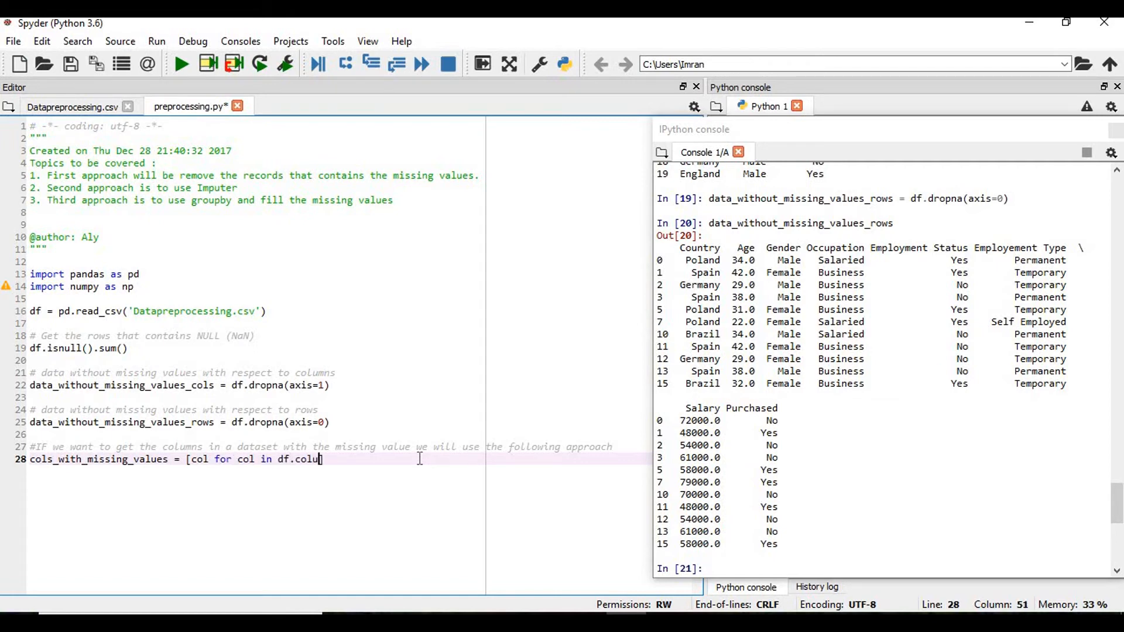
{"action": "type", "text": "mns ]"}
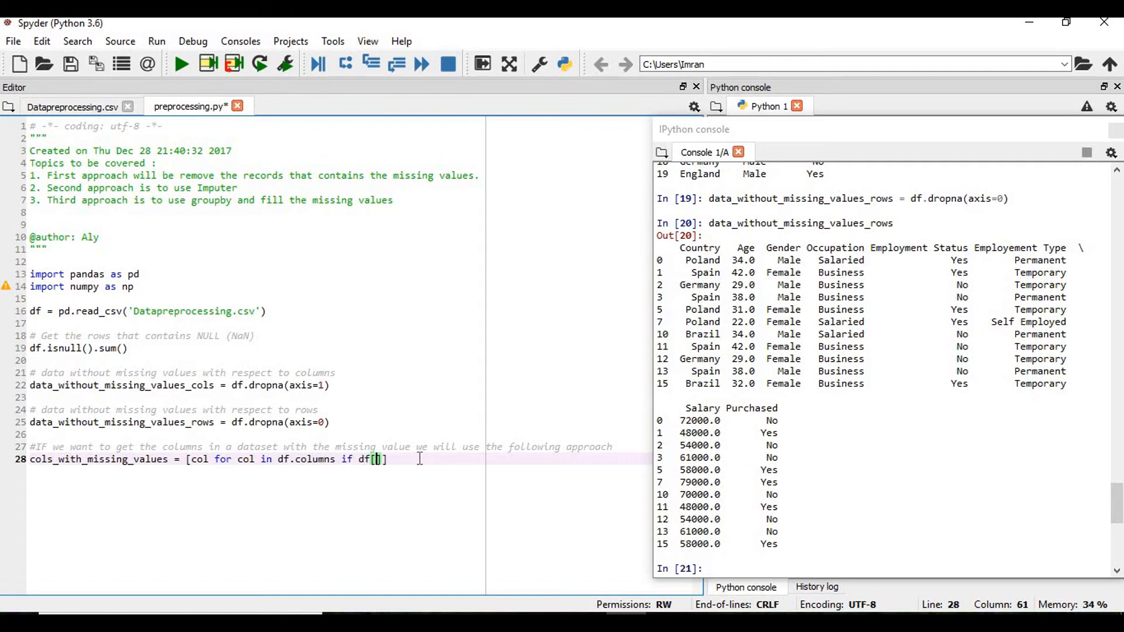
{"action": "type", "text": "col"}
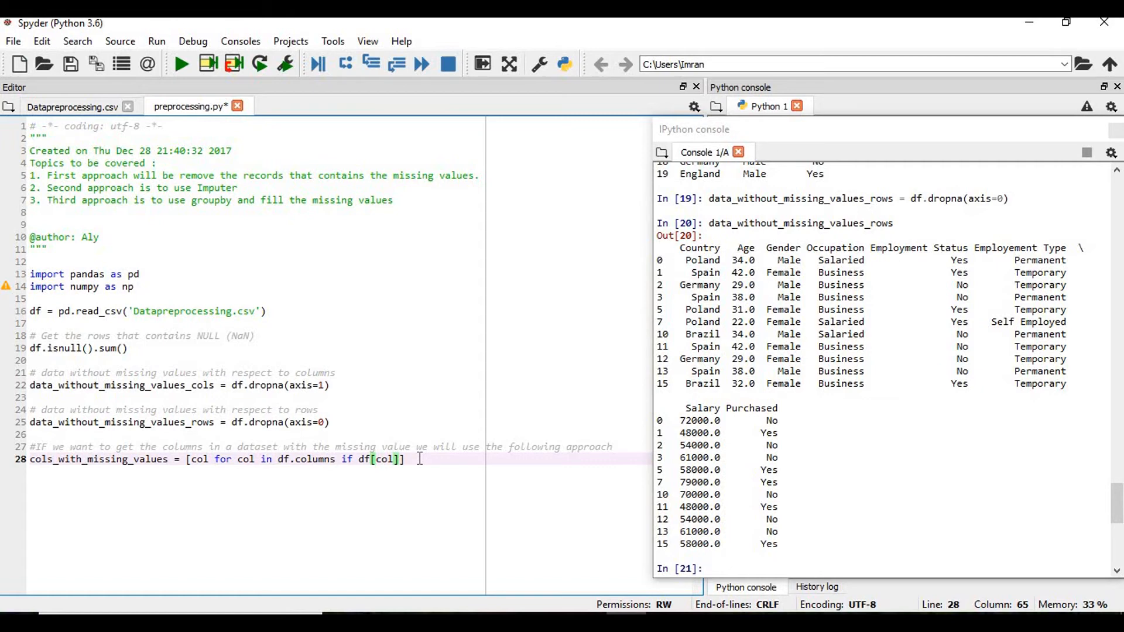
{"action": "type", "text": ".is"}
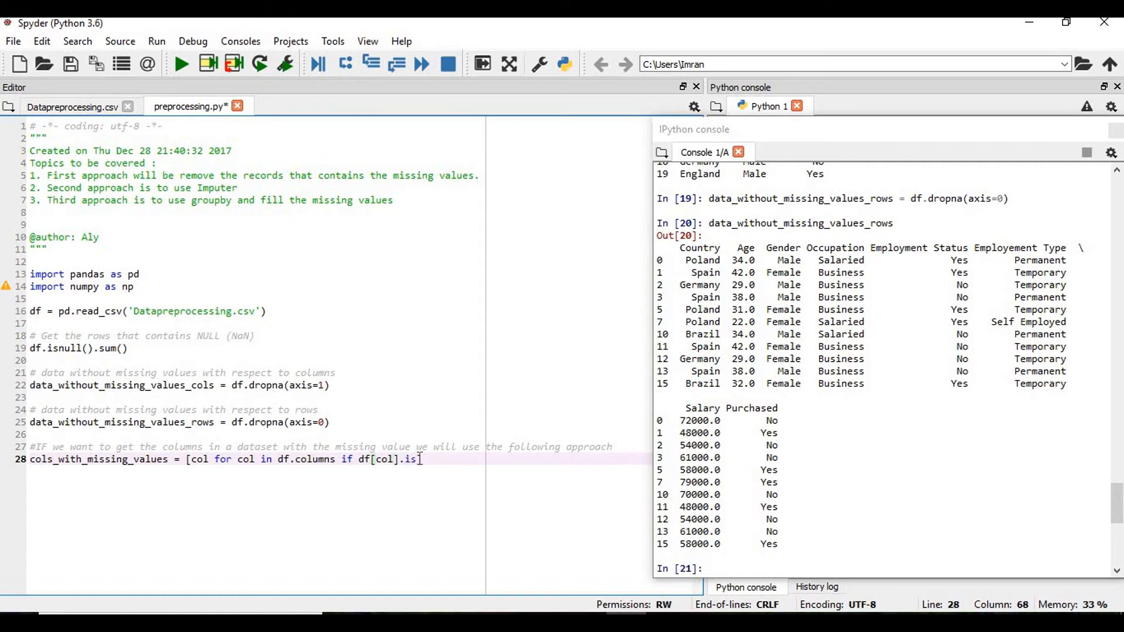
{"action": "type", "text": "null]"}
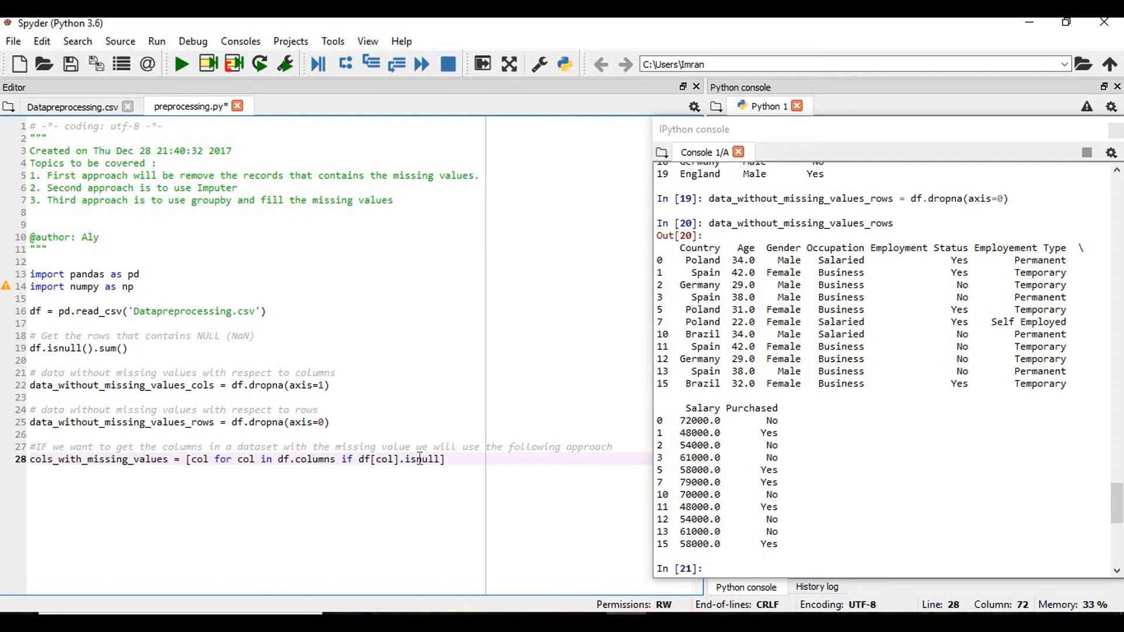
{"action": "type", "text": "()"}
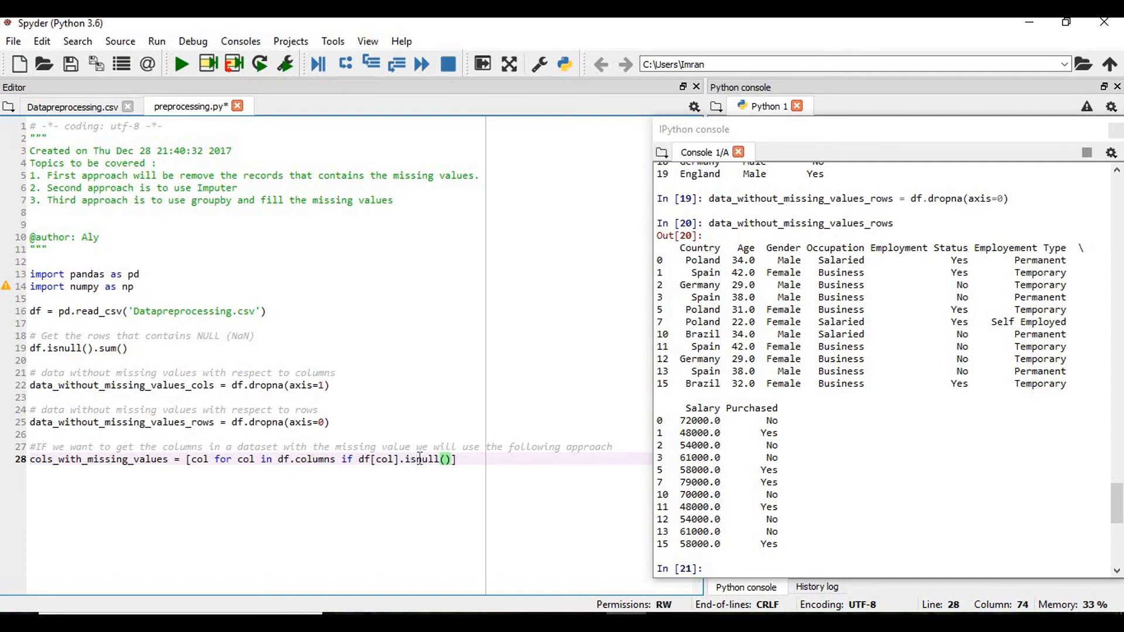
{"action": "type", "text": ".any()"}
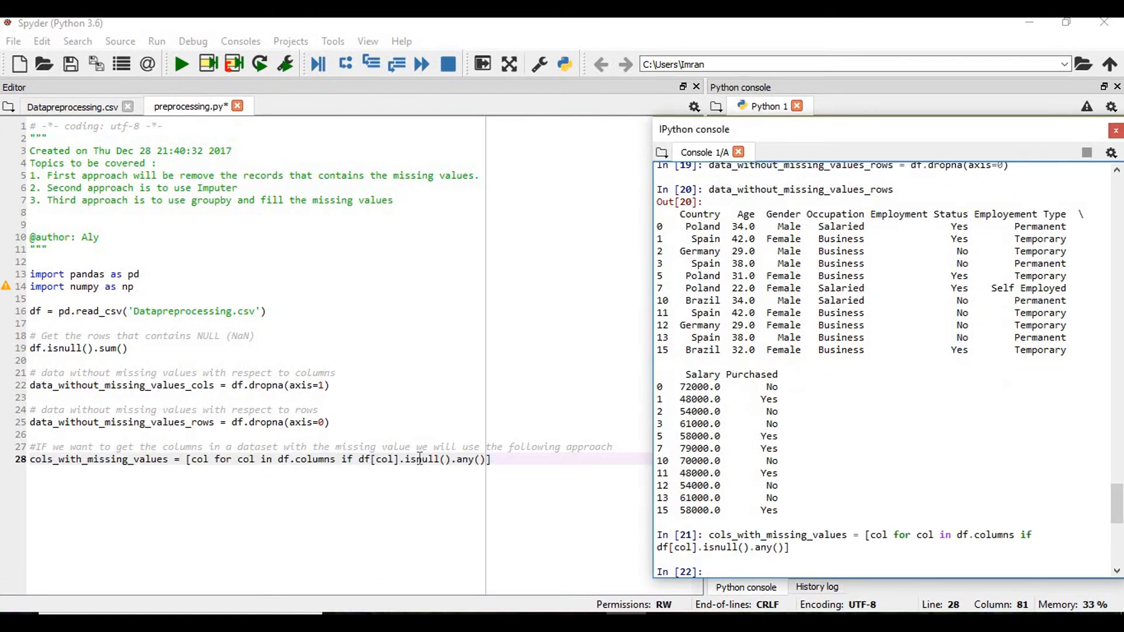
Step: List cols_with_missing_values in the console, then add empty lines below line 28
{"action": "type", "text": "cols_with_missing_values"}
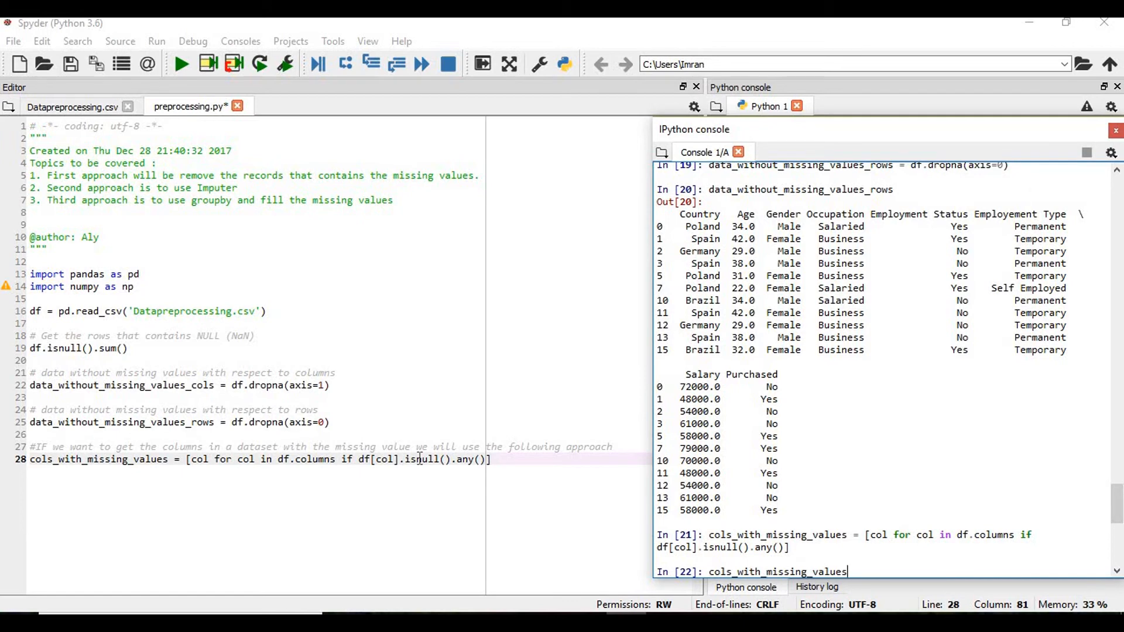
{"action": "key", "text": "Return"}
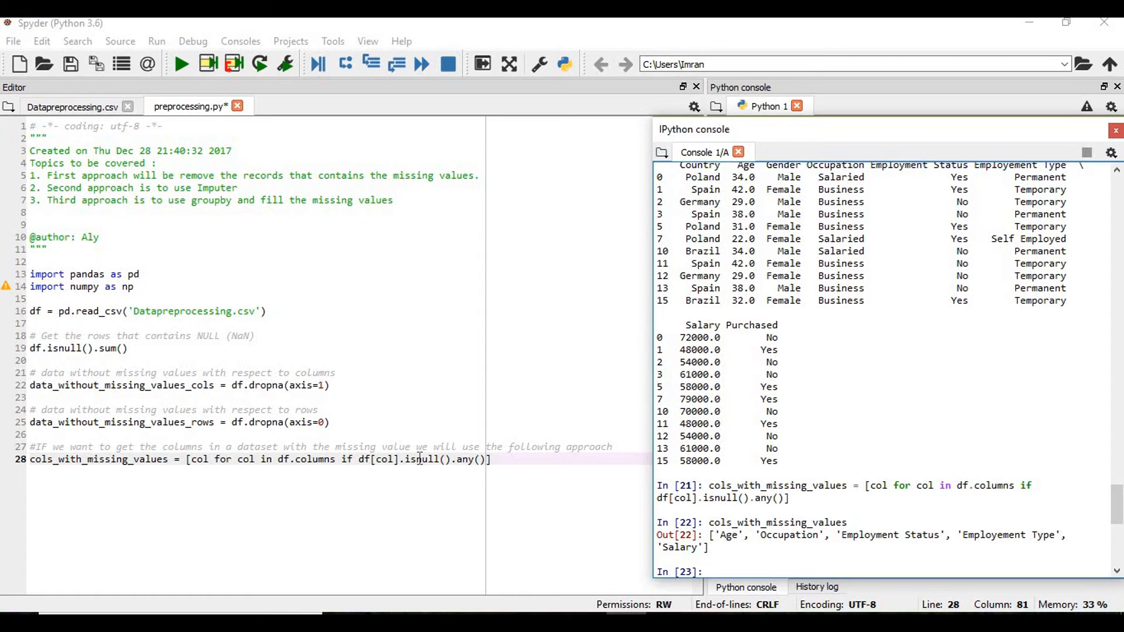
{"action": "left_click", "coordinate": [707, 572]}
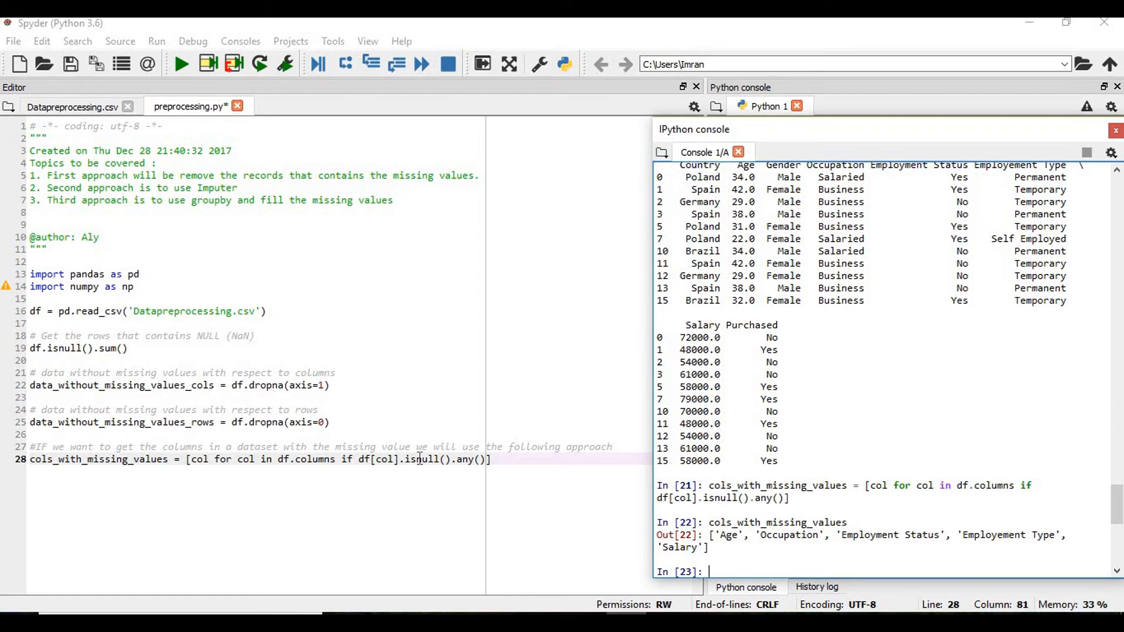
{"action": "left_click", "coordinate": [494, 460]}
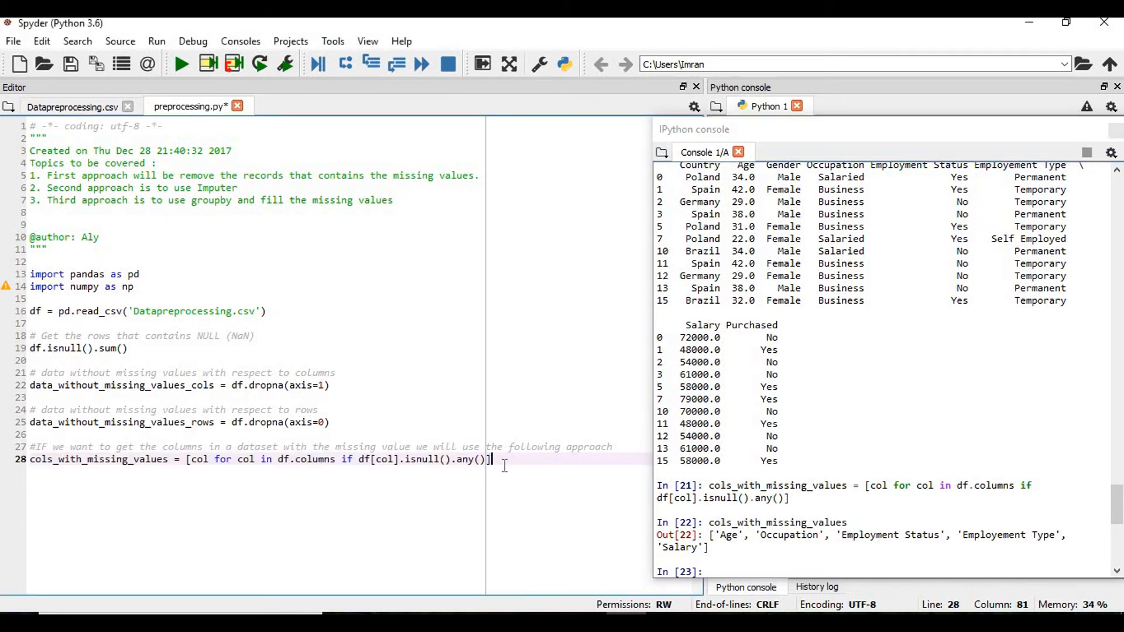
{"action": "key", "text": "Enter"}
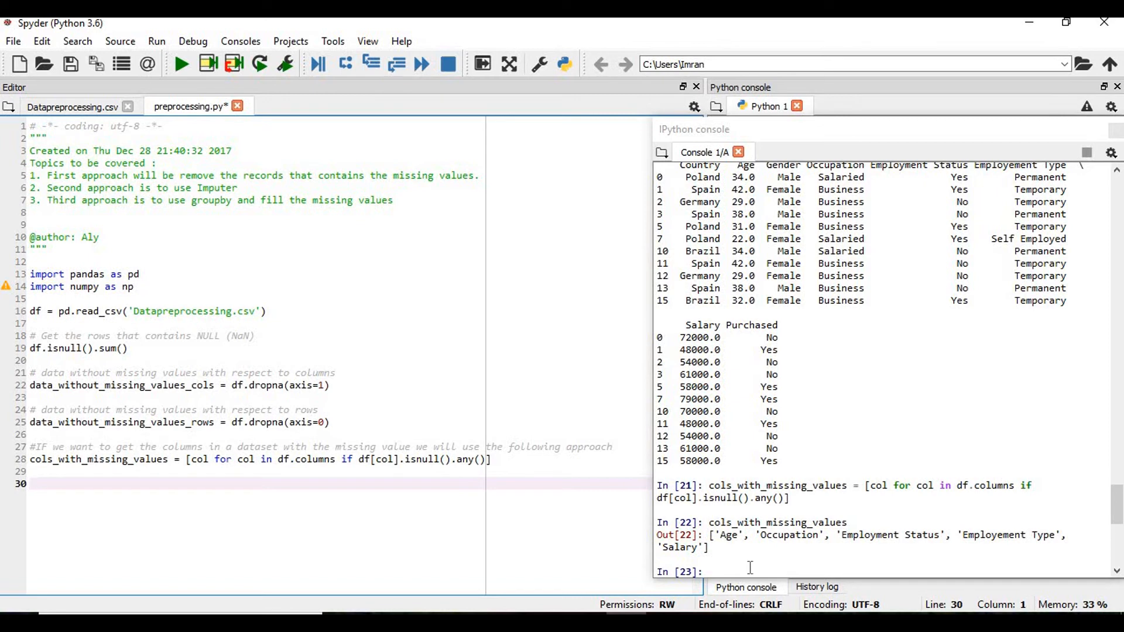
Step: Redisplay data_without_missing_values_rows, then data_without_missing_values_cols, in the console
{"action": "type", "text": "da"}
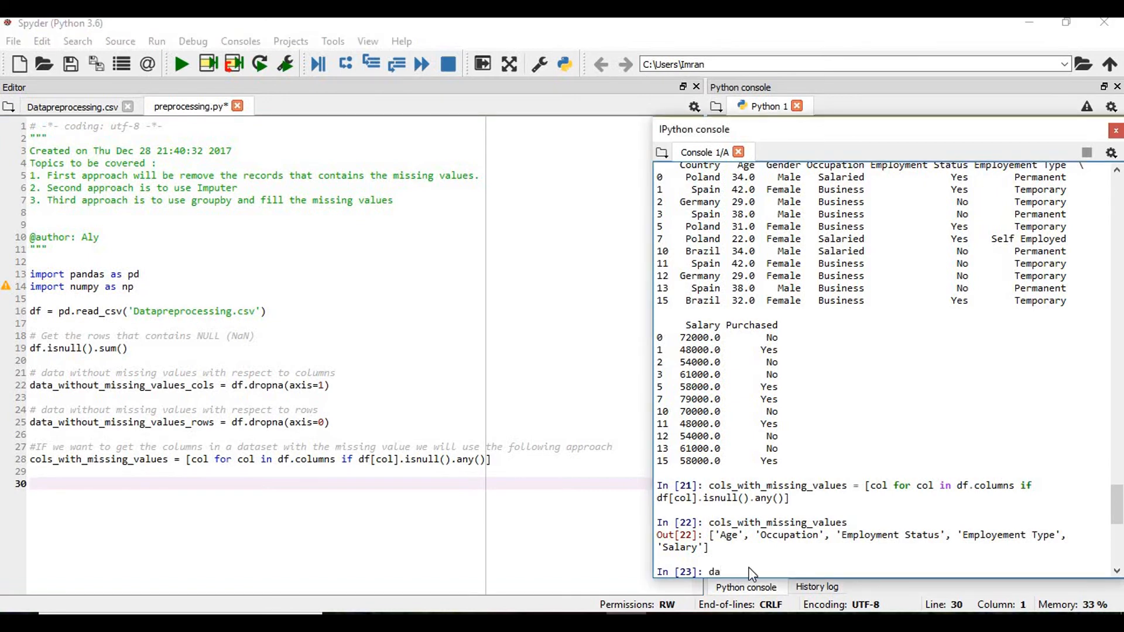
{"action": "key", "text": "Return"}
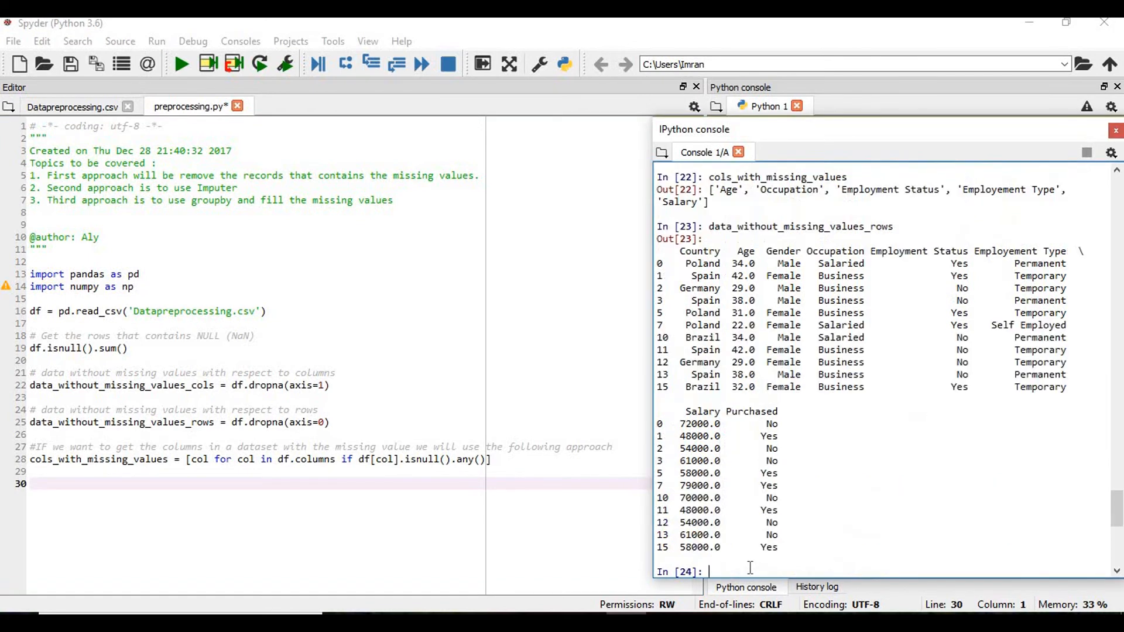
{"action": "type", "text": "da"}
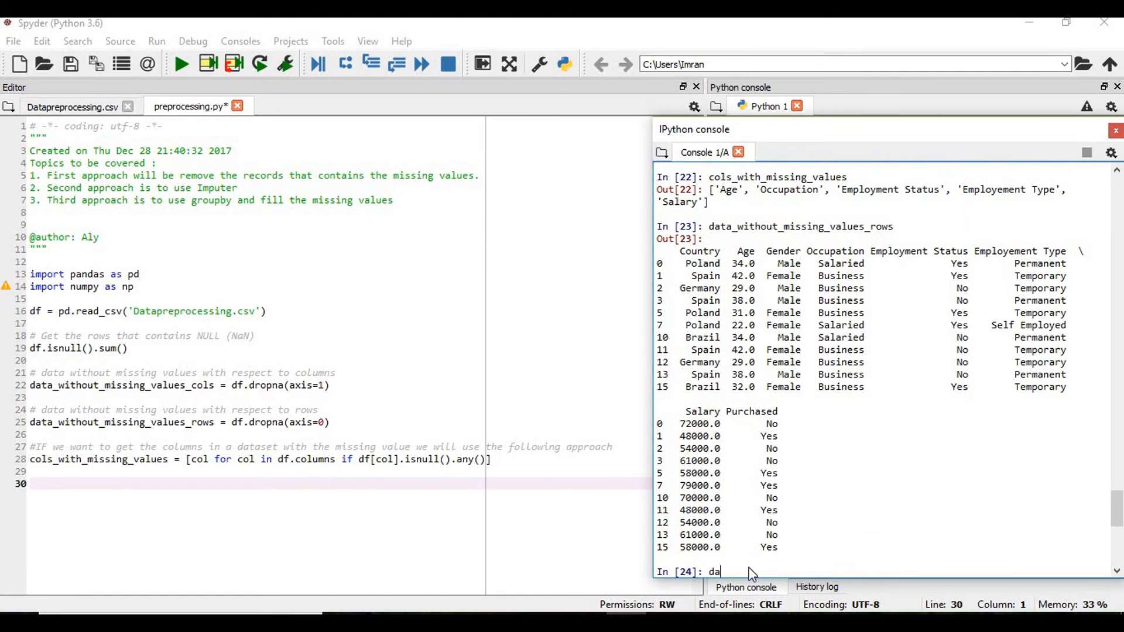
{"action": "key", "text": "Return"}
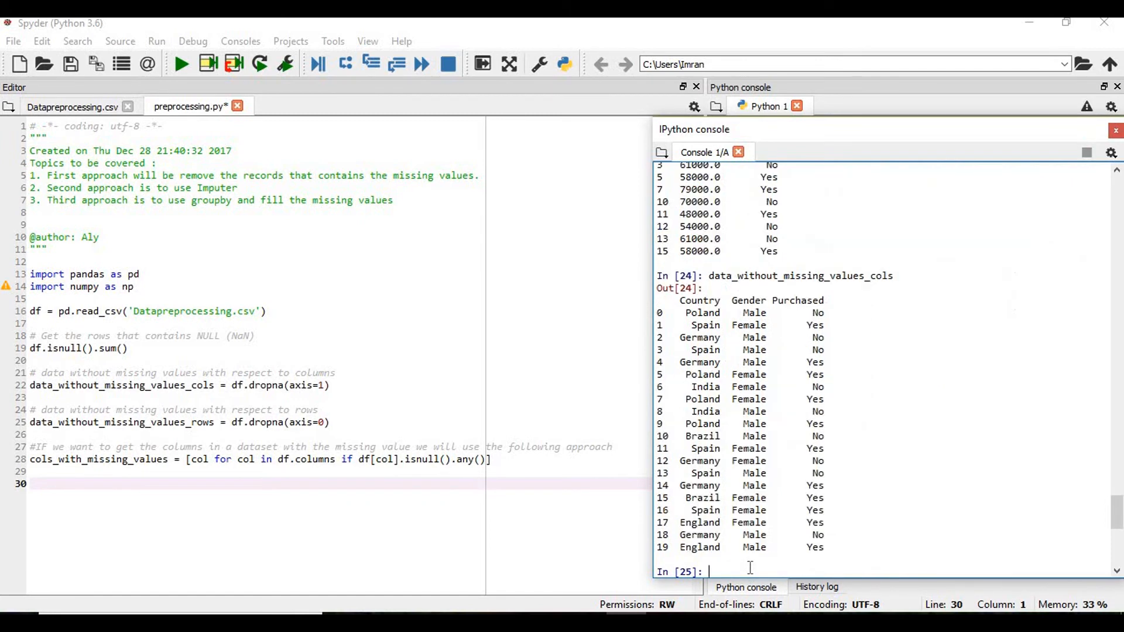
{"action": "mouse_move", "coordinate": [222, 394]}
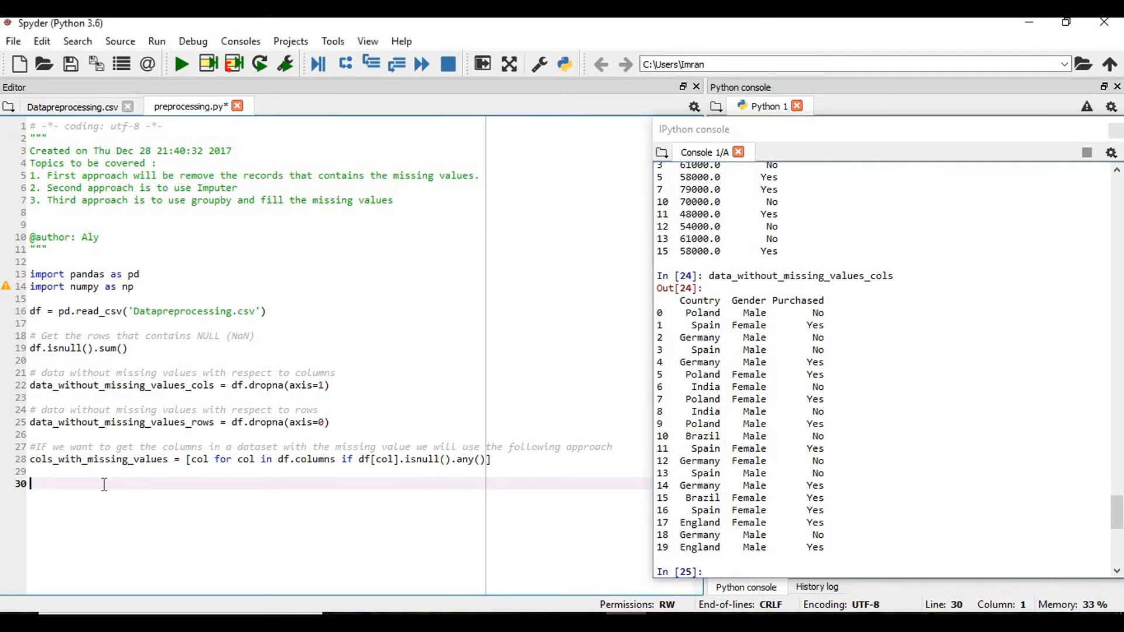
Step: Type '# drop the columns that contains the missing values then we can follow the below approach'
{"action": "type", "text": "#"}
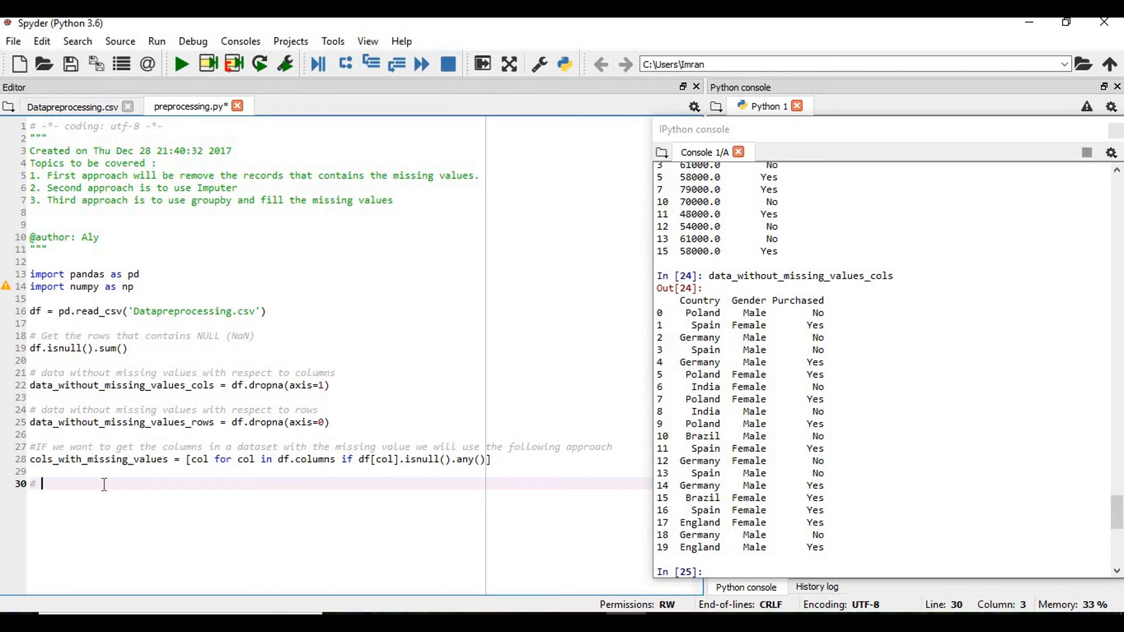
{"action": "type", "text": "drop the columns"}
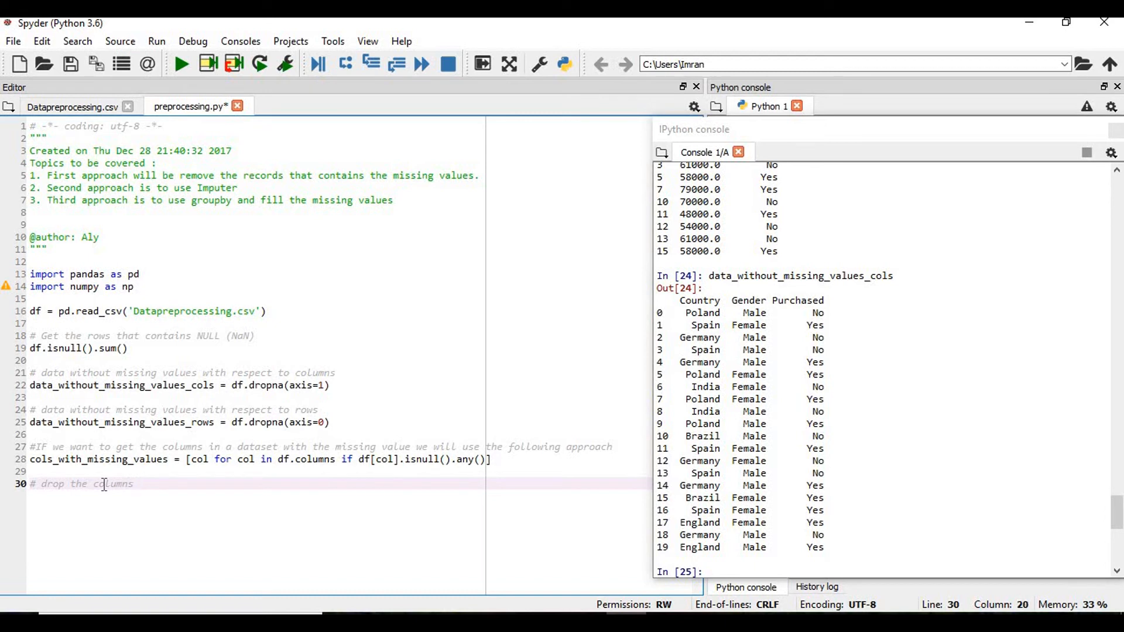
{"action": "type", "text": "that contai"}
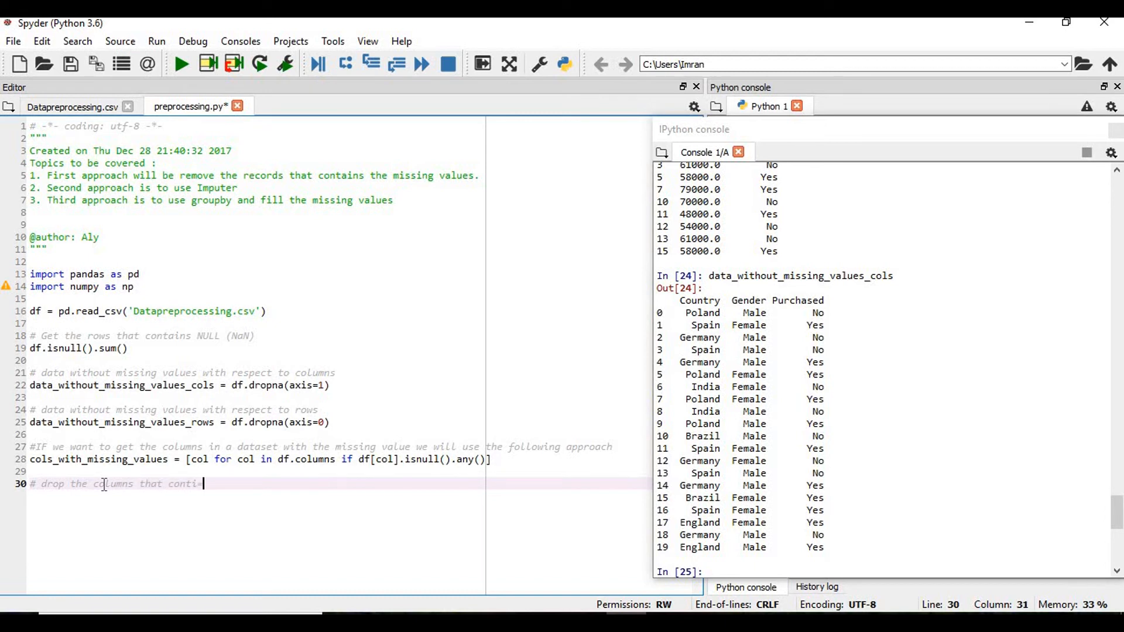
{"action": "key", "text": "Backspace"}
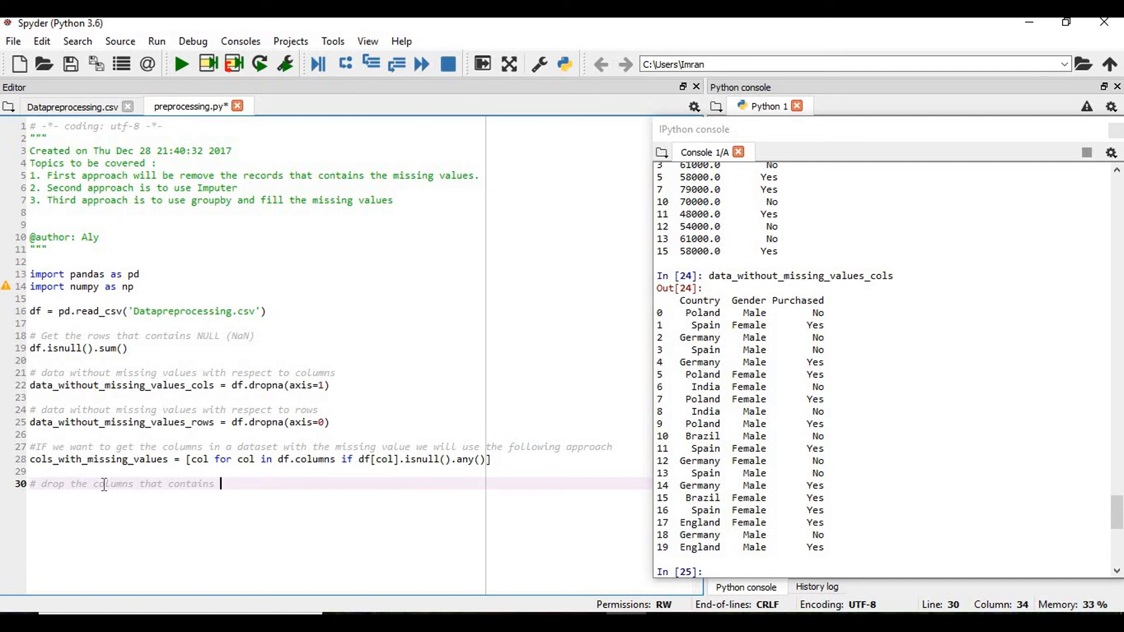
{"action": "type", "text": "the mnissing"}
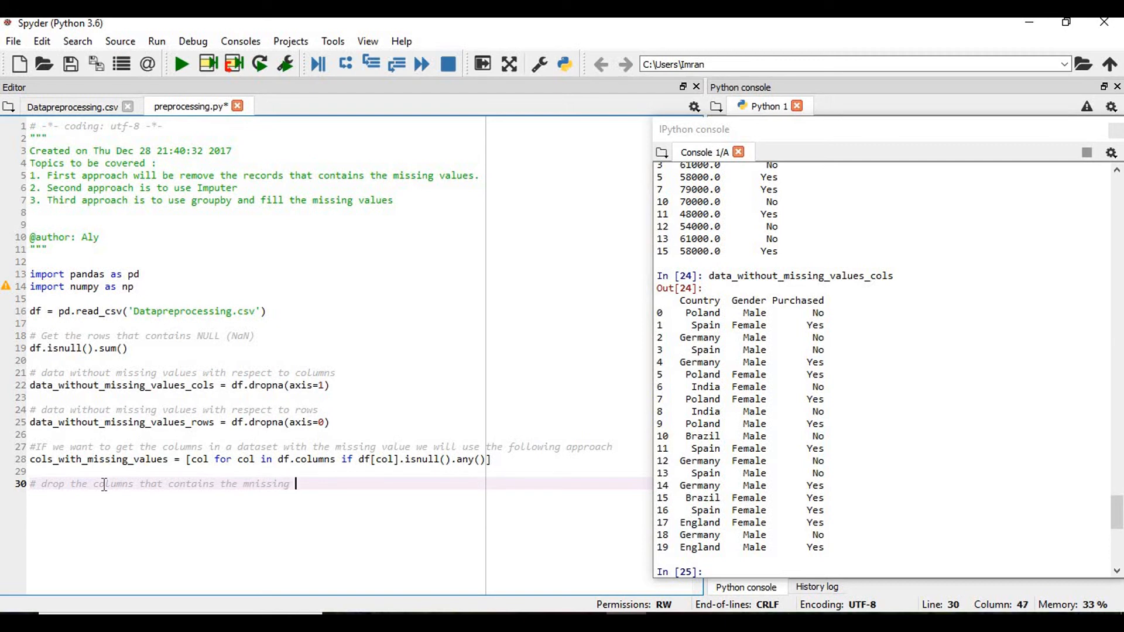
{"action": "key", "text": "BackSpace"}
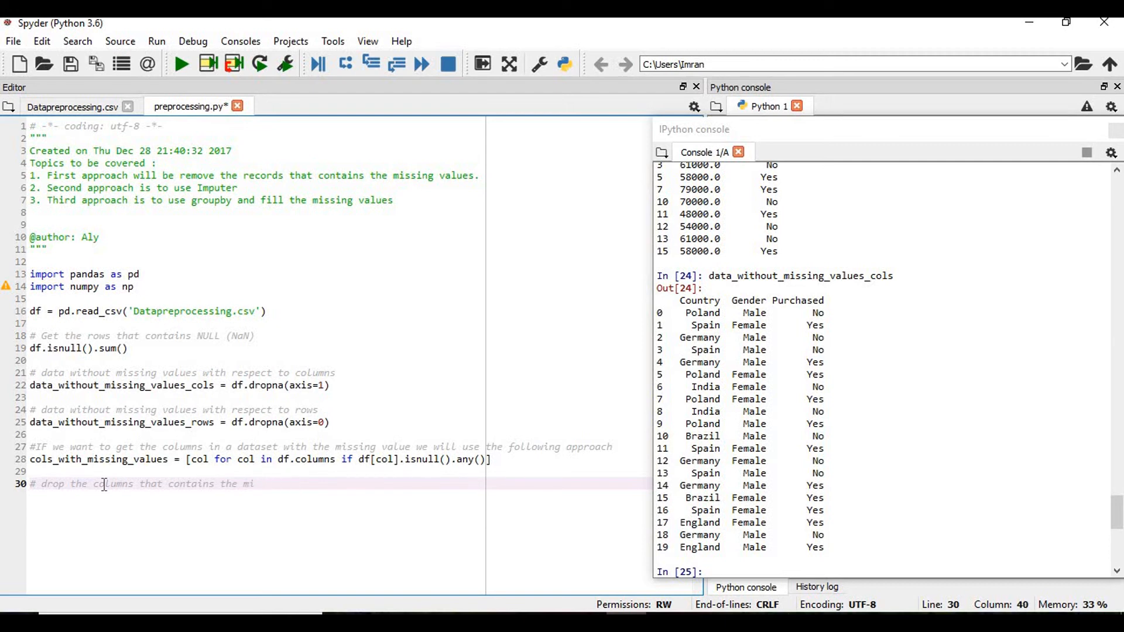
{"action": "type", "text": "ssing values then we"}
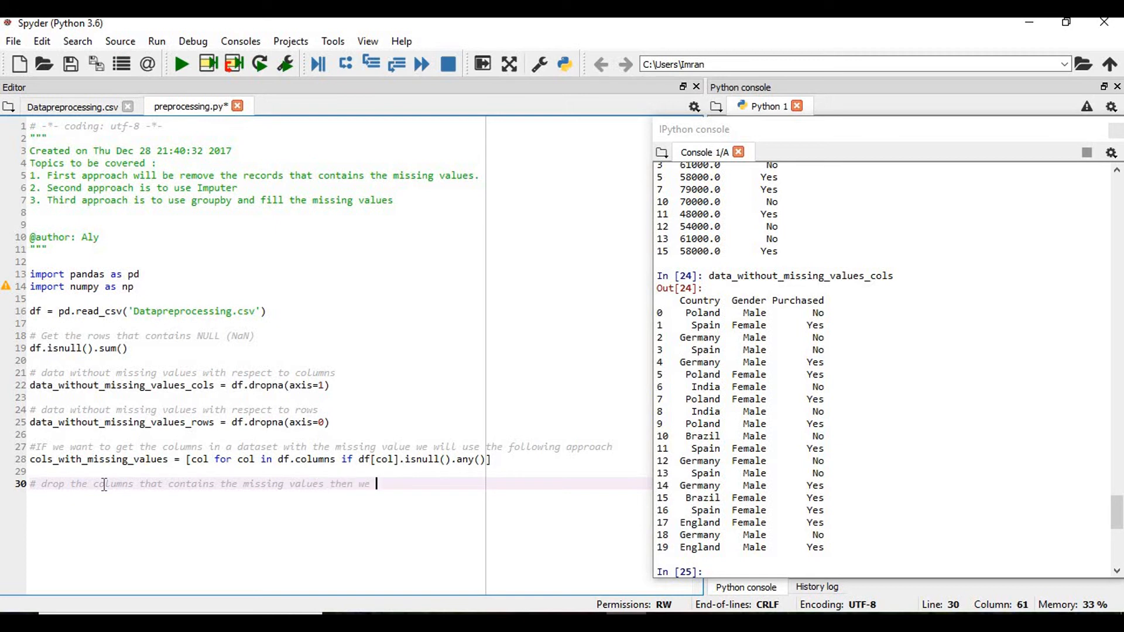
{"action": "type", "text": "can"}
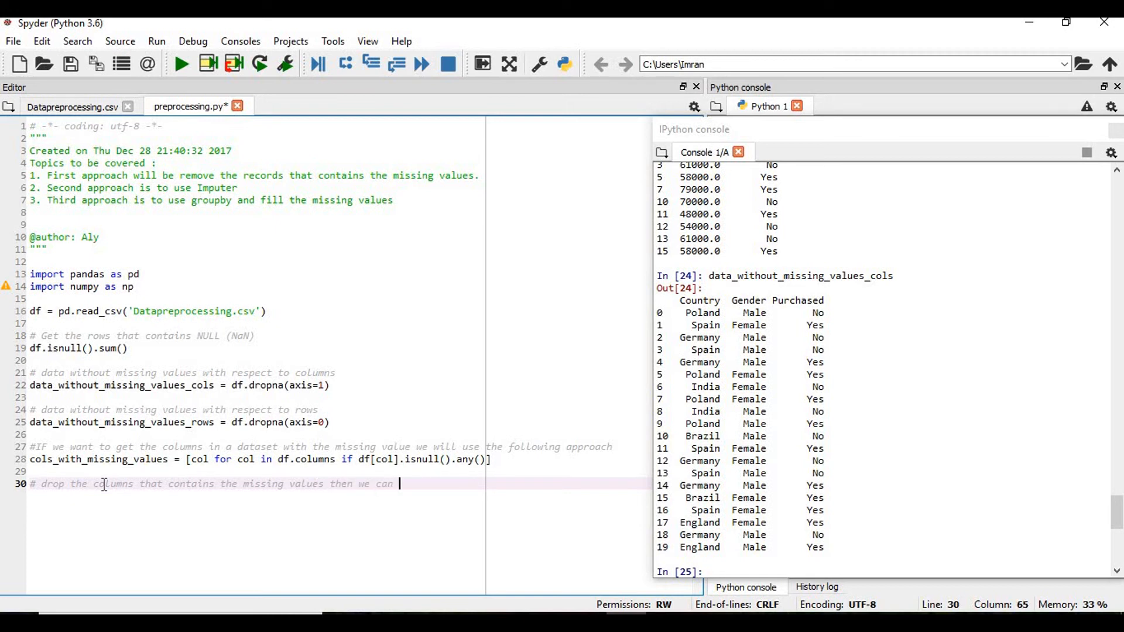
{"action": "type", "text": "f"}
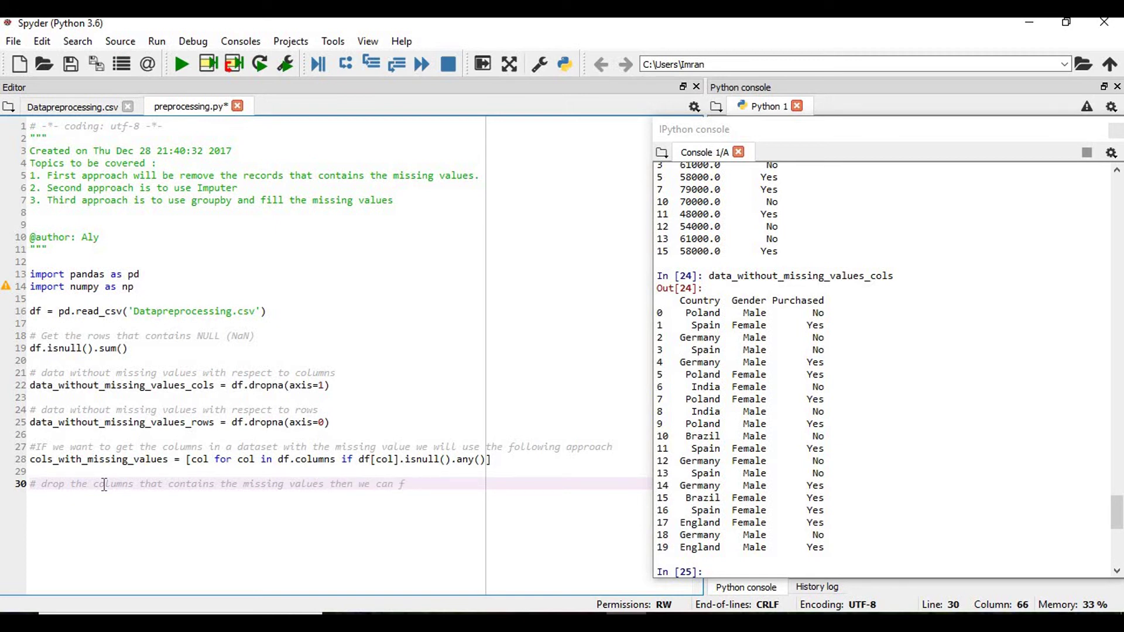
{"action": "type", "text": "ollow the belo"}
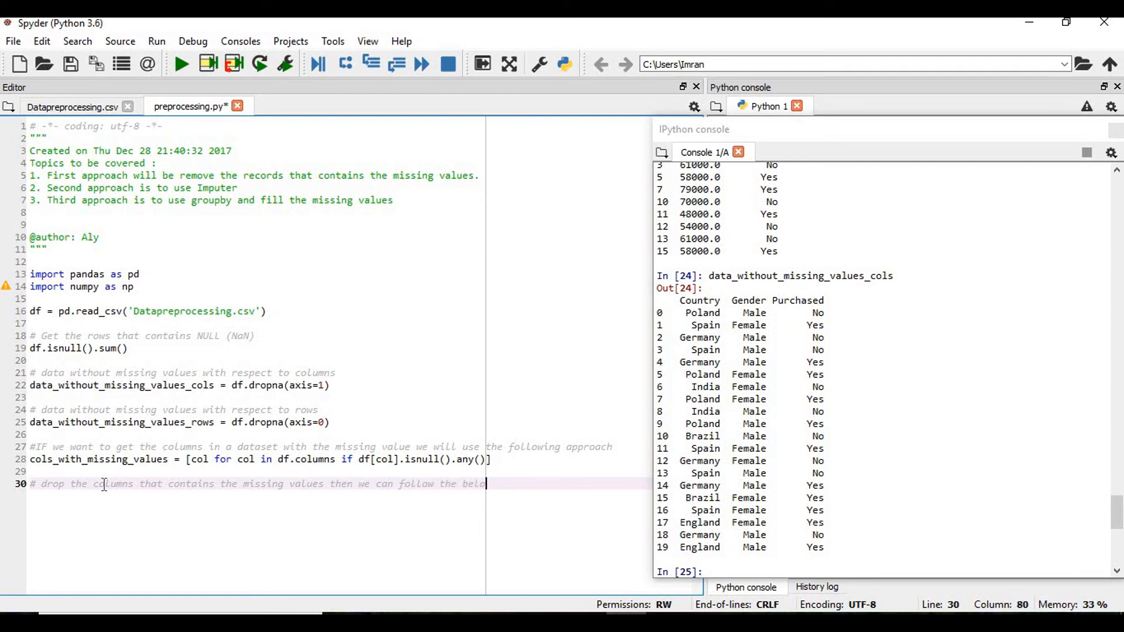
{"action": "type", "text": "approach"}
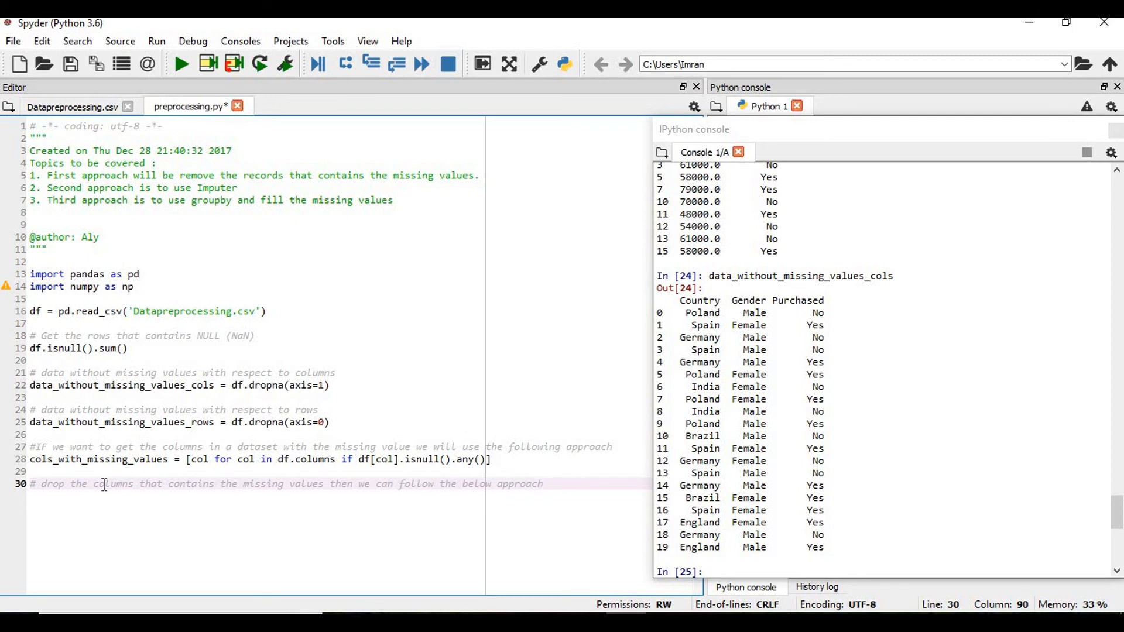
Step: Type reduced_data = df.drop(cols_with_missing_values, axis=1) on line 31
{"action": "type", "text": "reducted"}
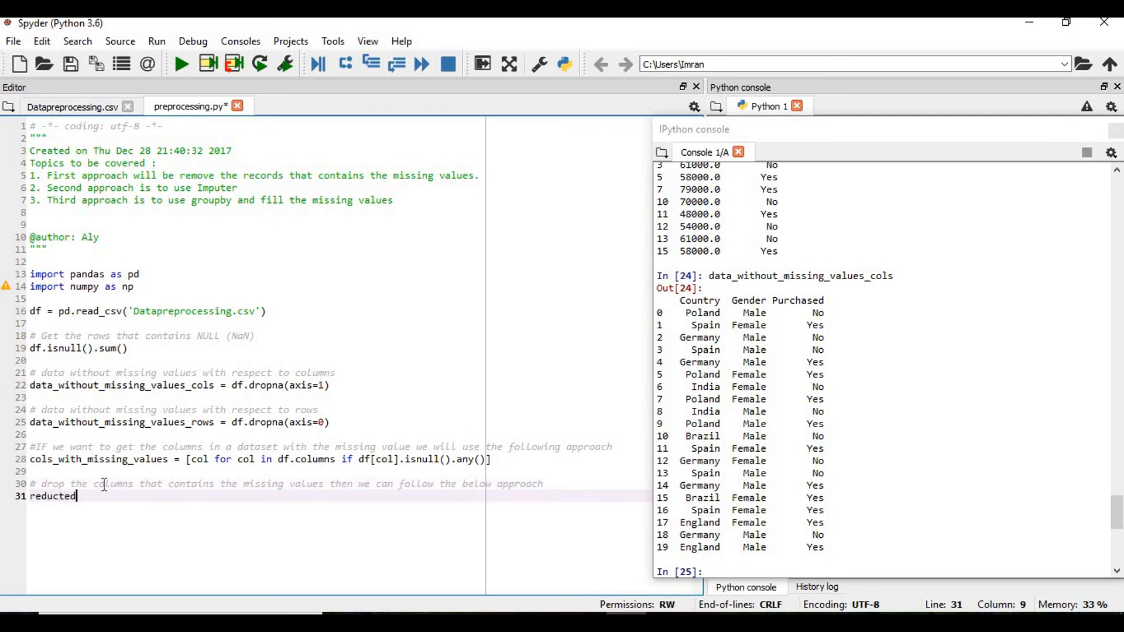
{"action": "key", "text": "Backspace"}
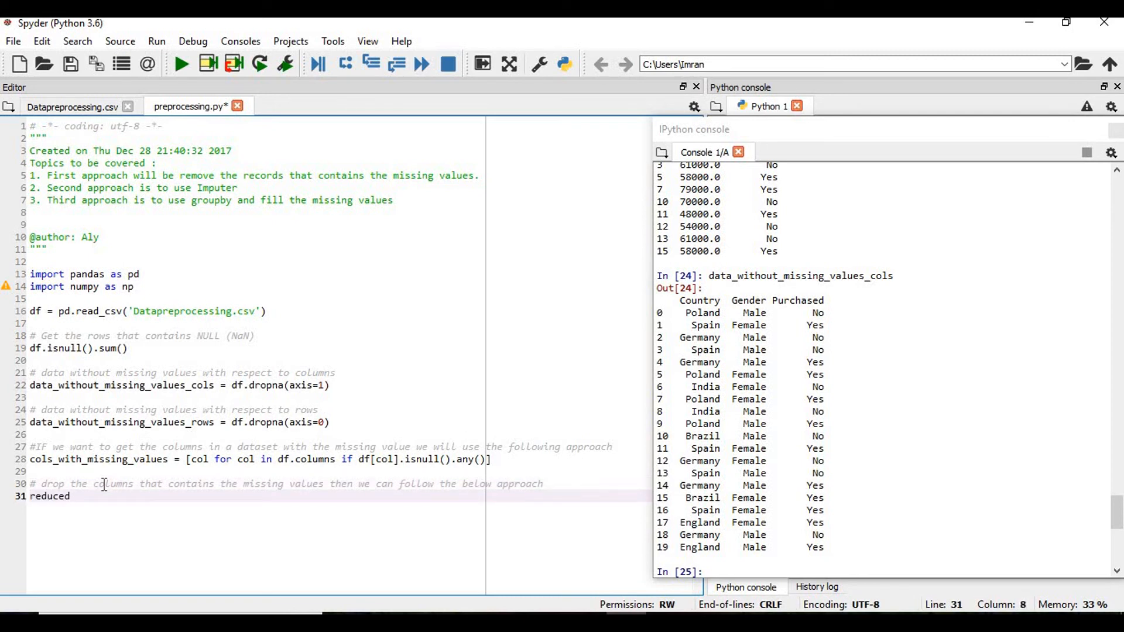
{"action": "type", "text": "_data"}
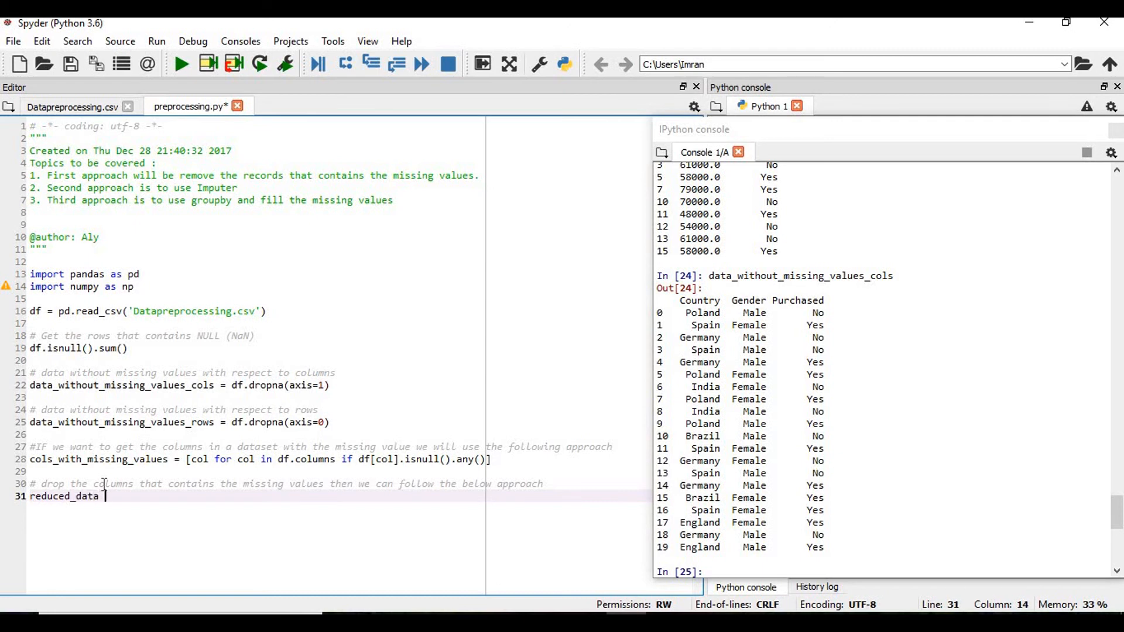
{"action": "type", "text": "= df"}
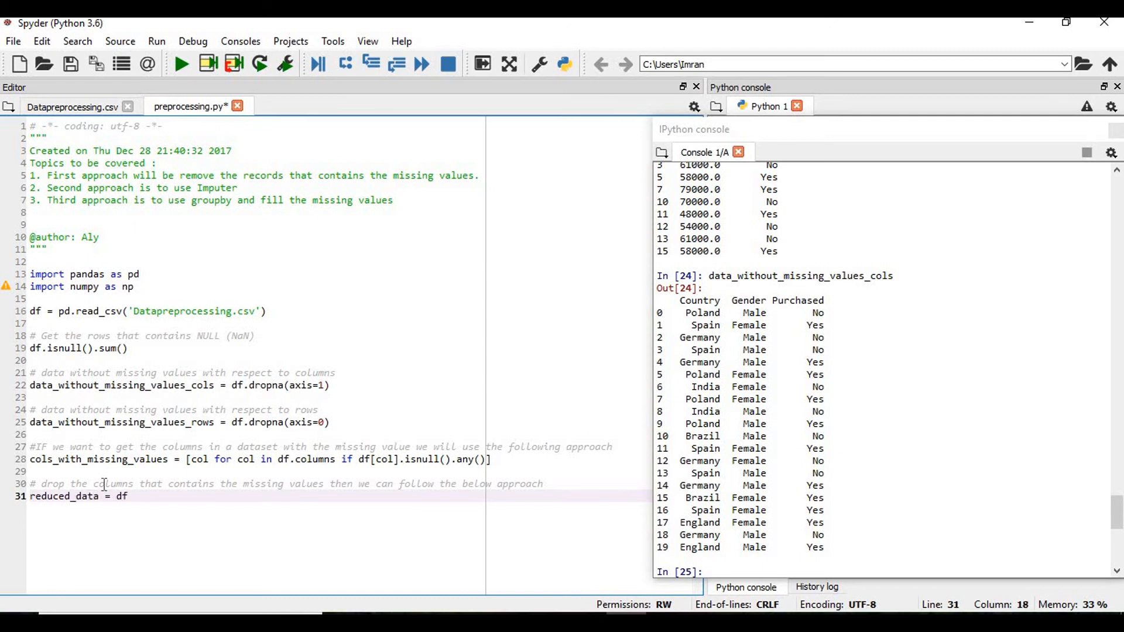
{"action": "type", "text": ".drop"}
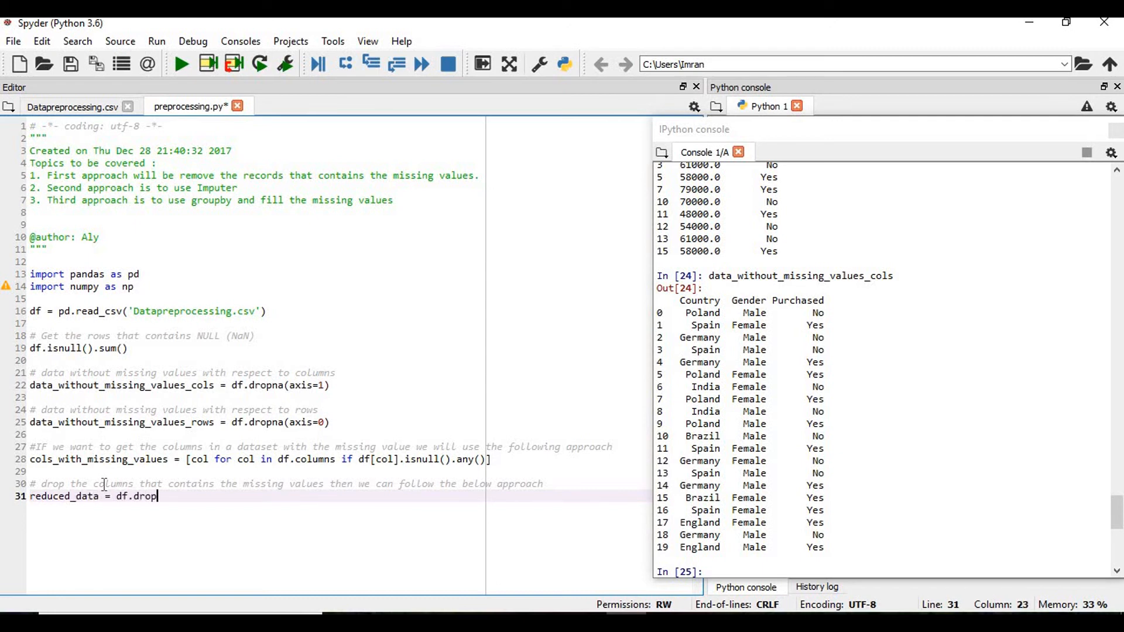
{"action": "type", "text": "(cols_with_missing_values)"}
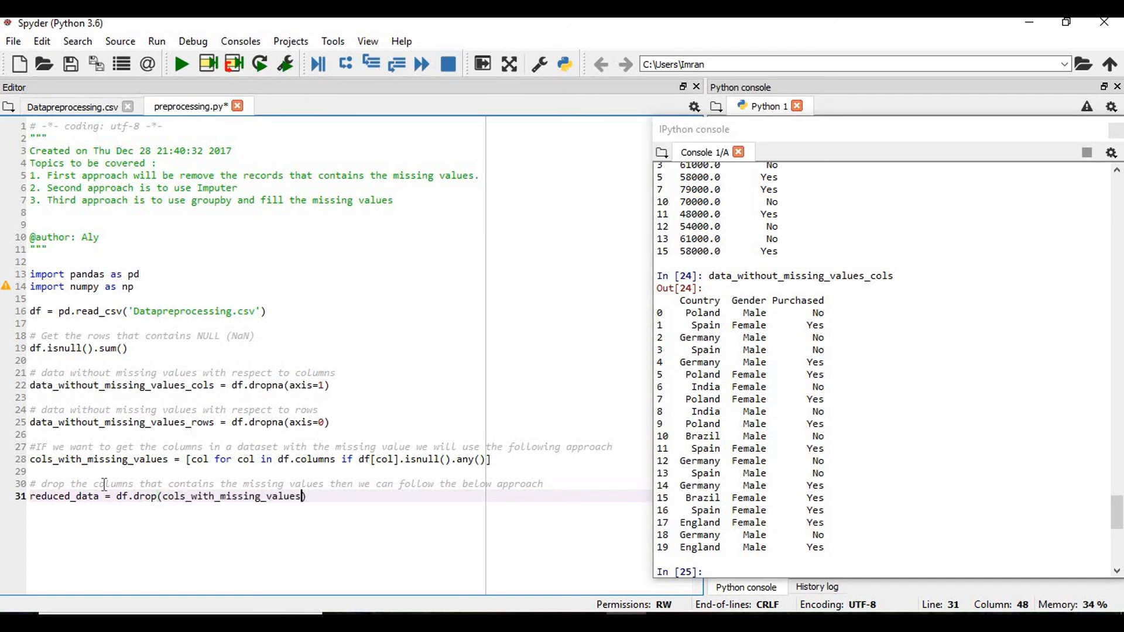
{"action": "type", "text": ", a"}
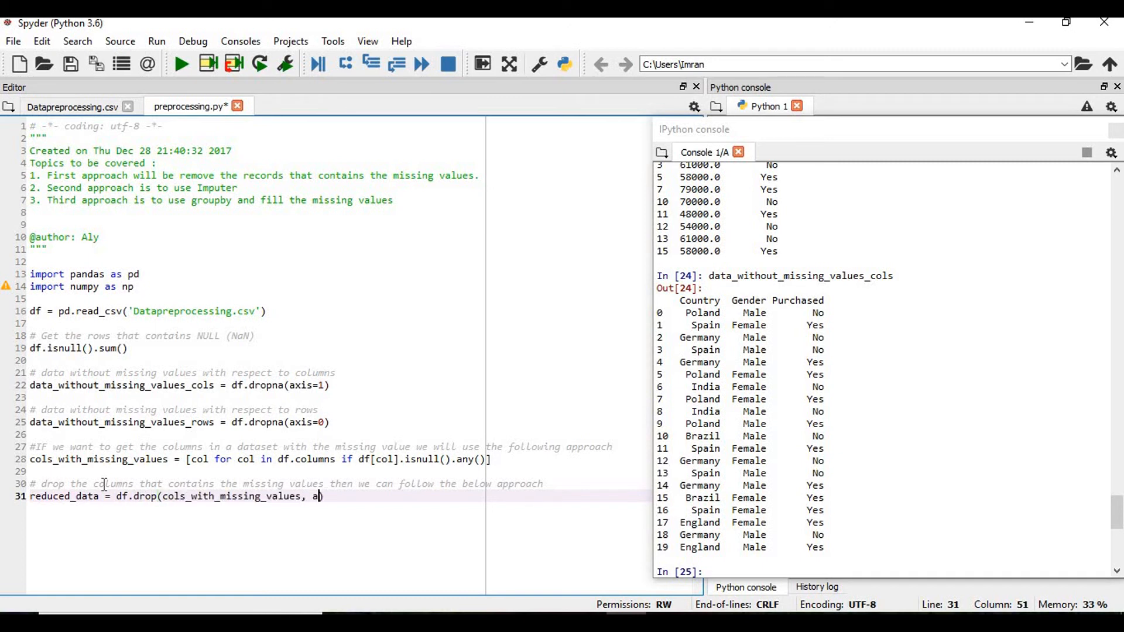
{"action": "type", "text": "xis=1)"}
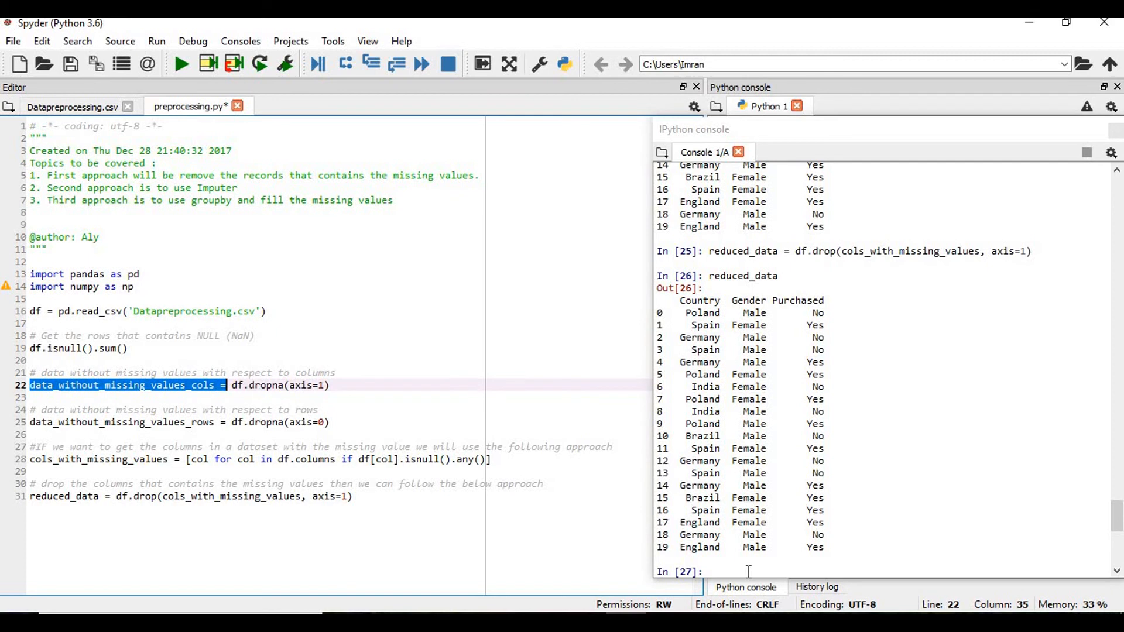
Step: Enter data_without_missing_values_cols in the console to view Country, Gender and Purchased
{"action": "type", "text": "data_without_missing_values_cols"}
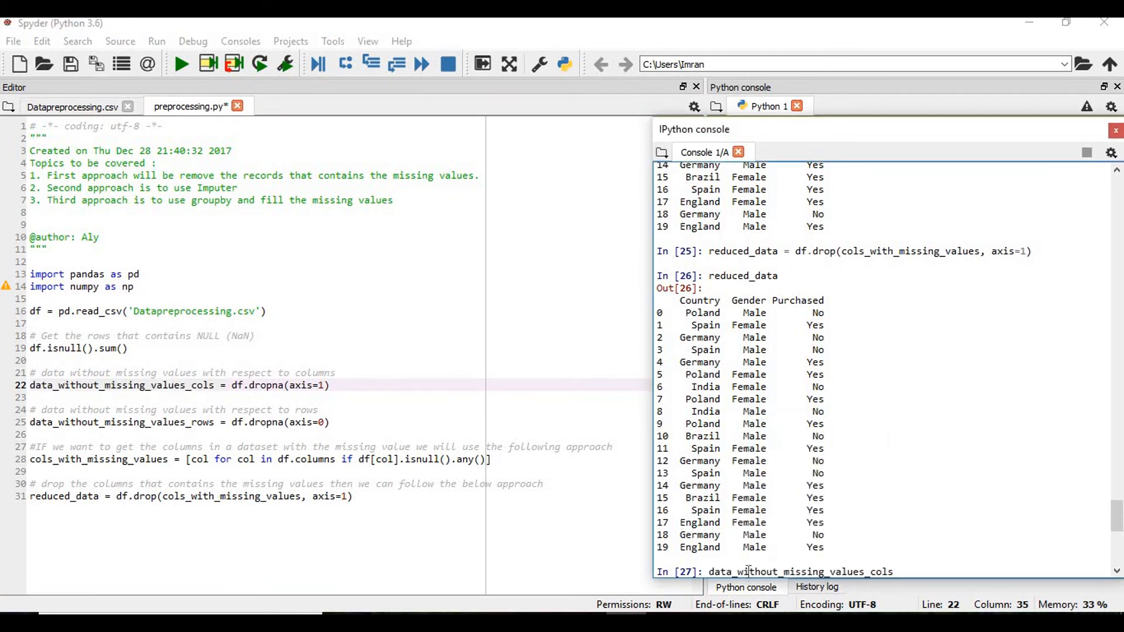
{"action": "key", "text": "Return"}
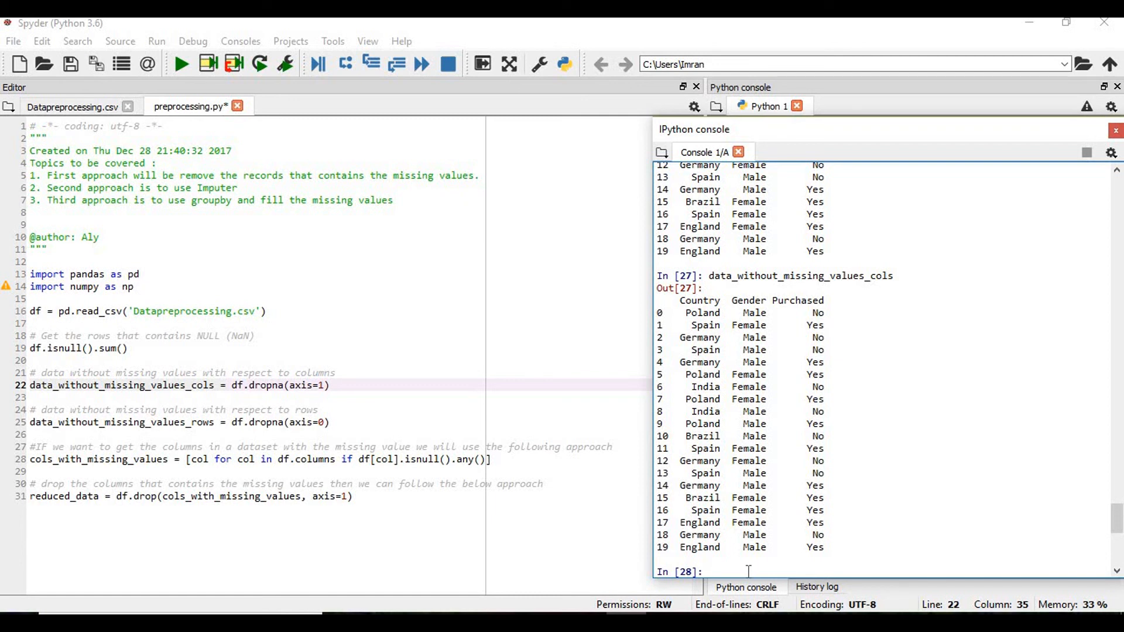
{"action": "left_click", "coordinate": [705, 571]}
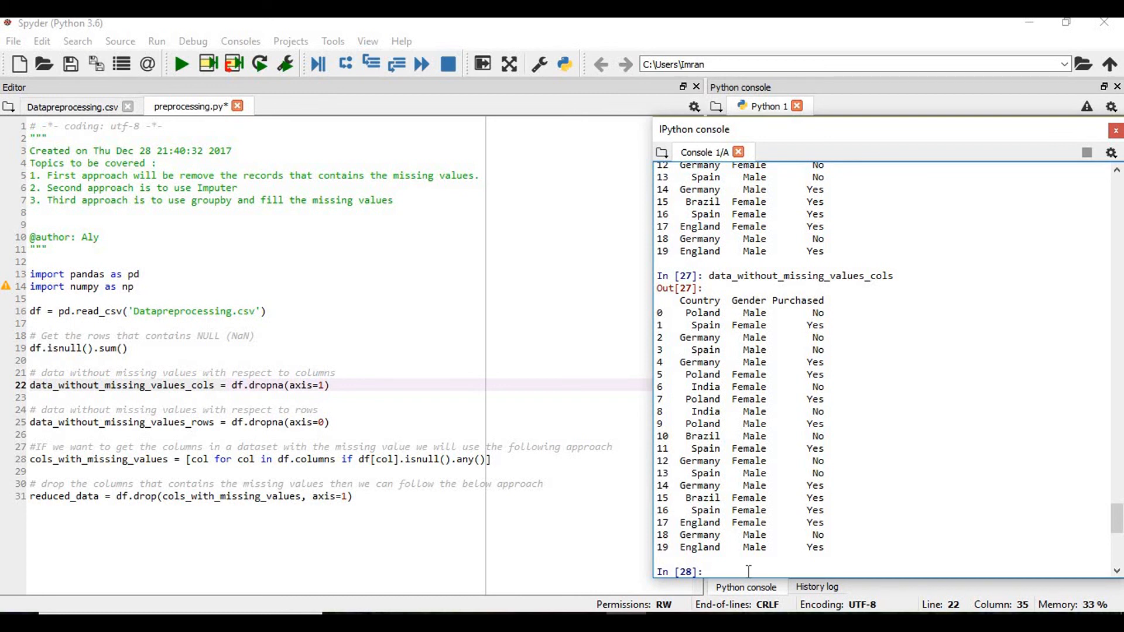
{"action": "left_click", "coordinate": [705, 571]}
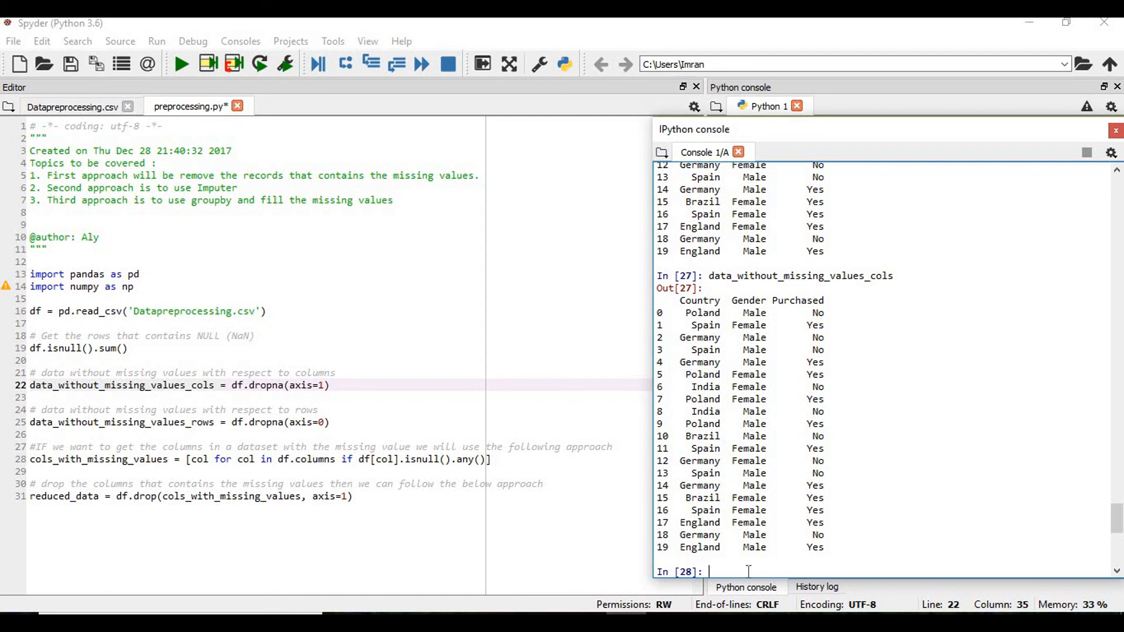